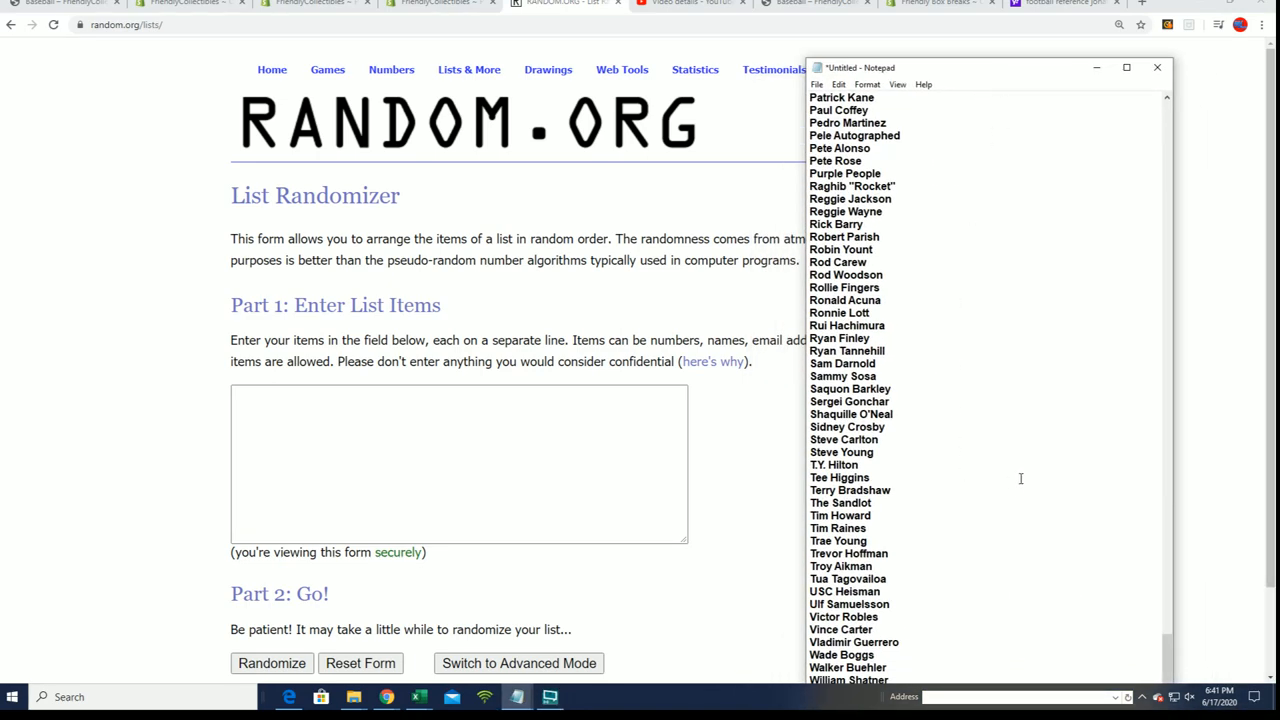
- Select all the owner names in Notepad and paste them into the List Randomizer field
{"action": "scroll", "scroll_direction": "up", "scroll_amount": 3}
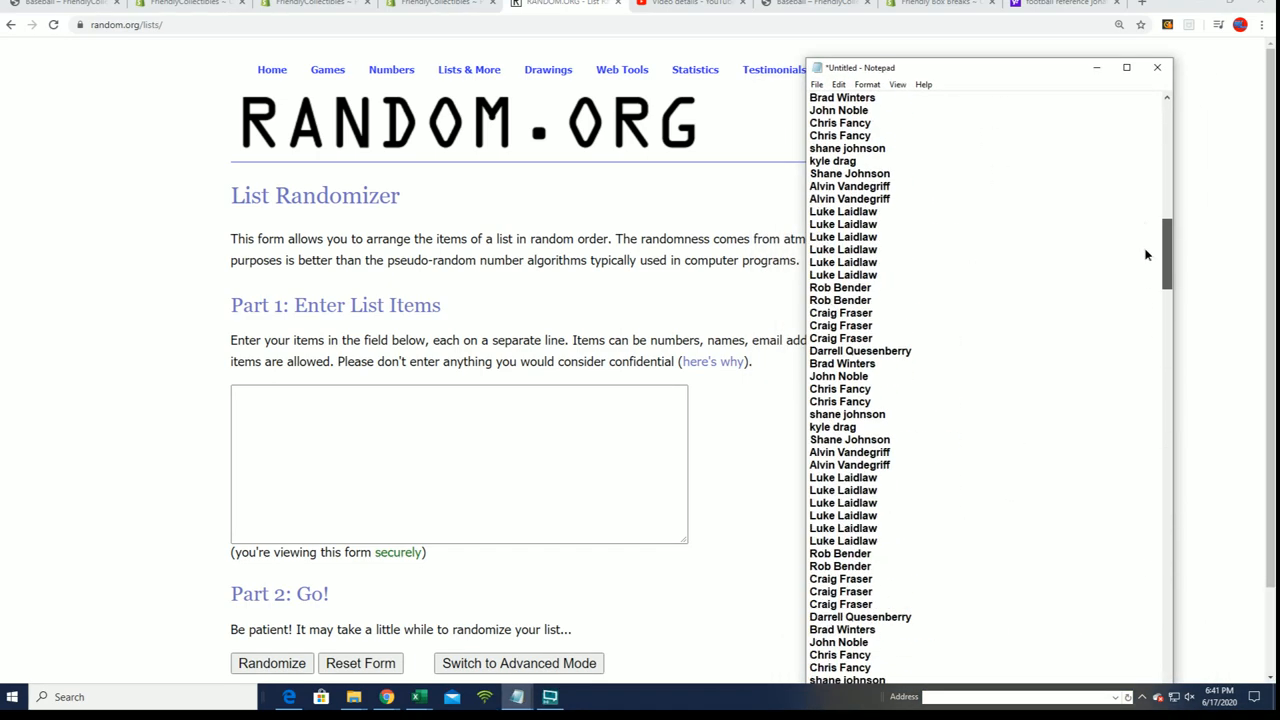
{"action": "scroll", "scroll_direction": "up", "scroll_amount": 3}
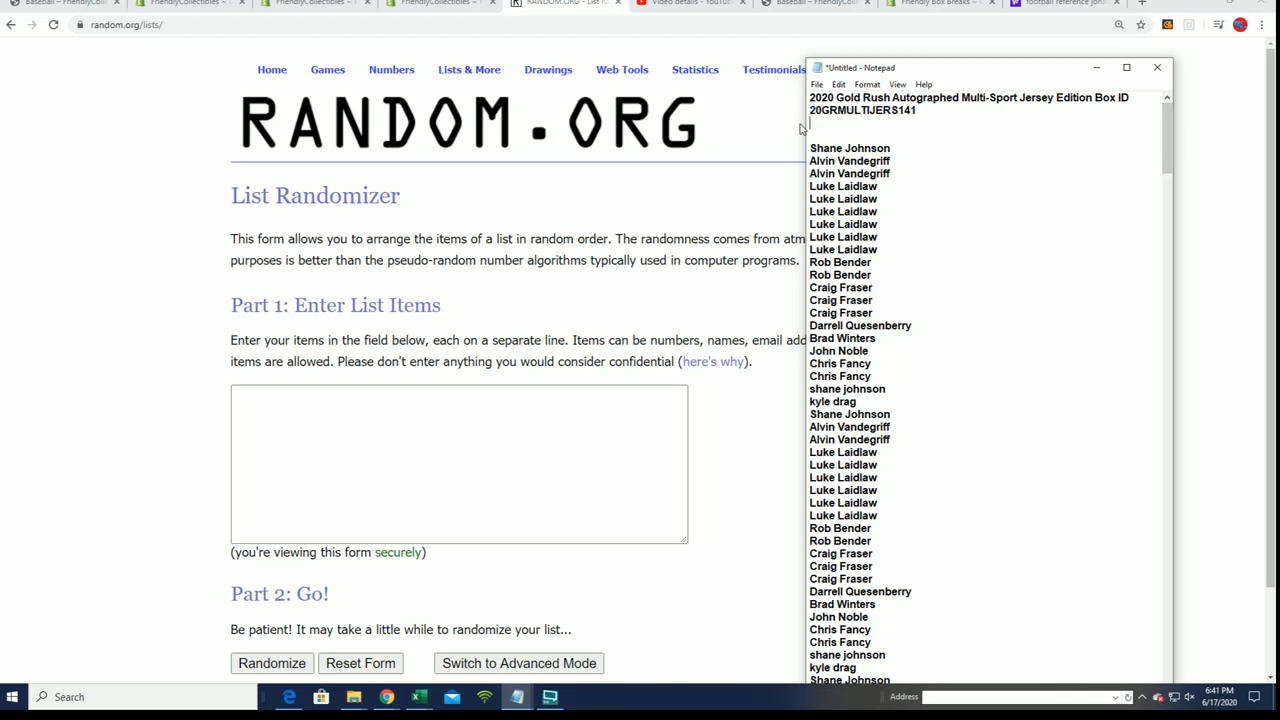
{"action": "key", "text": "ctrl+a"}
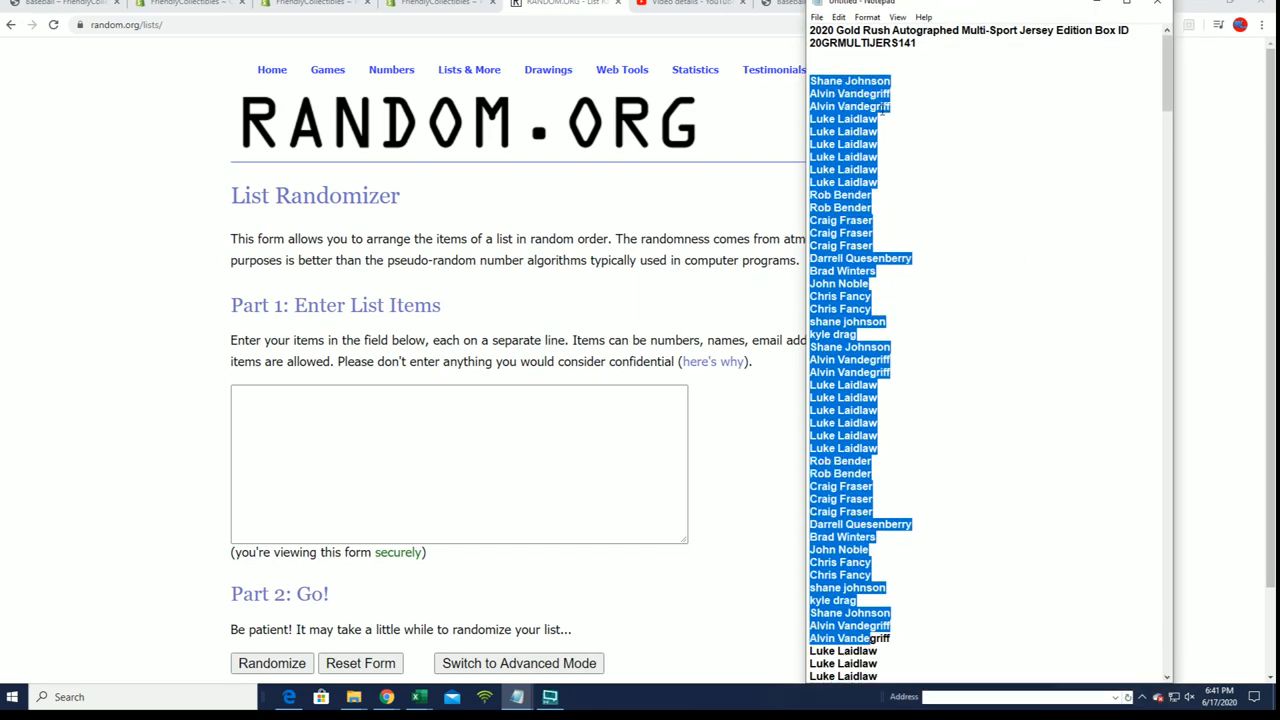
{"action": "scroll", "scroll_direction": "down", "scroll_amount": 3}
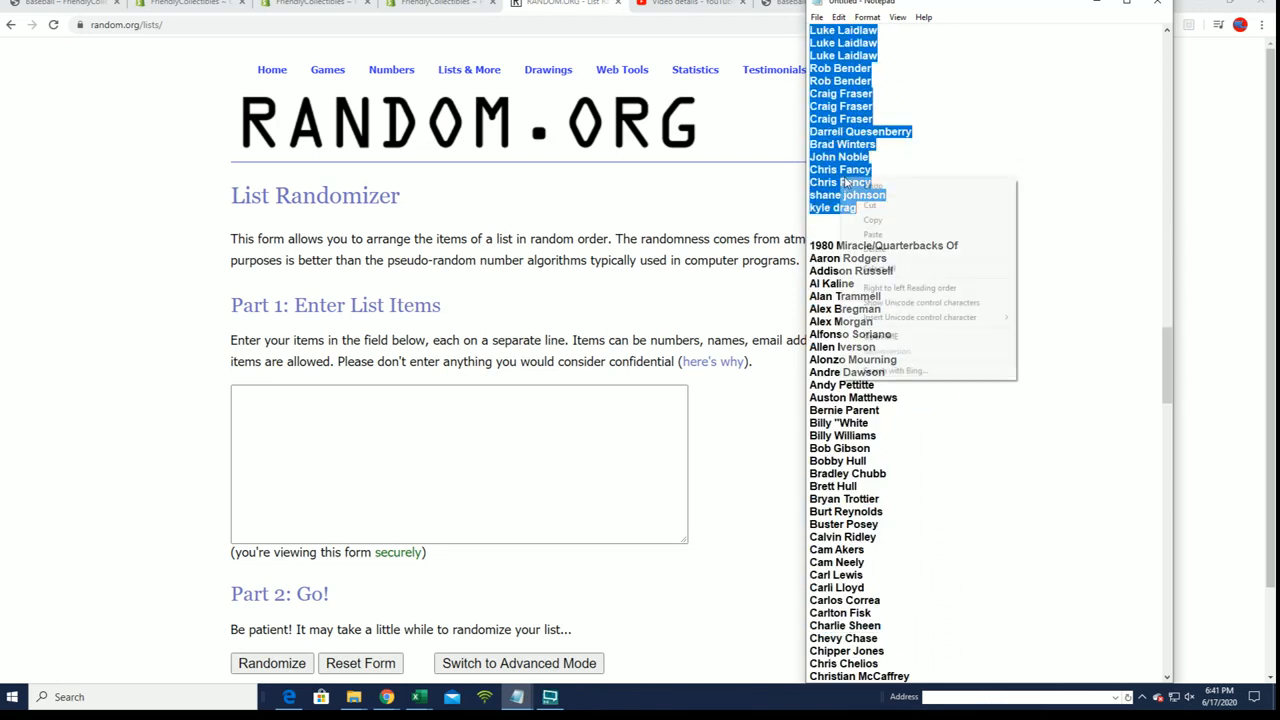
{"action": "right_click", "coordinate": [458, 463]}
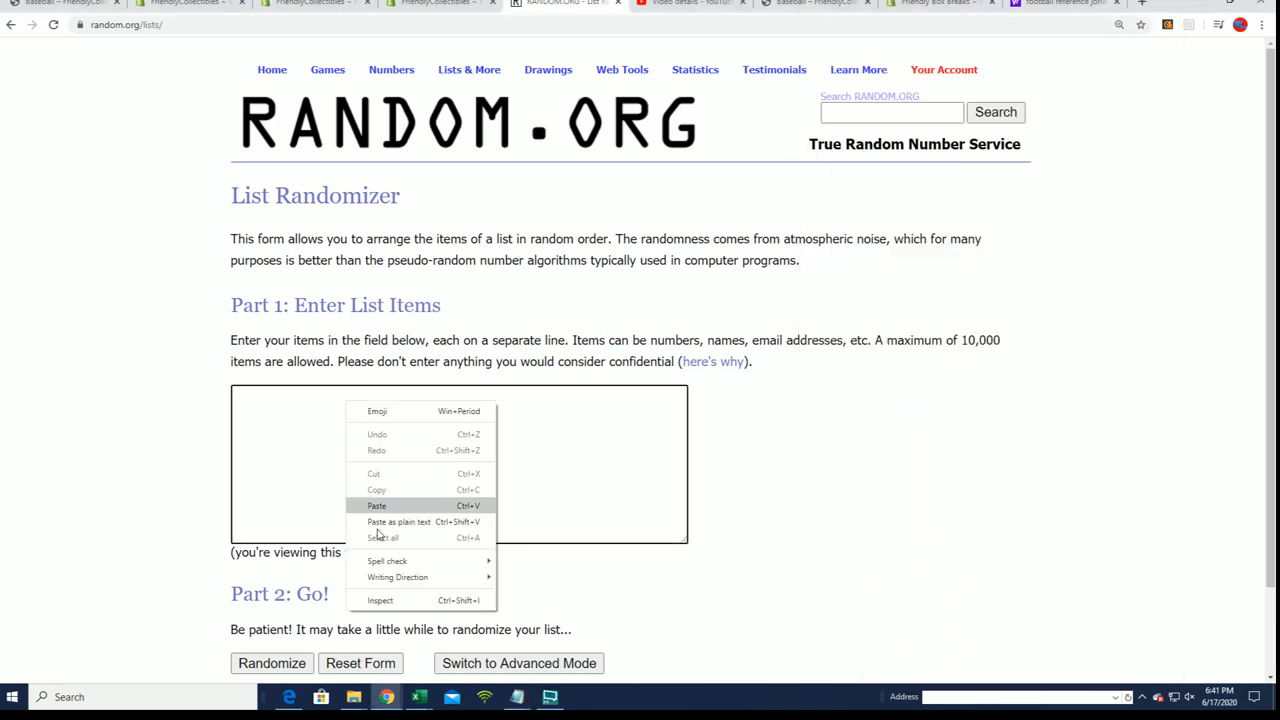
{"action": "left_click", "coordinate": [376, 505]}
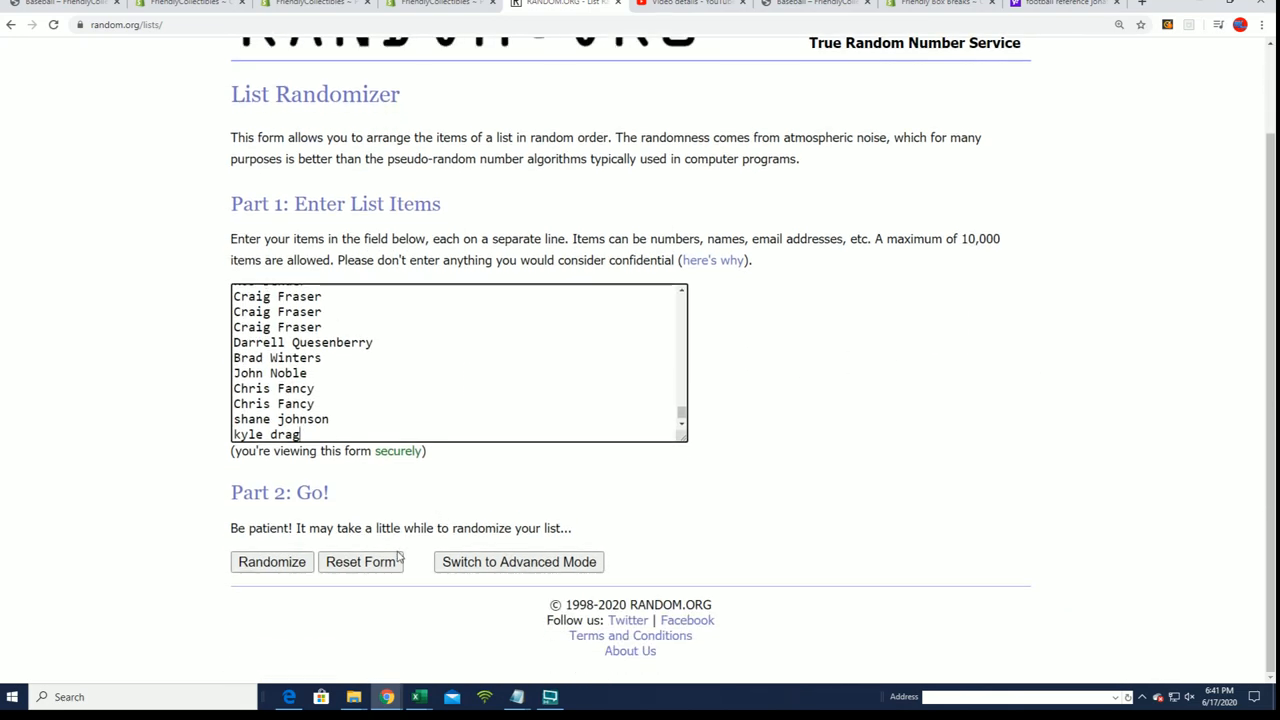
- Randomize the 210 owner names once and scroll through the result
{"action": "left_click", "coordinate": [271, 561]}
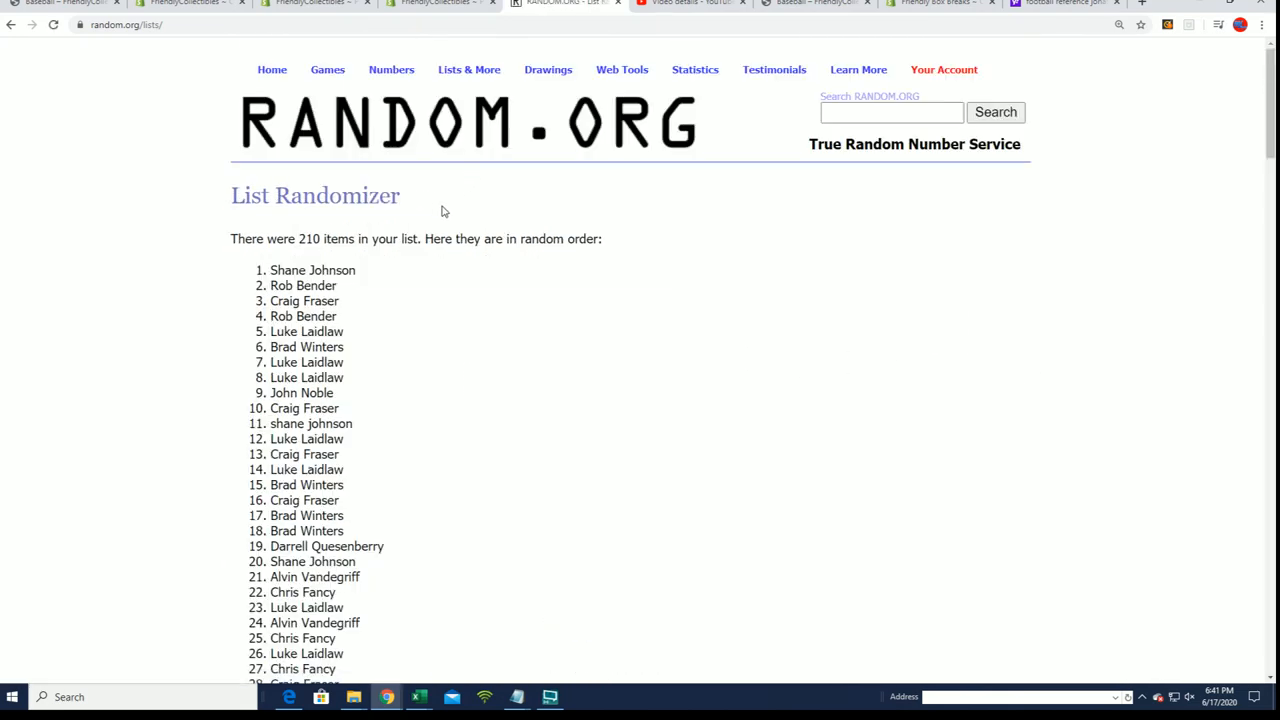
{"action": "scroll", "scroll_direction": "down", "scroll_amount": 3}
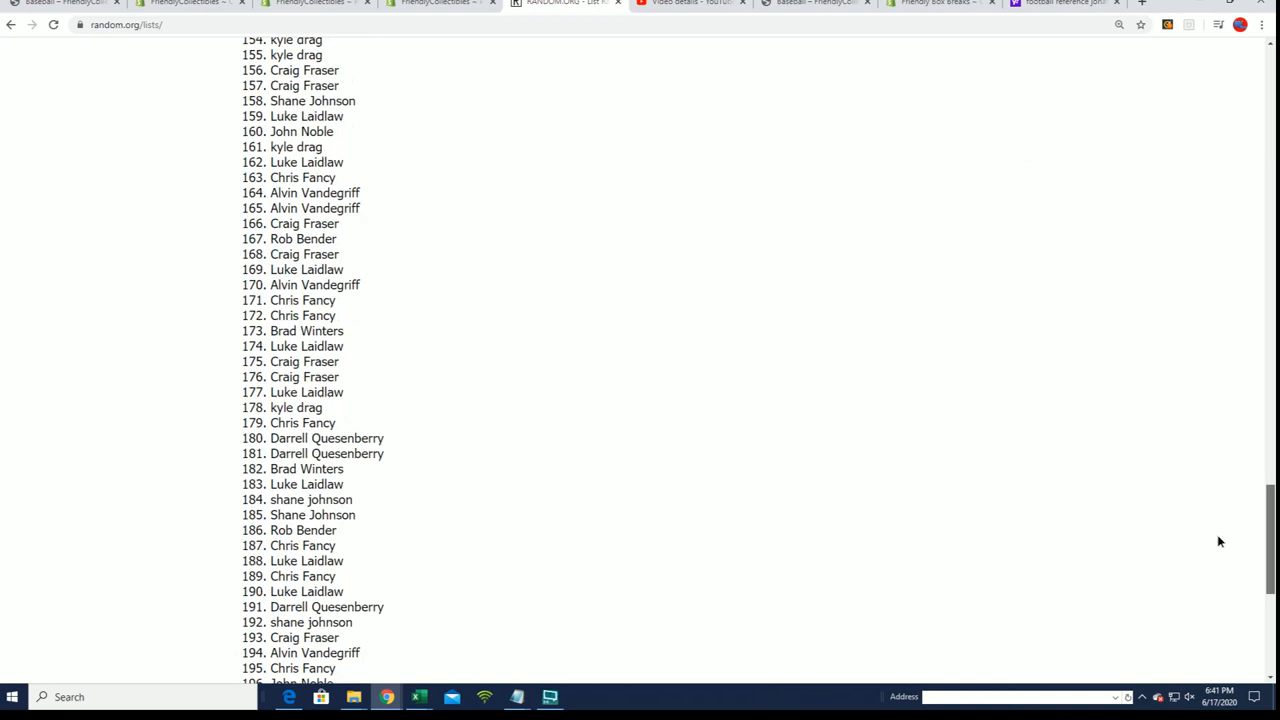
{"action": "scroll", "scroll_direction": "up", "scroll_amount": 3}
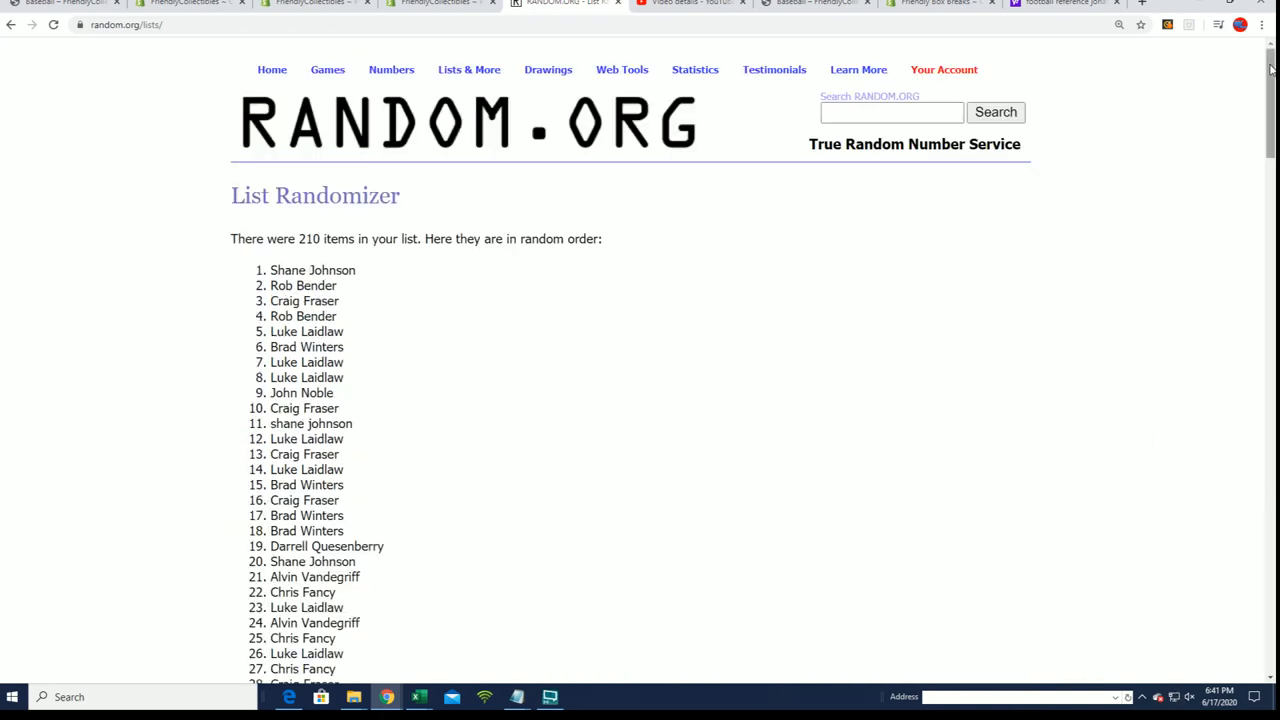
{"action": "scroll", "scroll_direction": "down", "scroll_amount": 3}
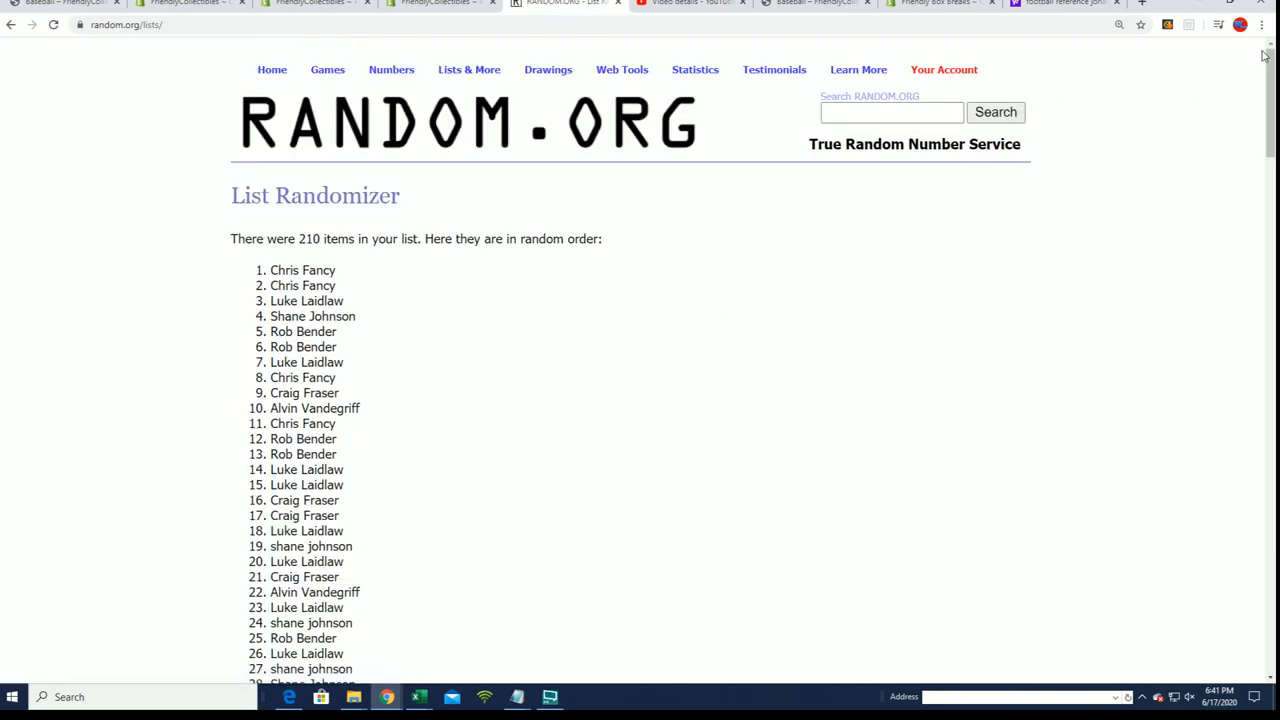
{"action": "scroll", "scroll_direction": "down", "scroll_amount": 3}
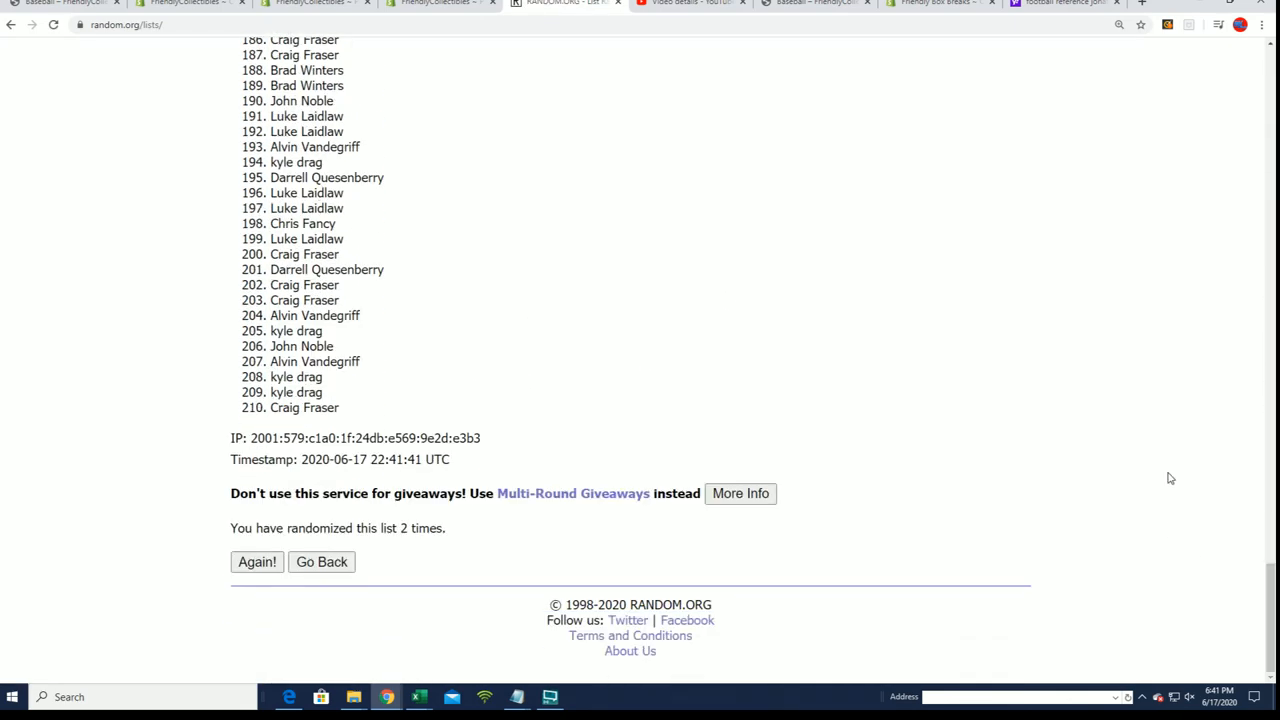
- Shuffle the owner list again repeatedly, up to the seventh randomization
{"action": "left_click", "coordinate": [257, 561]}
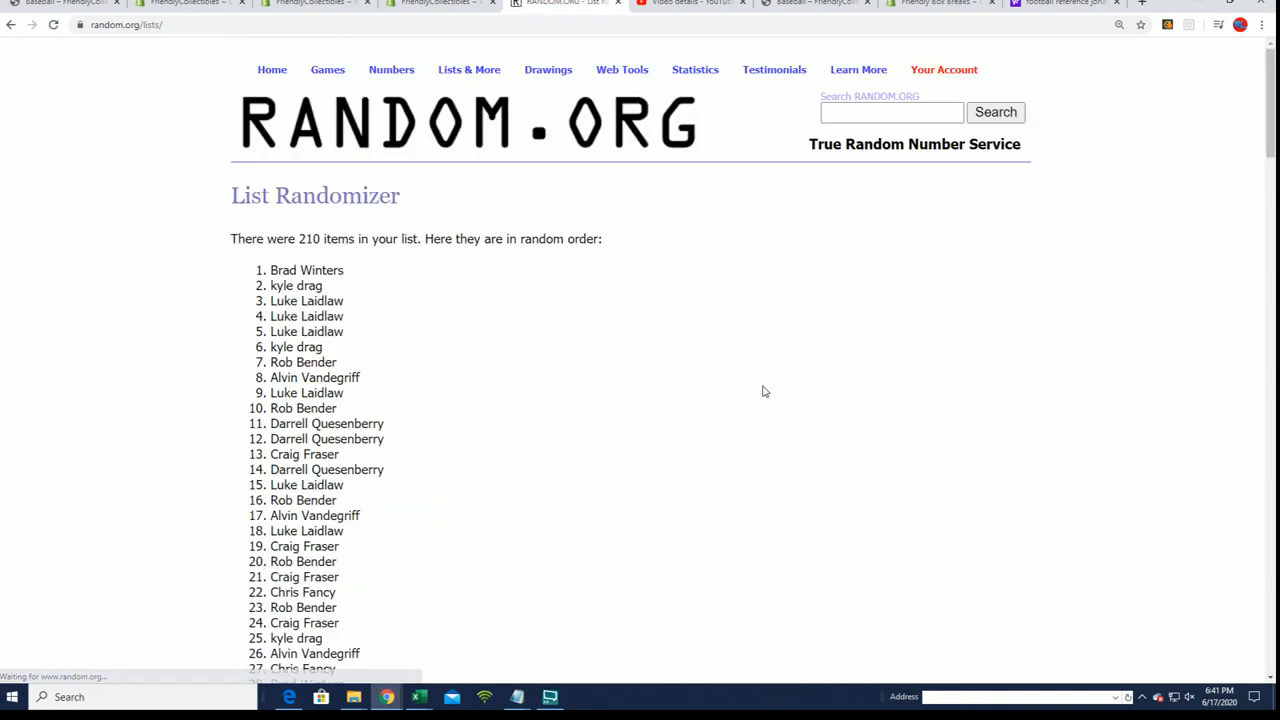
{"action": "scroll", "scroll_direction": "down", "scroll_amount": 3}
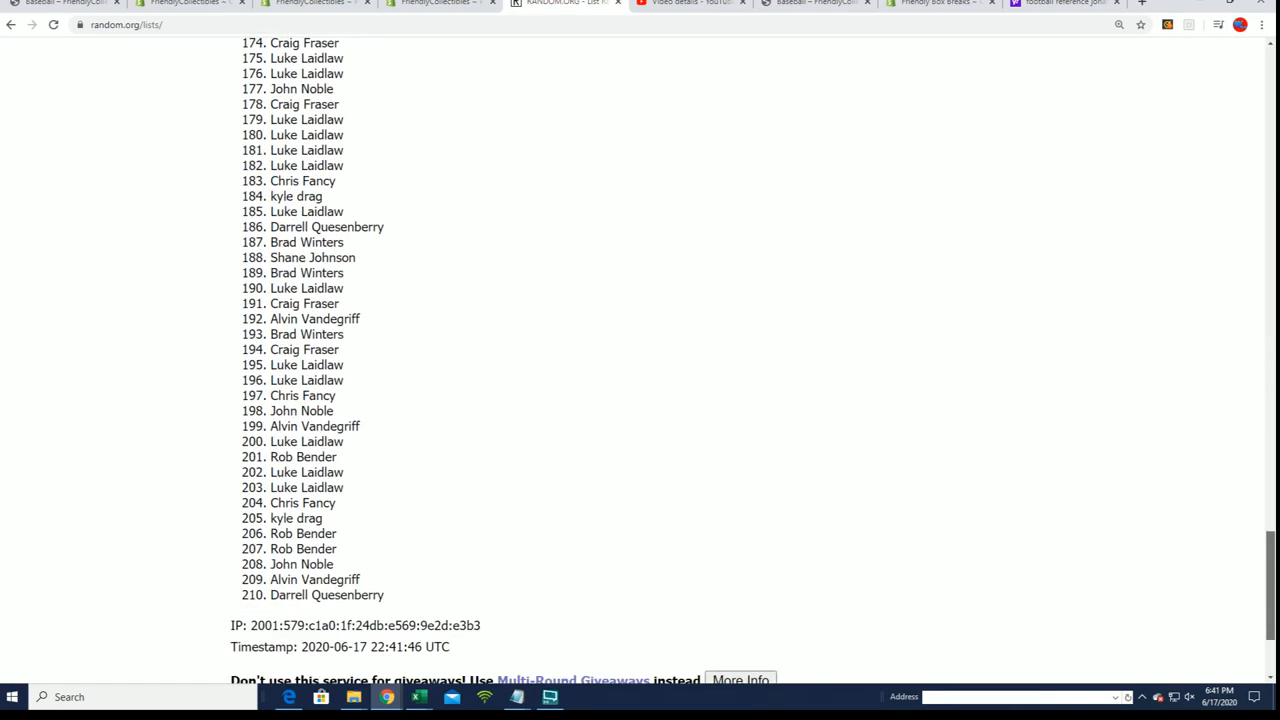
{"action": "scroll", "scroll_direction": "down", "scroll_amount": 3}
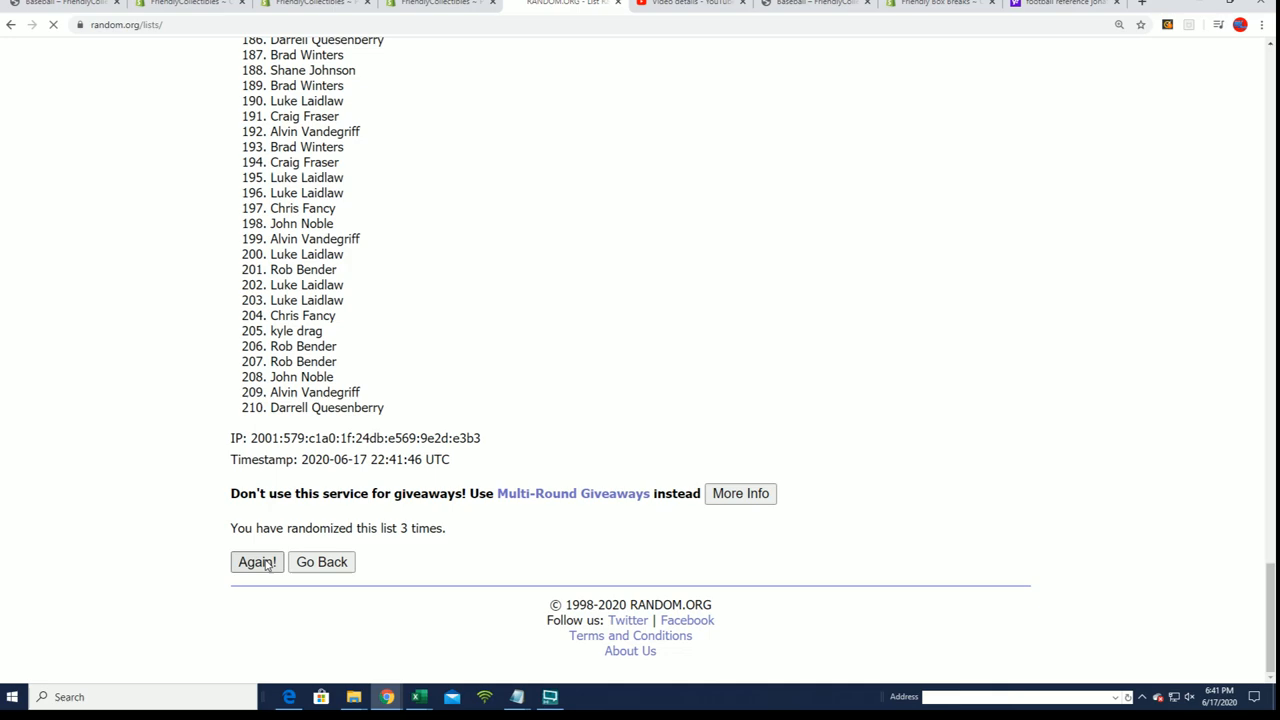
{"action": "left_click", "coordinate": [257, 561]}
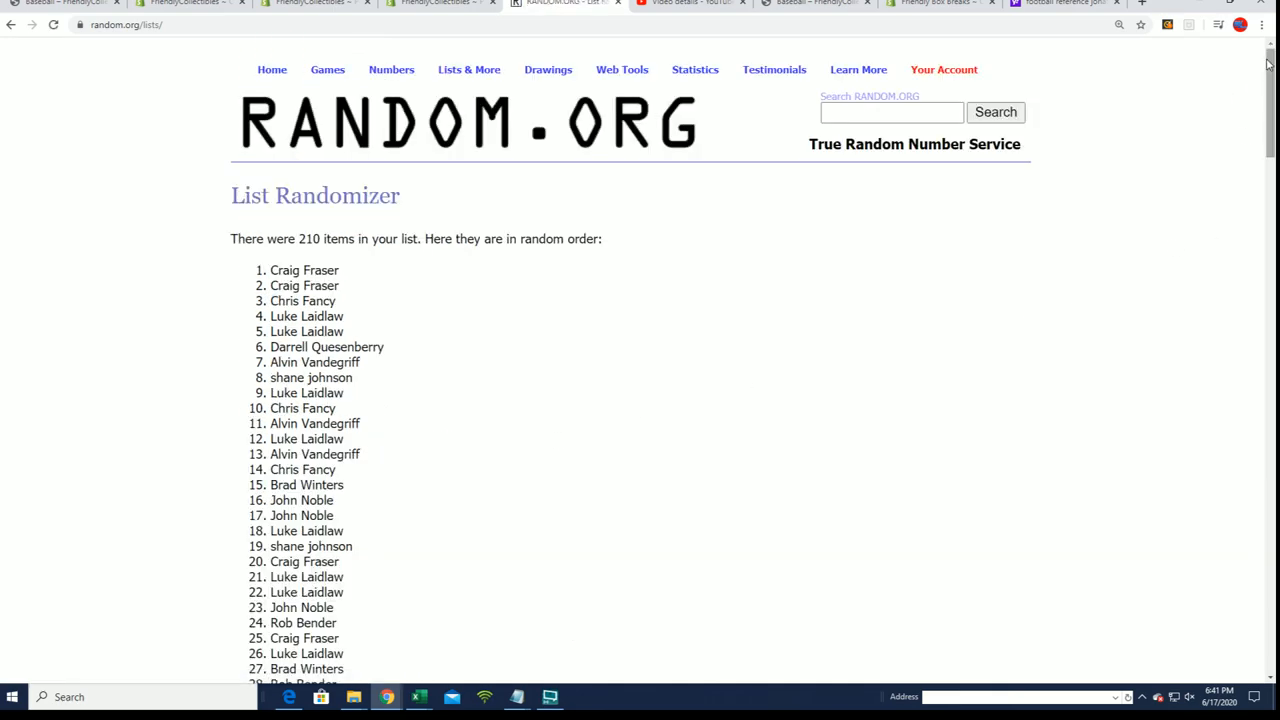
{"action": "scroll", "scroll_direction": "down", "scroll_amount": 3}
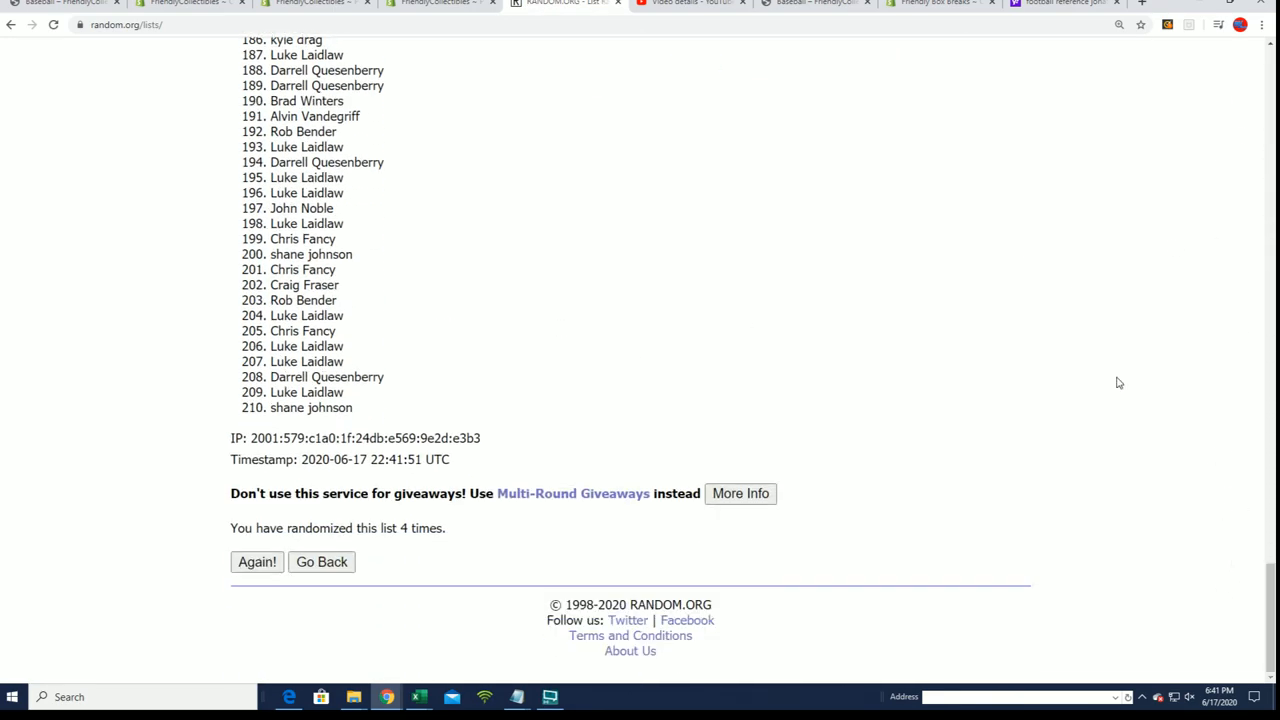
{"action": "left_click", "coordinate": [257, 561]}
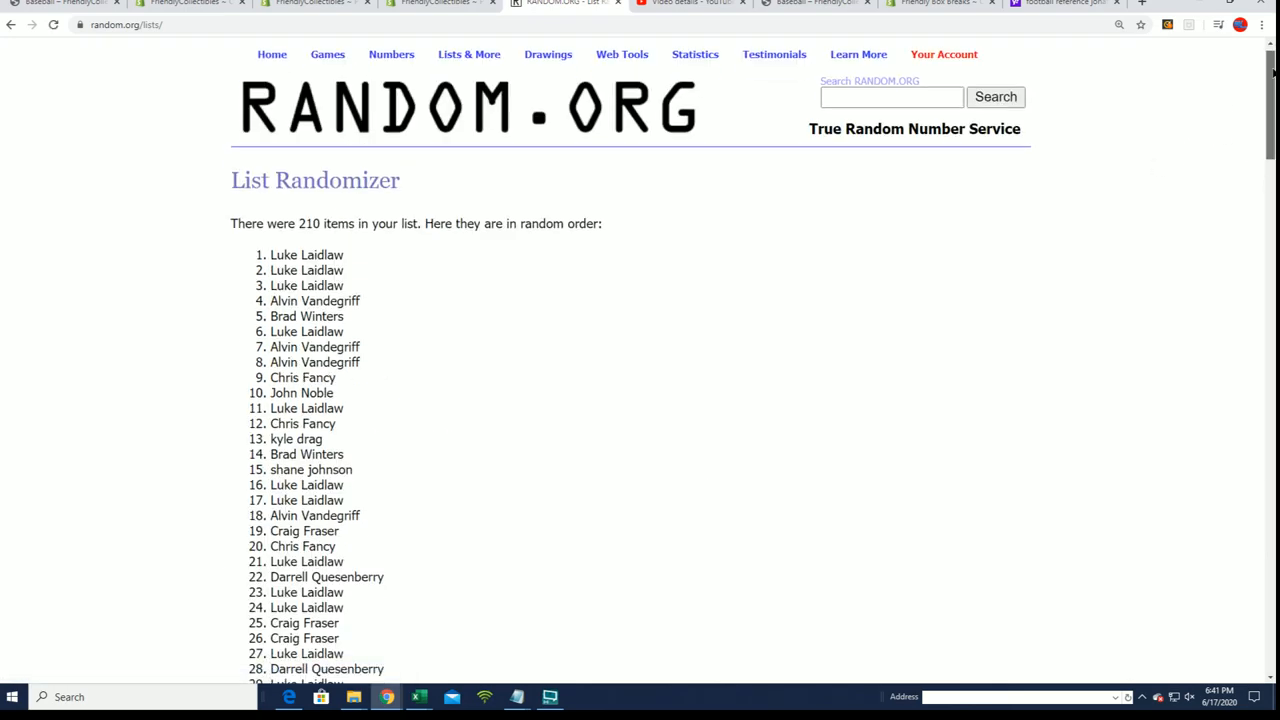
{"action": "scroll", "scroll_direction": "down", "scroll_amount": 3}
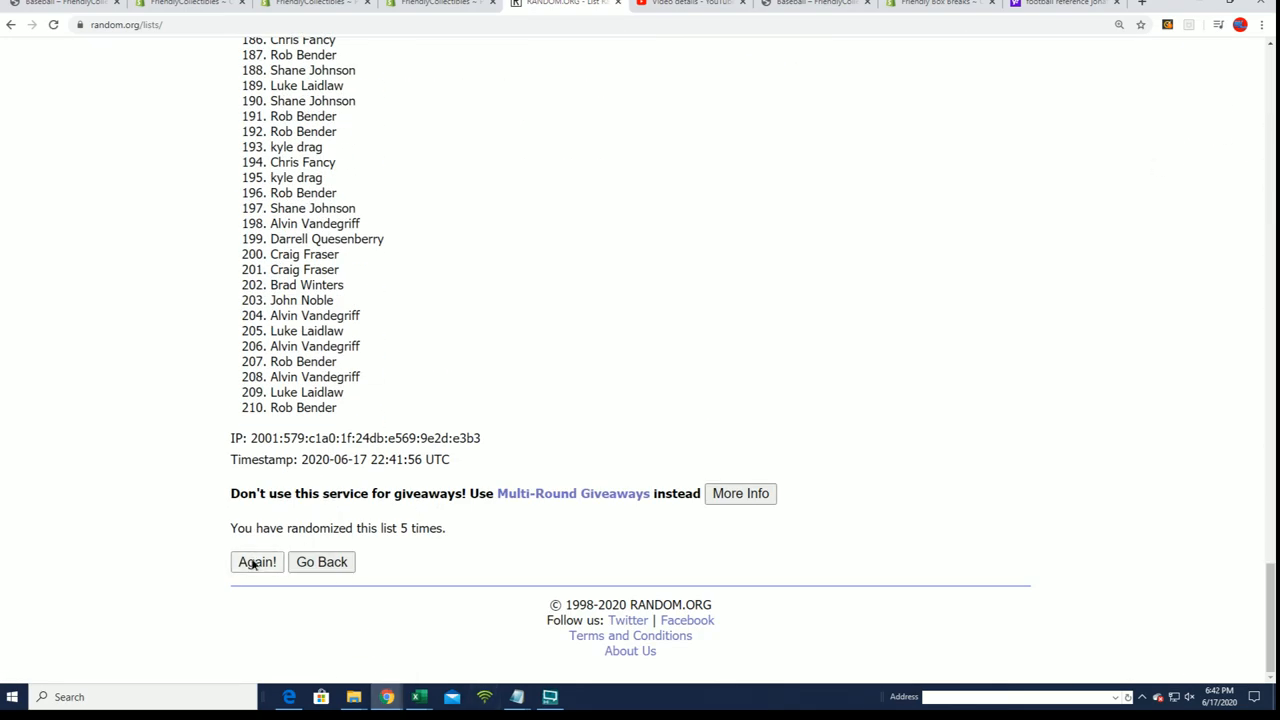
{"action": "left_click", "coordinate": [256, 561]}
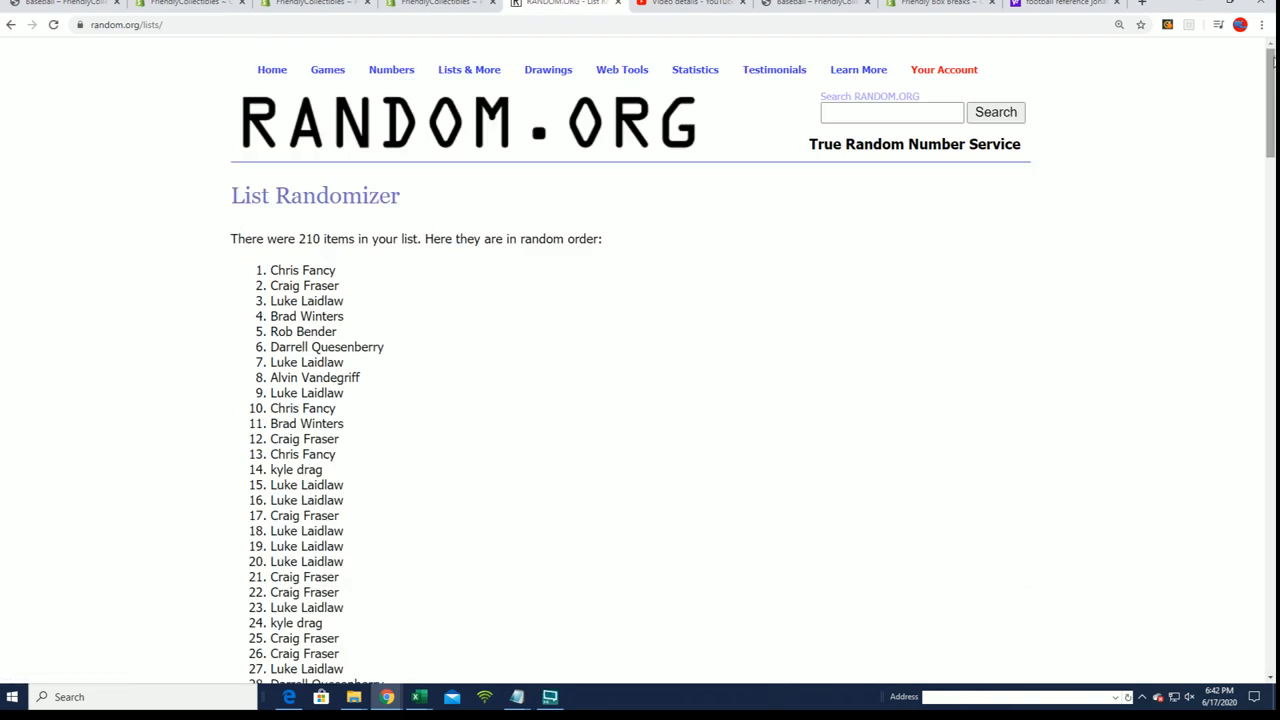
{"action": "scroll", "scroll_direction": "down", "scroll_amount": 3}
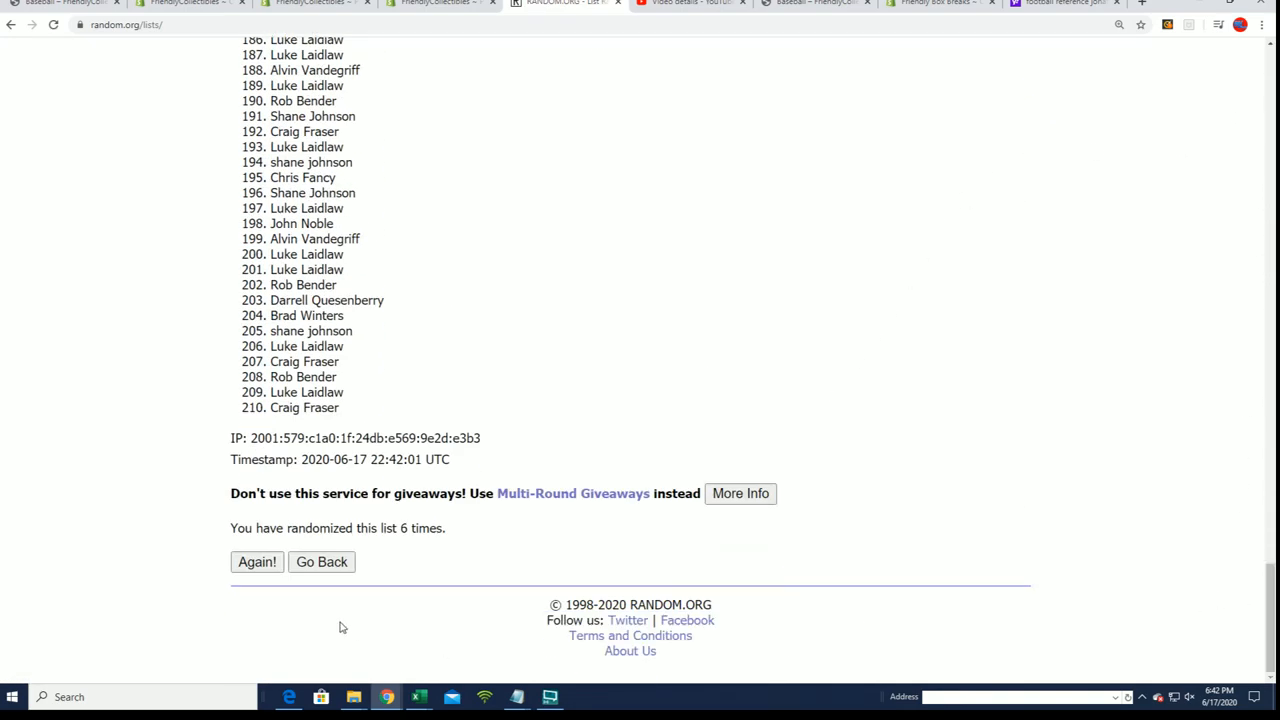
{"action": "left_click", "coordinate": [257, 561]}
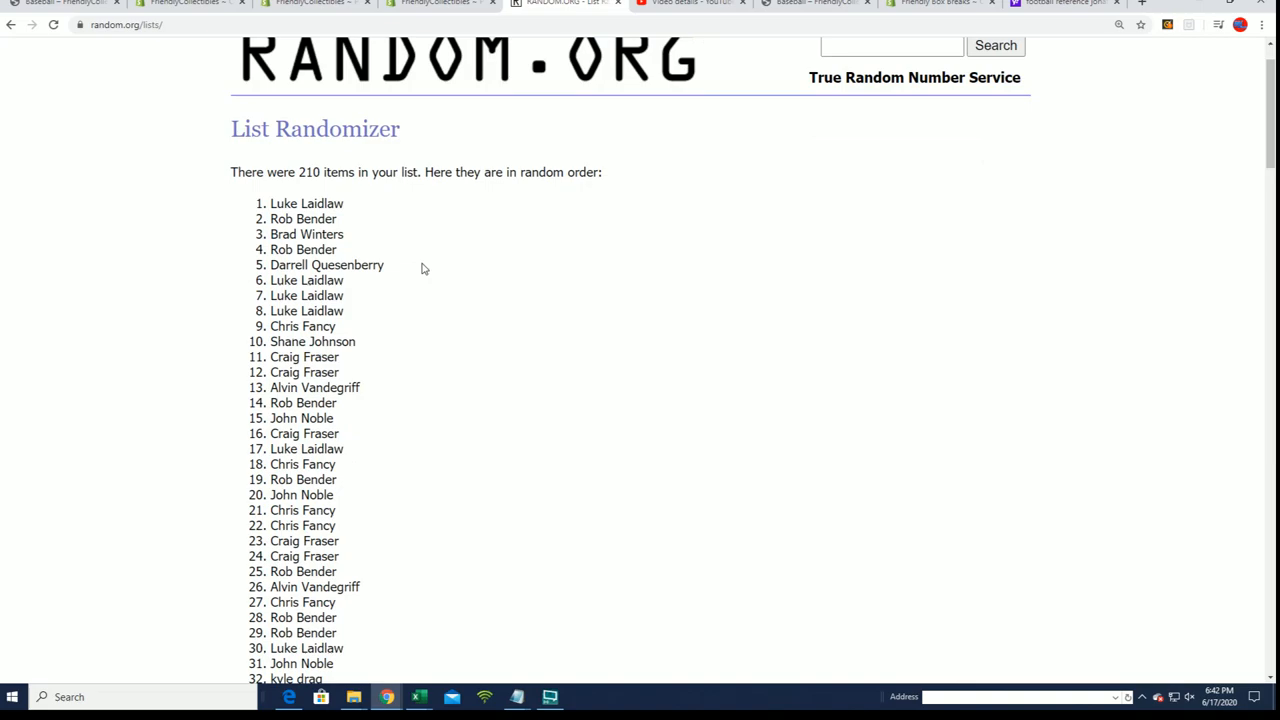
- Scroll through the final randomized owner name list
{"action": "scroll", "scroll_direction": "down", "scroll_amount": 3}
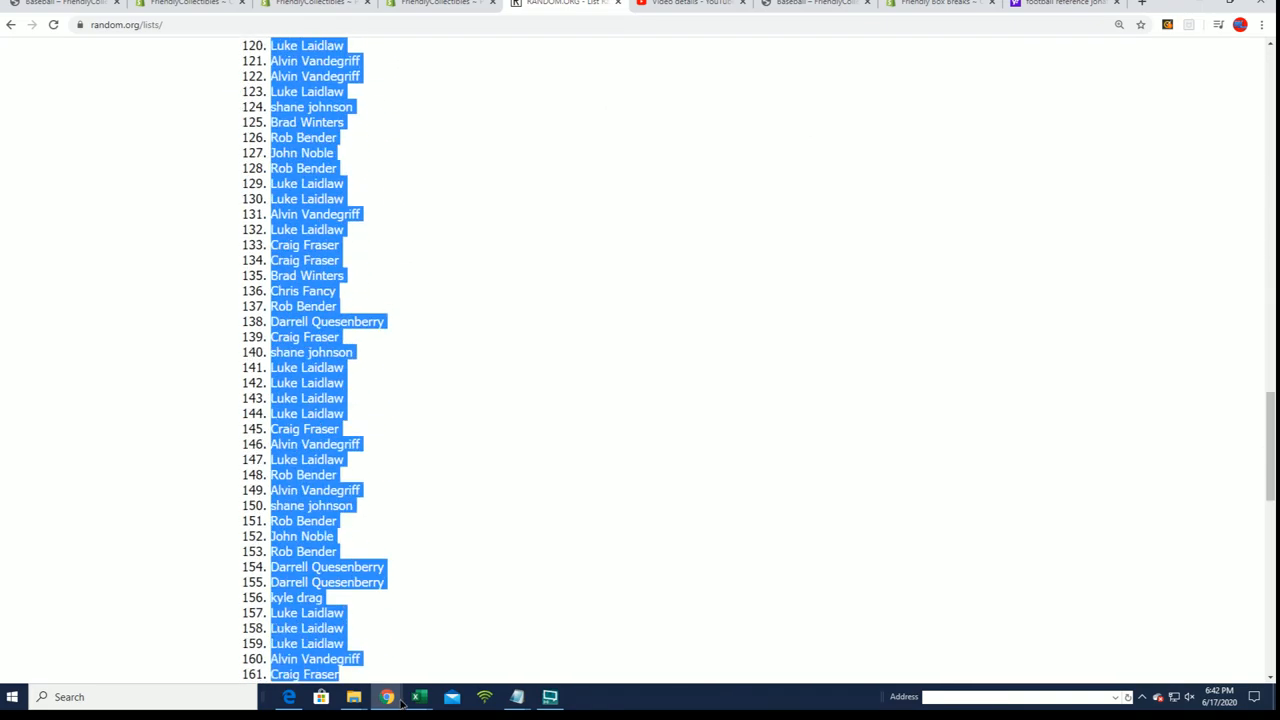
{"action": "scroll", "scroll_direction": "down", "scroll_amount": 3}
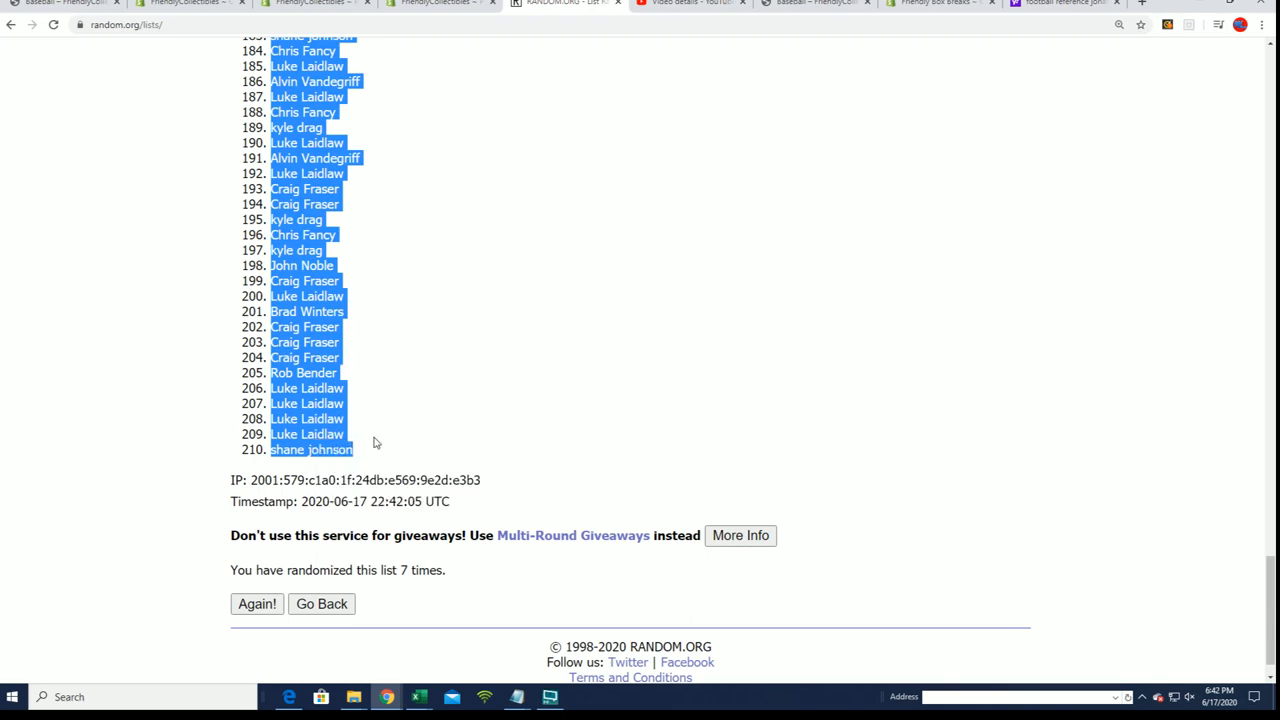
{"action": "scroll", "scroll_direction": "up", "scroll_amount": 3}
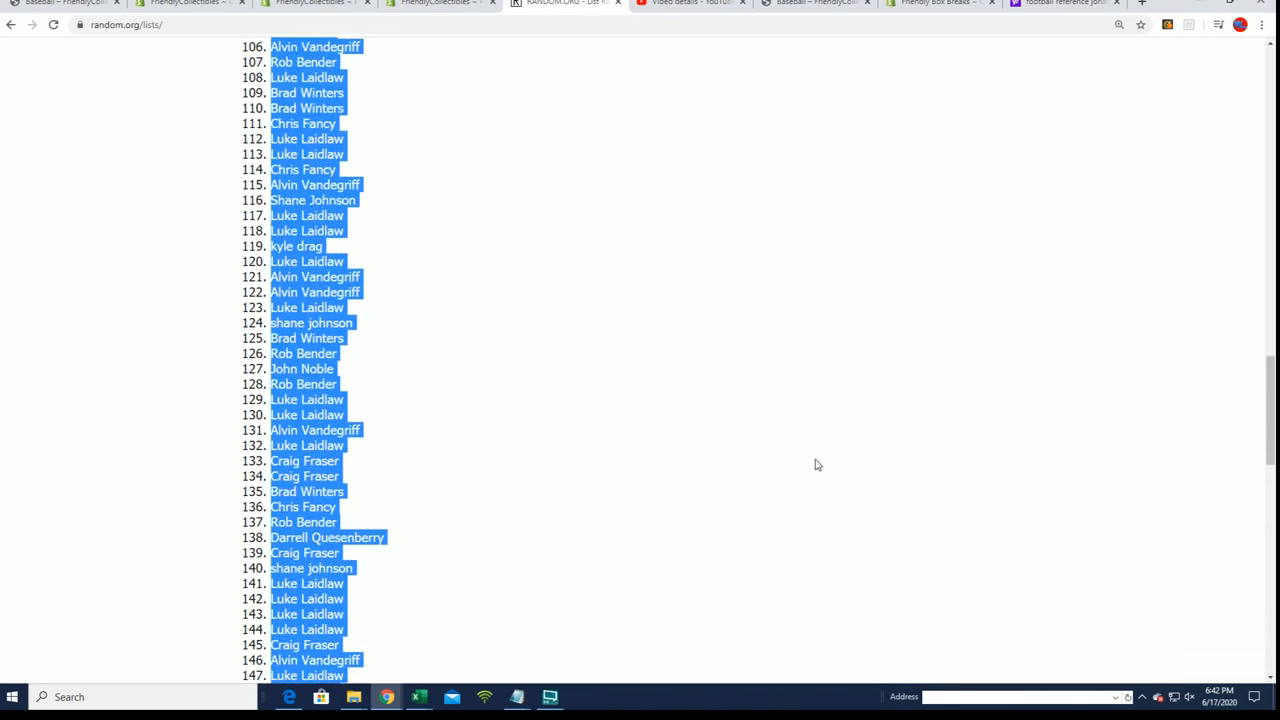
{"action": "scroll", "scroll_direction": "up", "scroll_amount": 3}
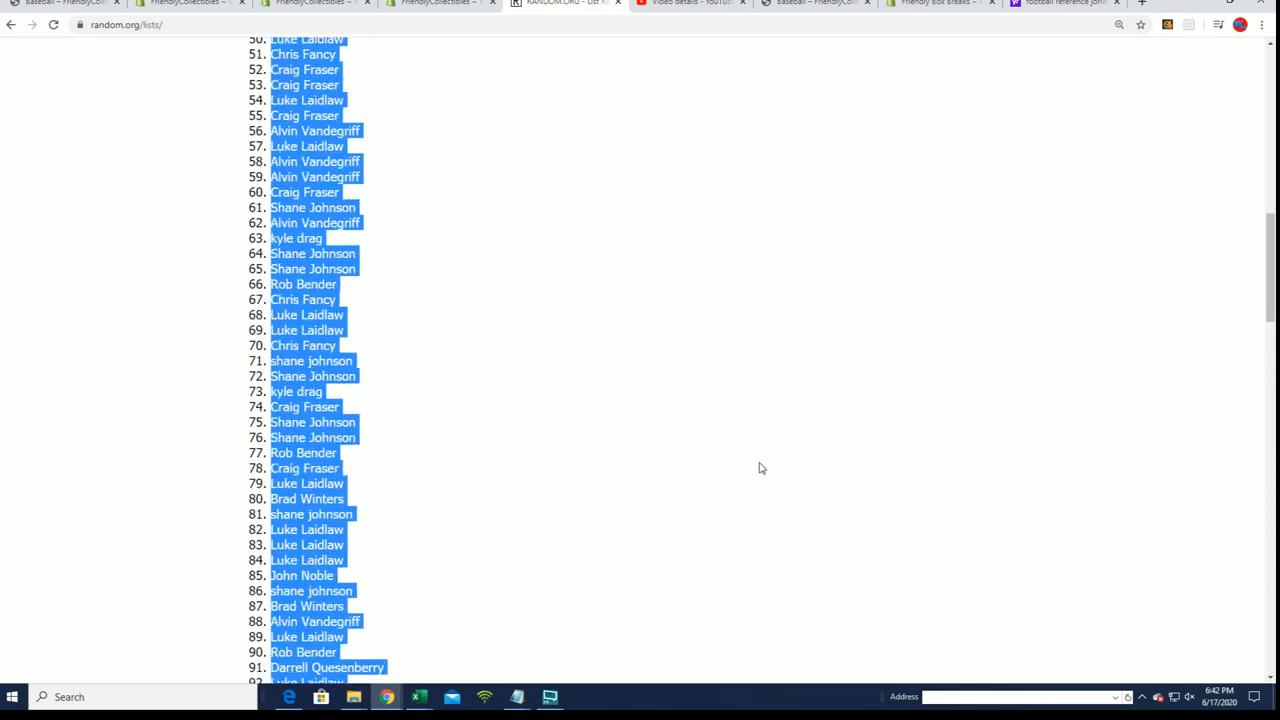
{"action": "scroll", "scroll_direction": "up", "scroll_amount": 3}
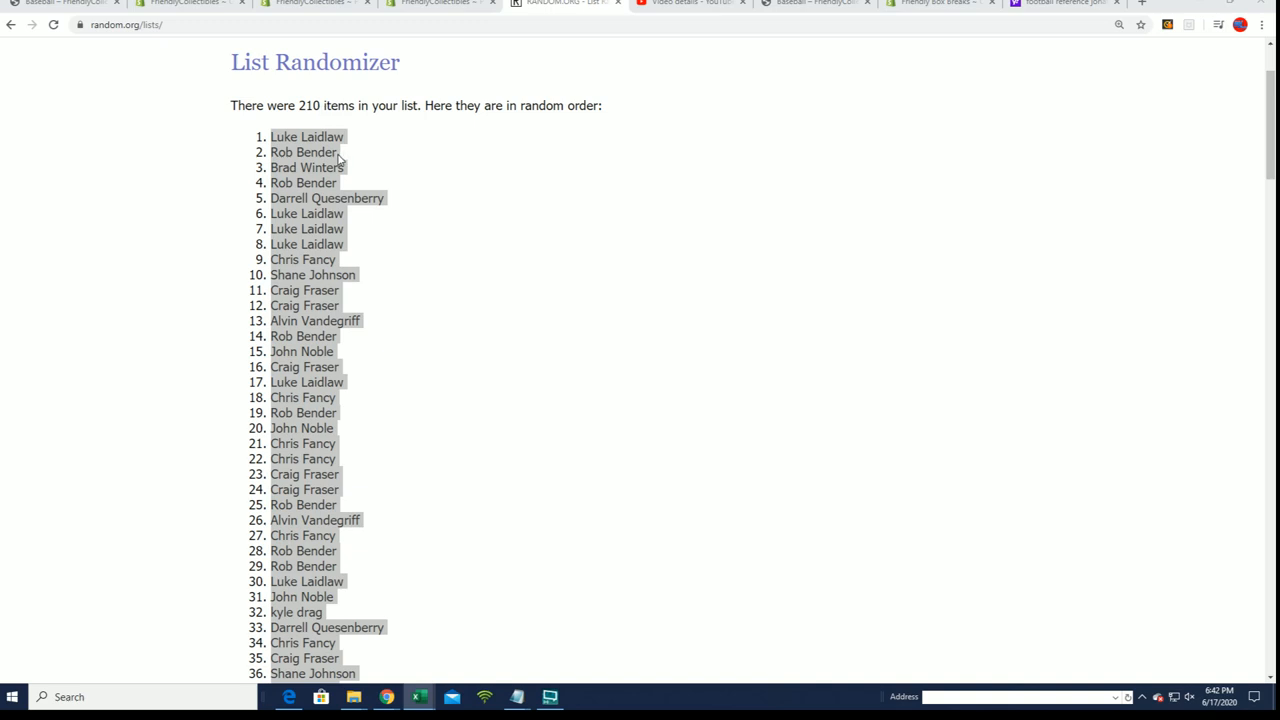
{"action": "mouse_move", "coordinate": [338, 160]}
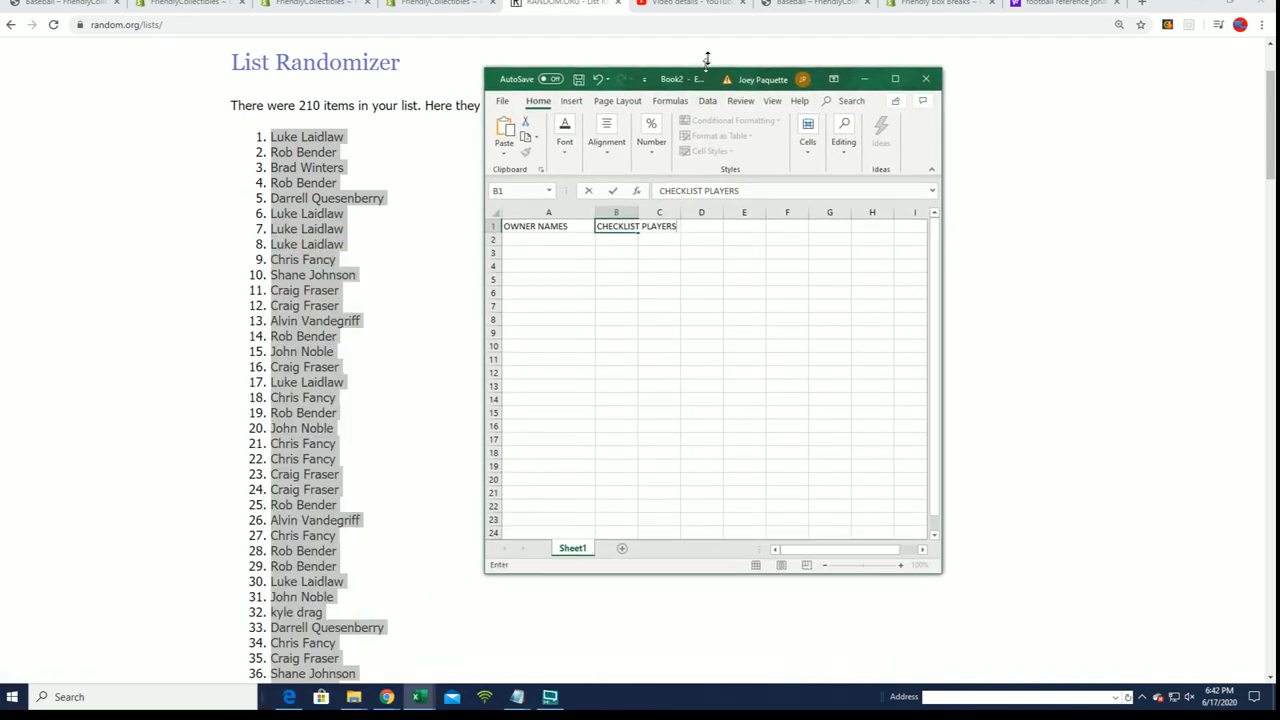
- Paste the 210 shuffled owner names into cell A2 as plain Text, then select B2
{"action": "right_click", "coordinate": [548, 162]}
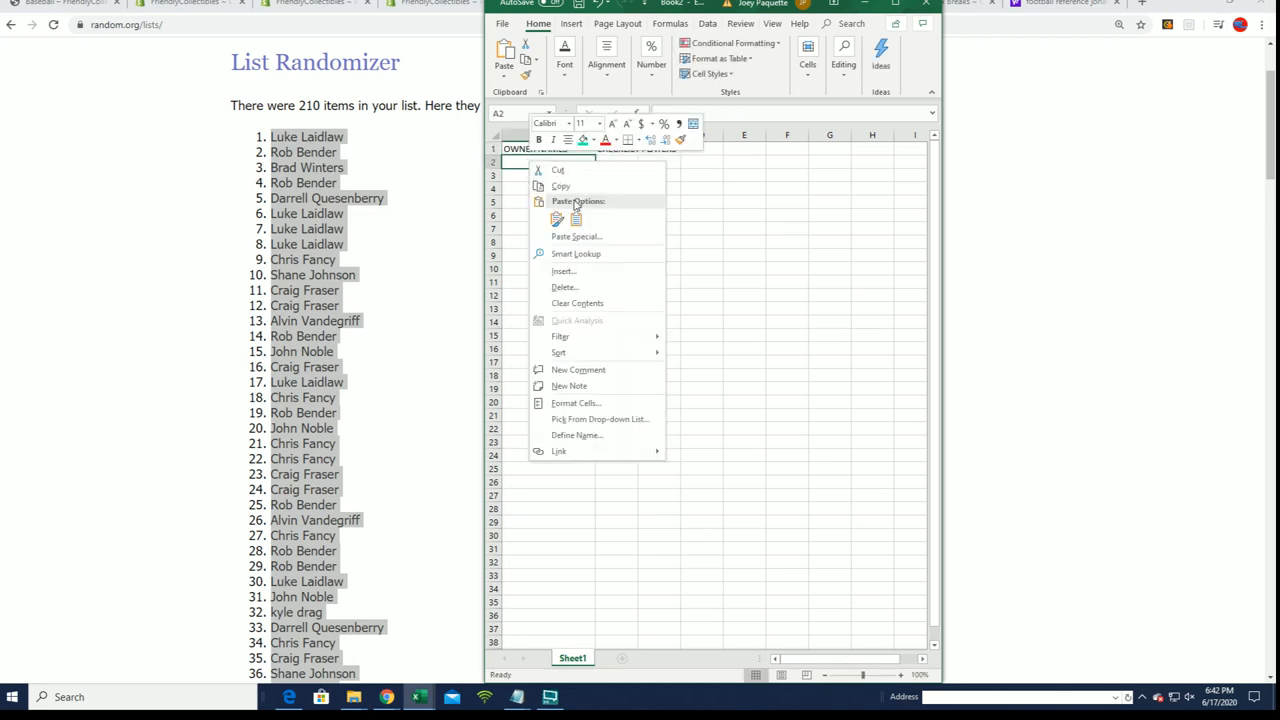
{"action": "left_click", "coordinate": [576, 236]}
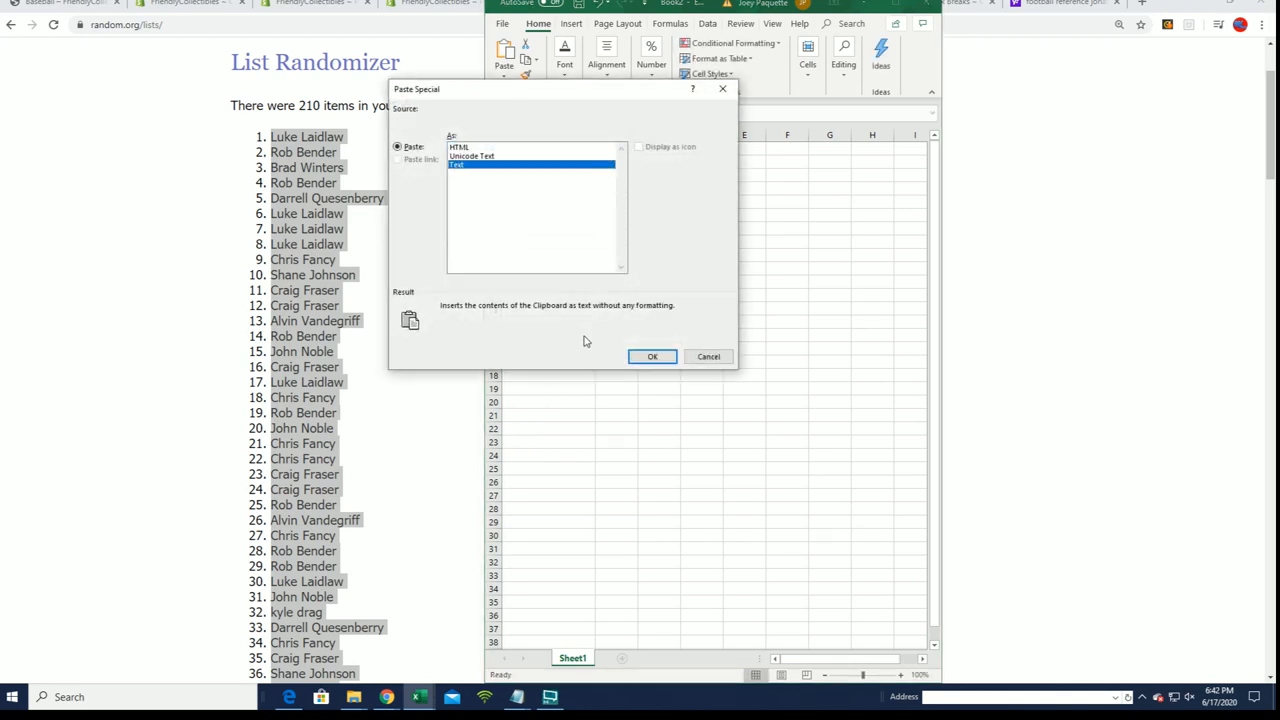
{"action": "left_click", "coordinate": [652, 356]}
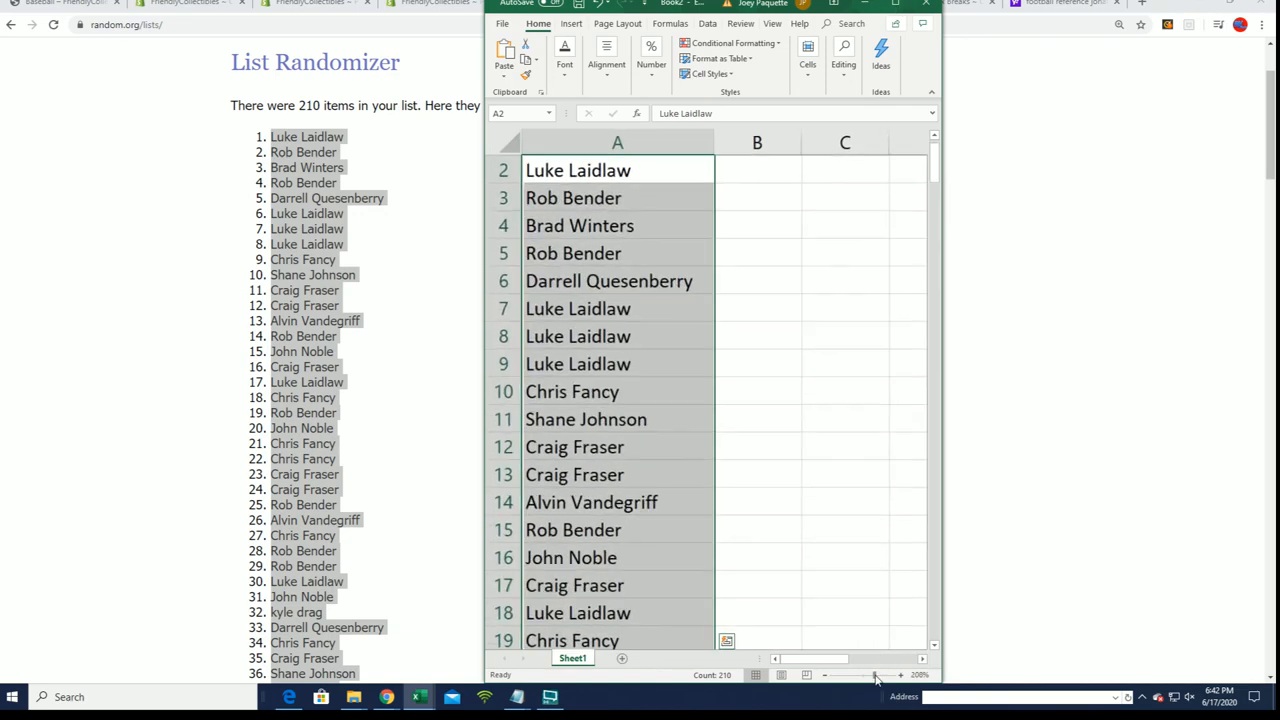
{"action": "scroll", "scroll_direction": "up", "scroll_amount": 3}
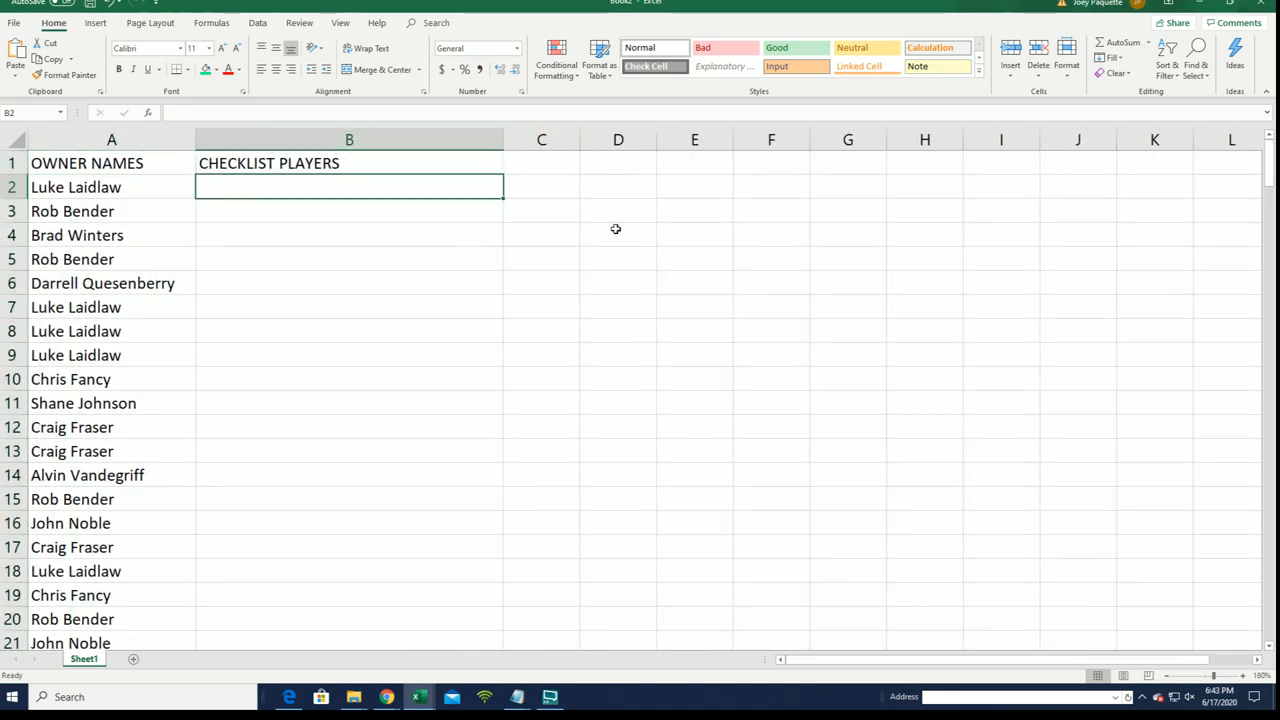
{"action": "left_click", "coordinate": [565, 3]}
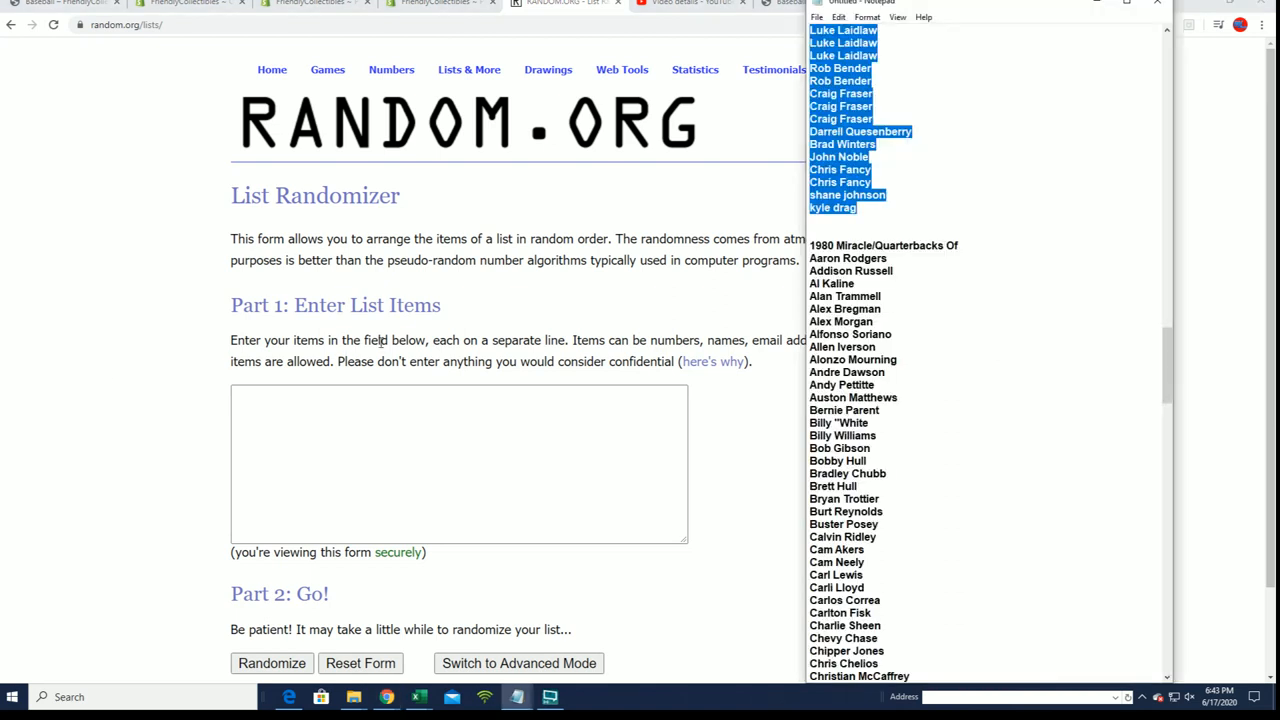
{"action": "mouse_move", "coordinate": [1036, 153]}
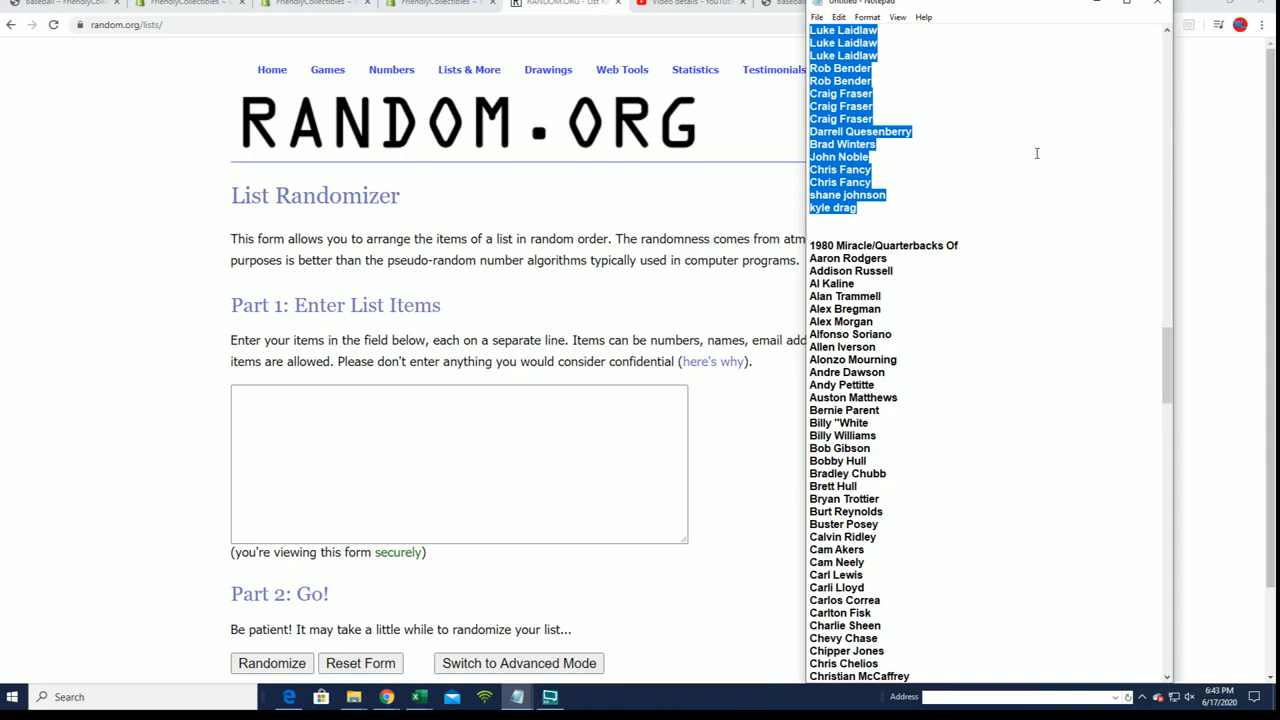
- Copy Notepad's player list from 1980 Miracle/Quarterbacks Of through Zion Williamson
{"action": "scroll", "scroll_direction": "down", "scroll_amount": 3}
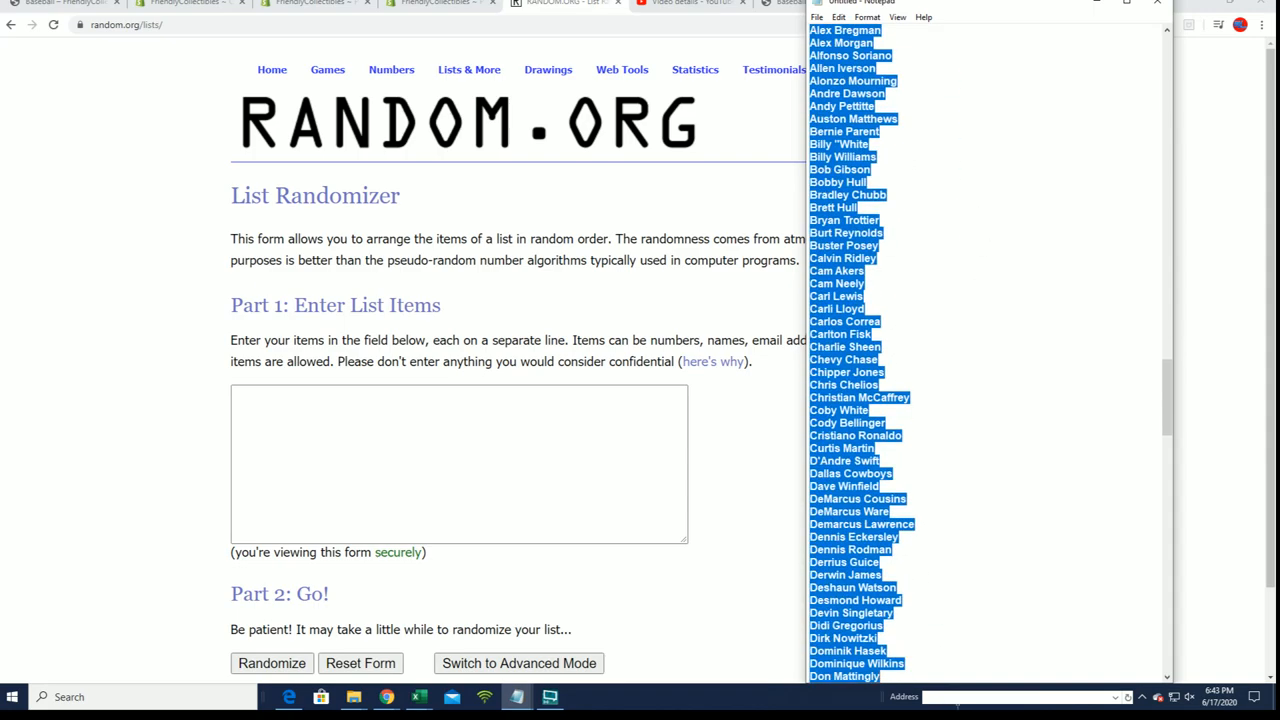
{"action": "scroll", "scroll_direction": "down", "scroll_amount": 3}
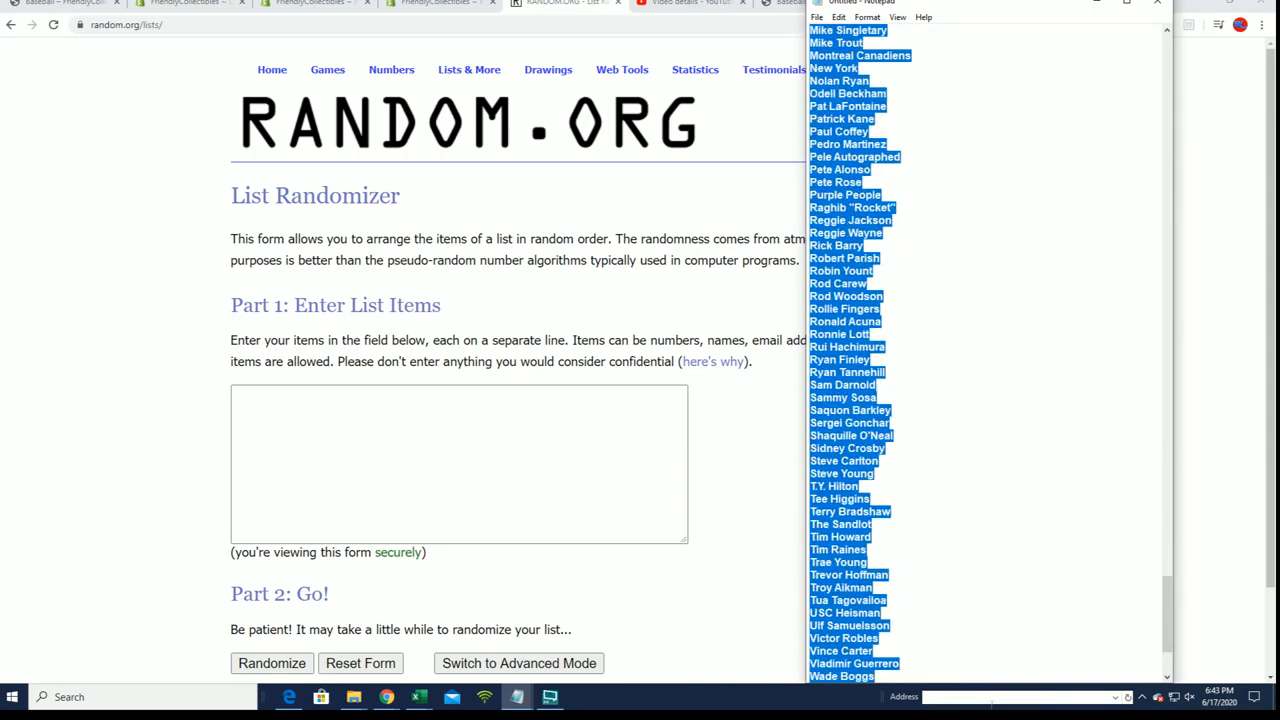
{"action": "scroll", "scroll_direction": "down", "scroll_amount": 3}
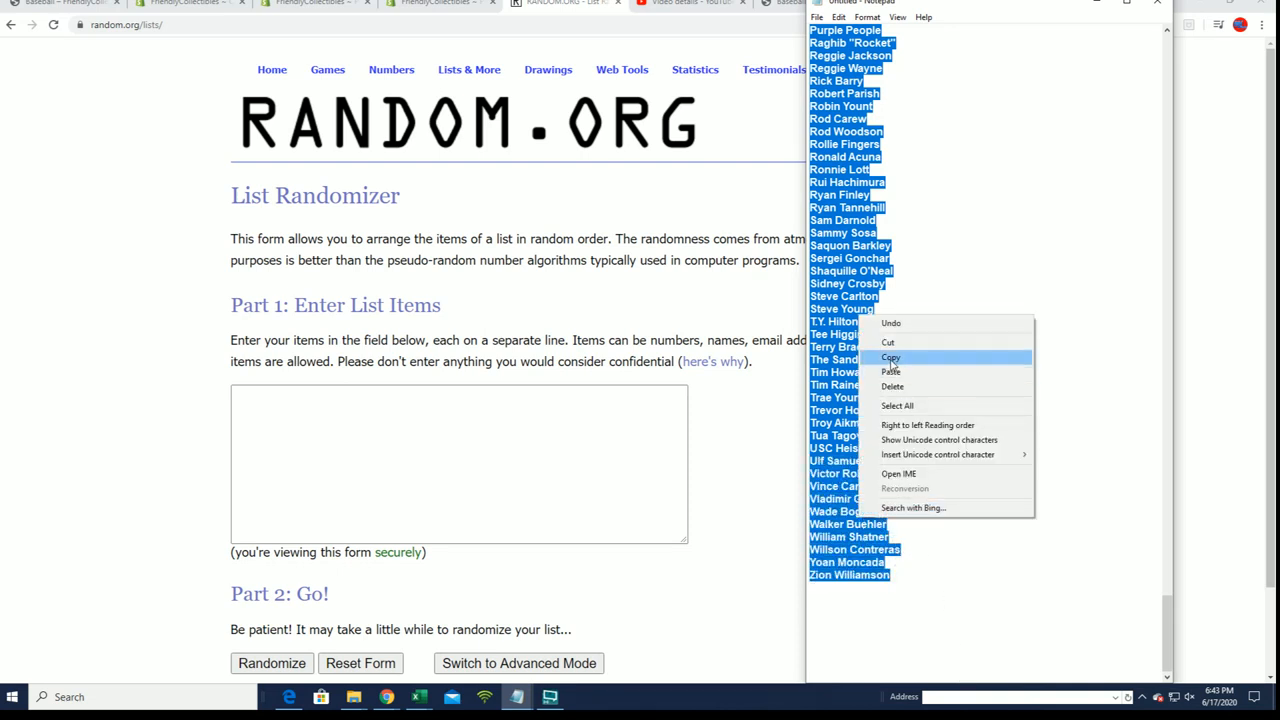
{"action": "left_click", "coordinate": [891, 358]}
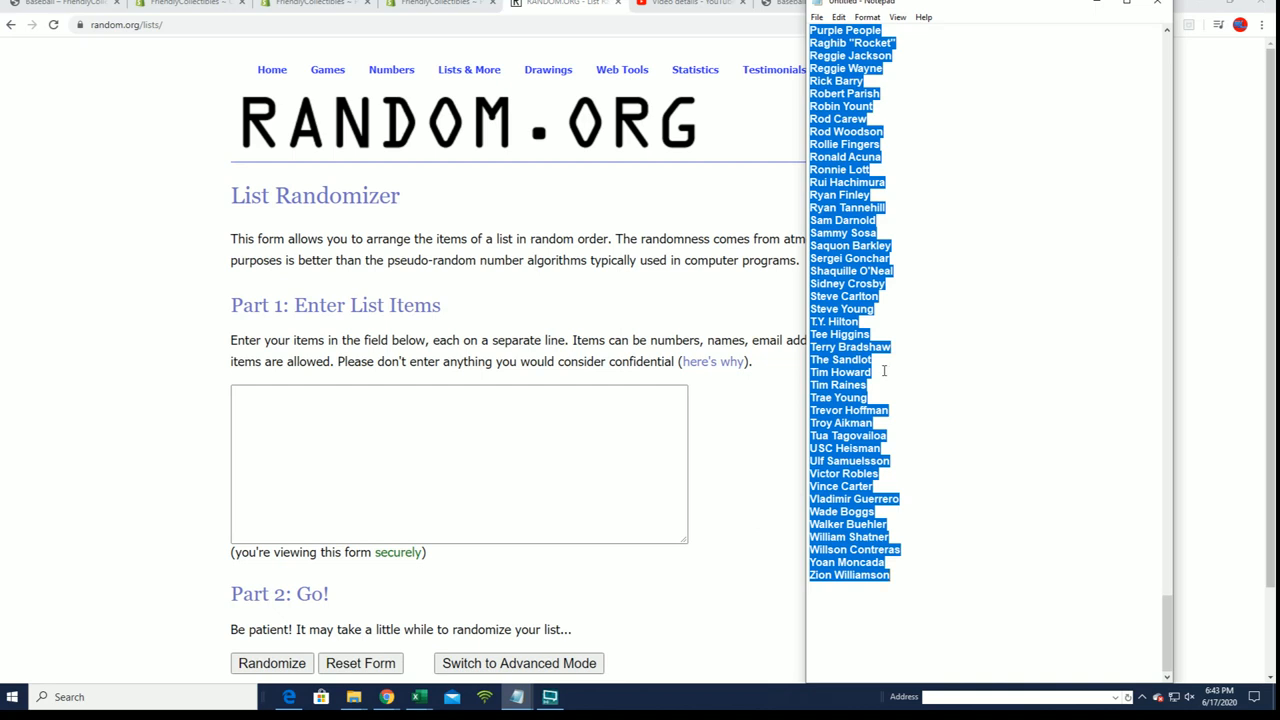
{"action": "mouse_move", "coordinate": [915, 250]}
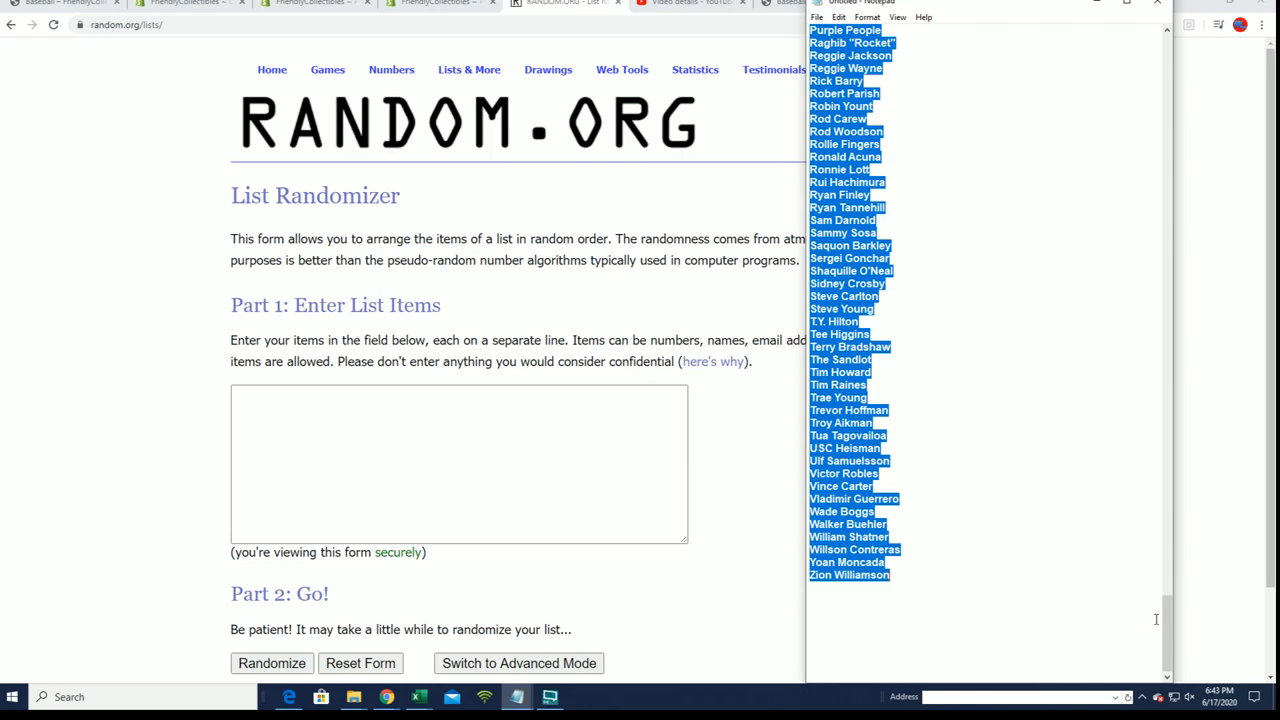
{"action": "scroll", "scroll_direction": "up", "scroll_amount": 3}
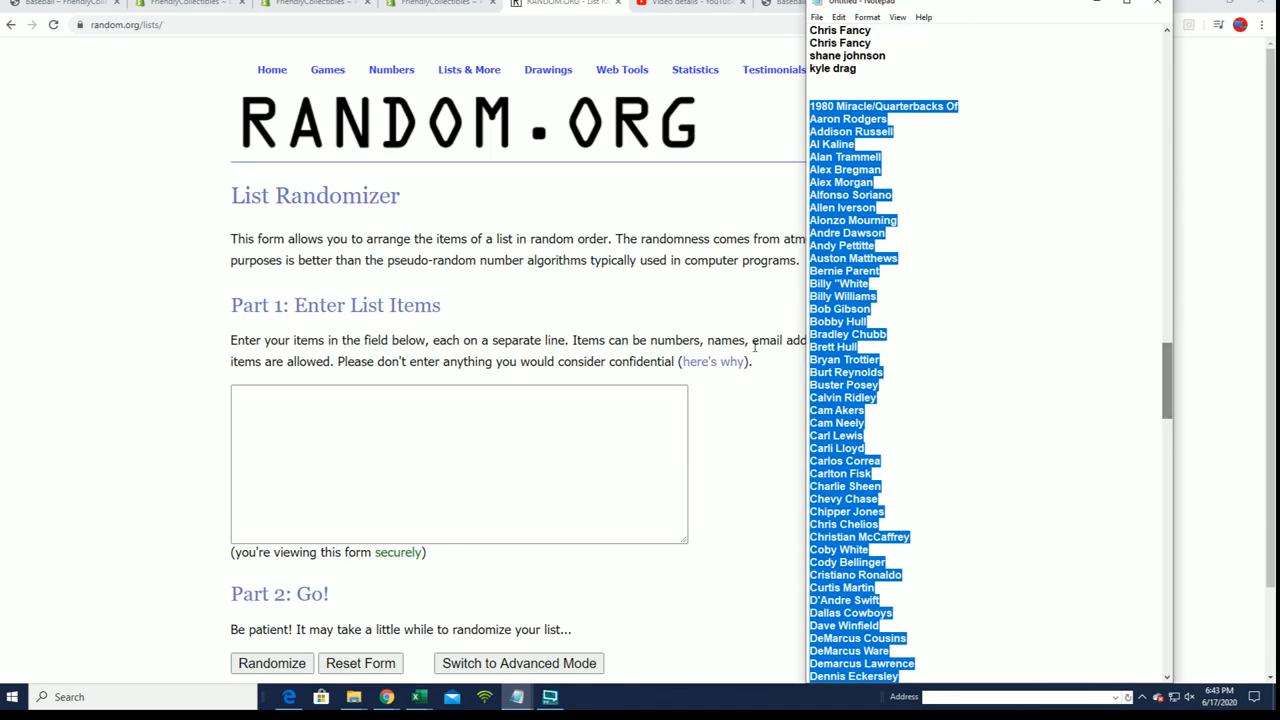
{"action": "right_click", "coordinate": [458, 463]}
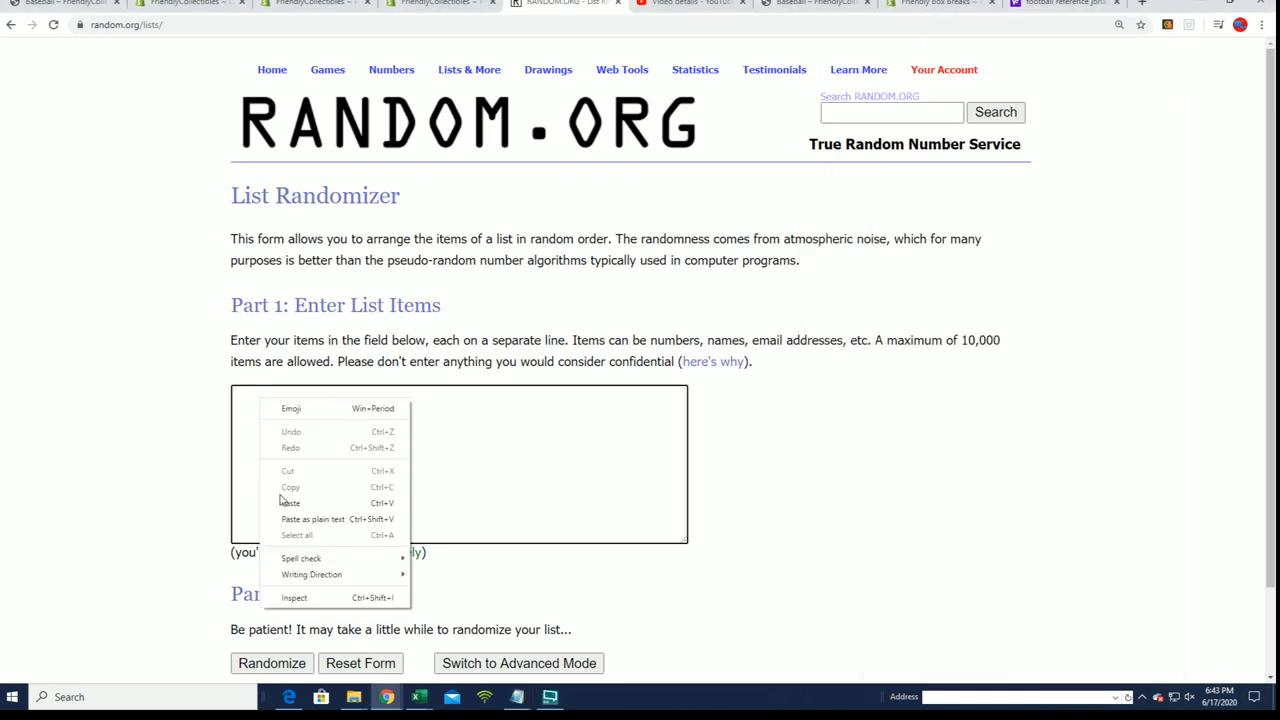
- Paste the player names, ending with Zion Williamson, into the randomizer box
{"action": "left_click", "coordinate": [289, 503]}
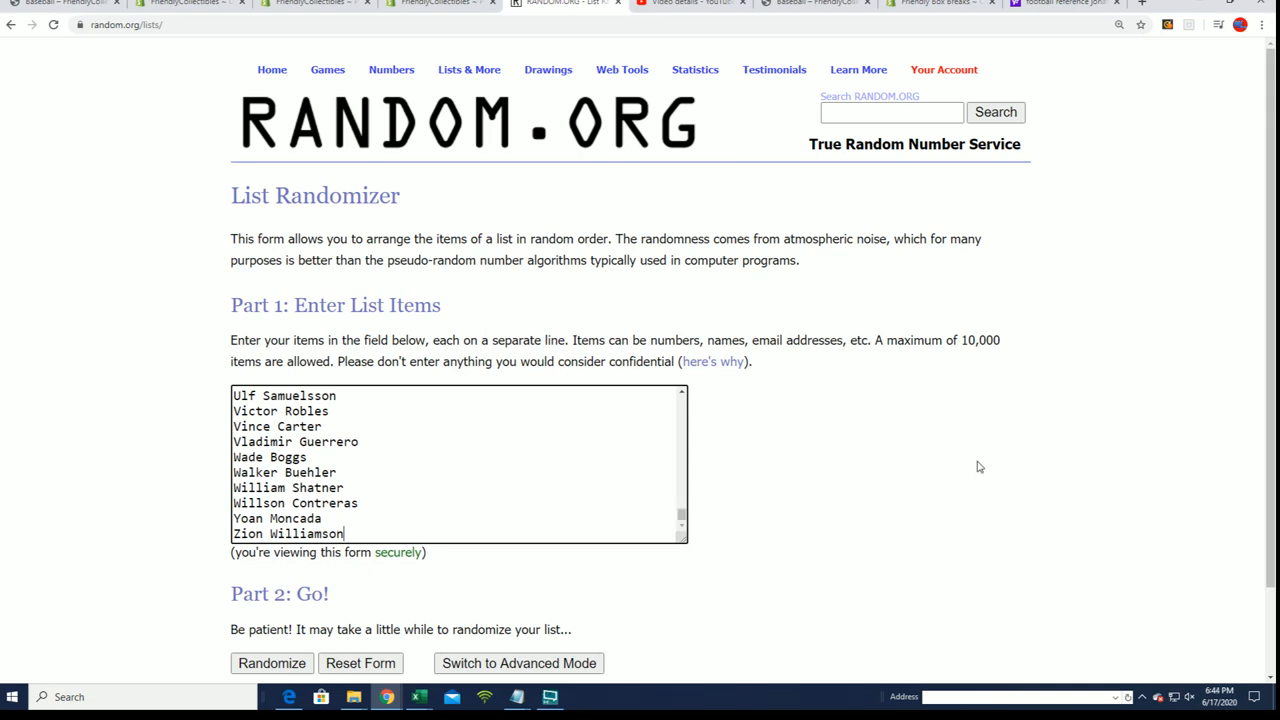
{"action": "scroll", "scroll_direction": "down", "scroll_amount": 3}
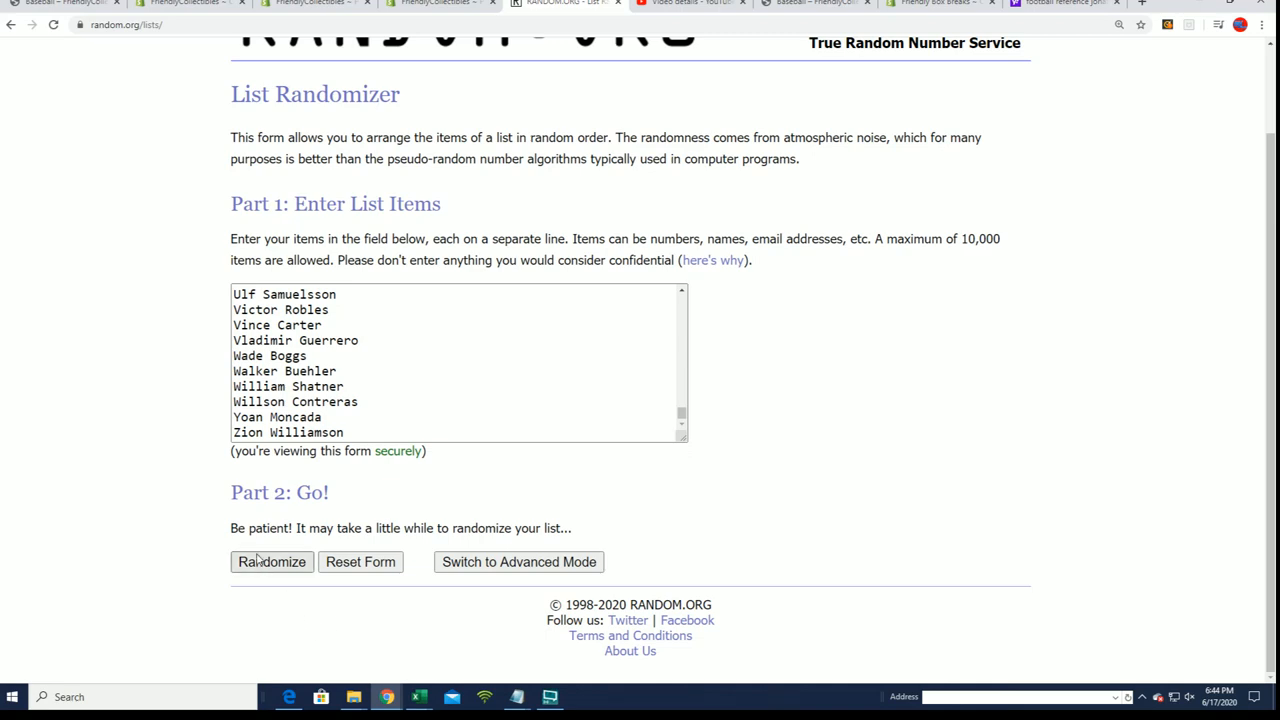
- Randomize the 210-item player list, then shuffle it a second and third time
{"action": "left_click", "coordinate": [272, 561]}
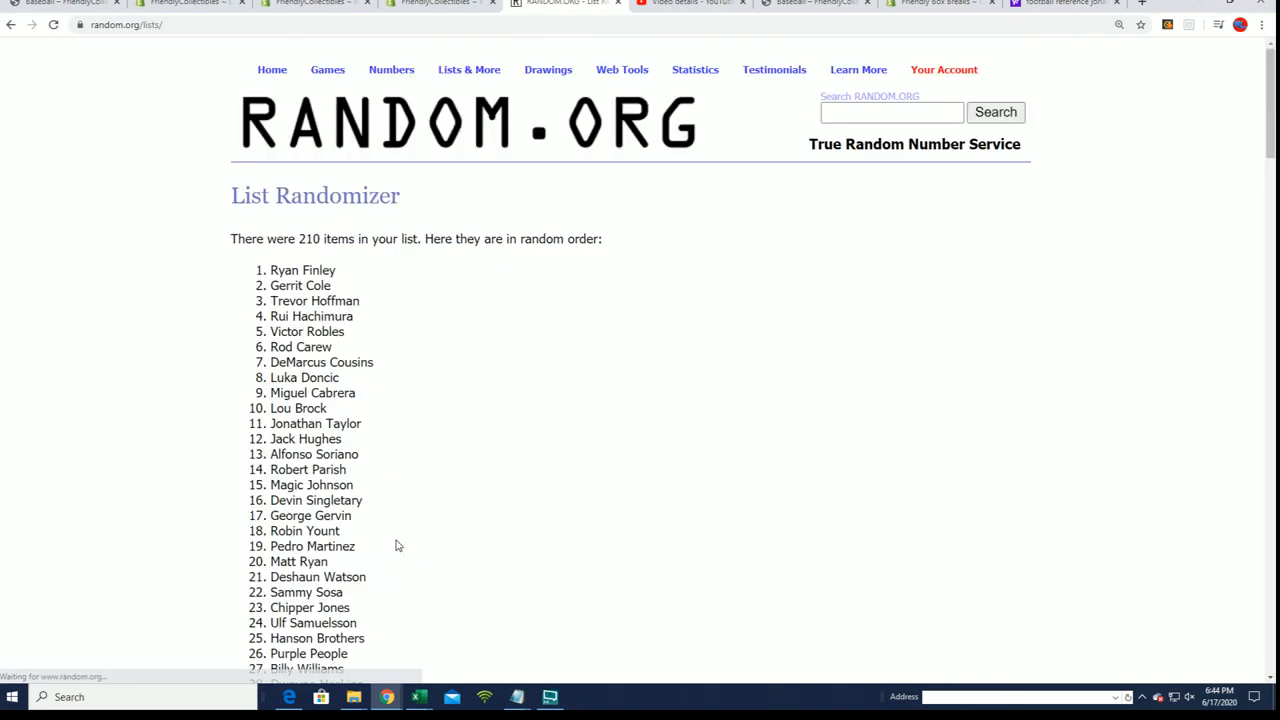
{"action": "scroll", "scroll_direction": "down", "scroll_amount": 3}
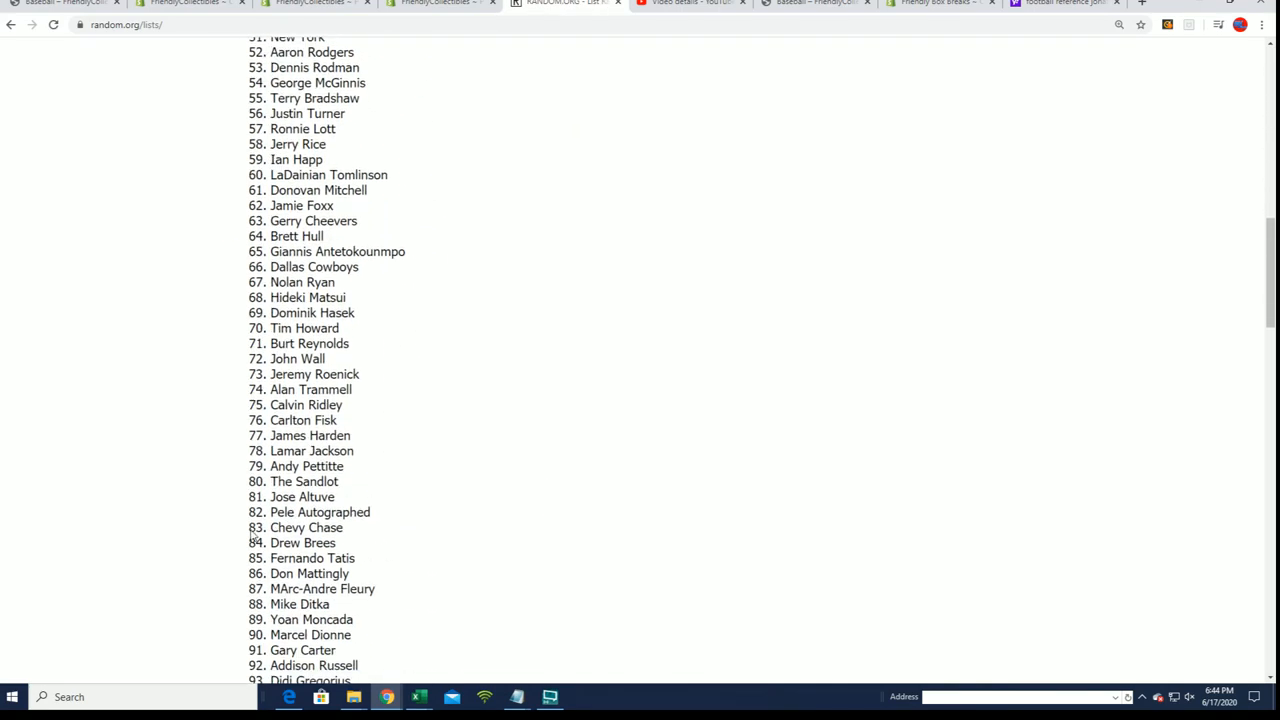
{"action": "scroll", "scroll_direction": "down", "scroll_amount": 3}
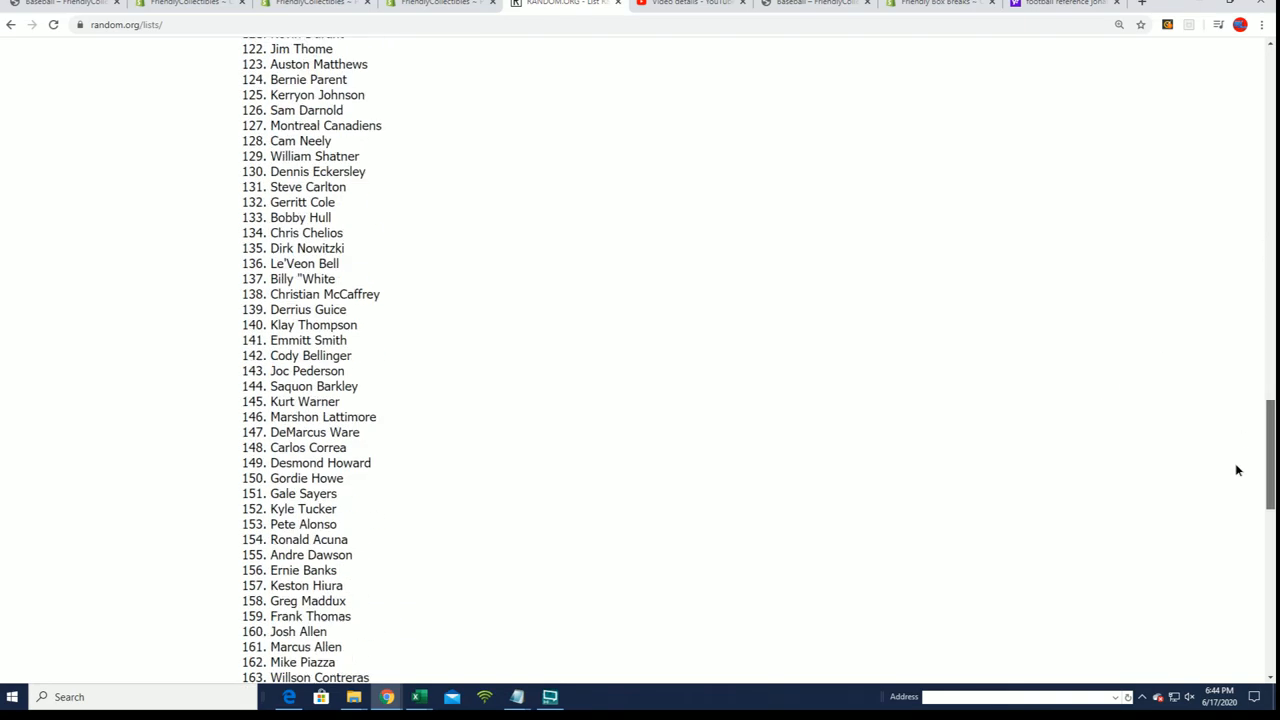
{"action": "scroll", "scroll_direction": "down", "scroll_amount": 3}
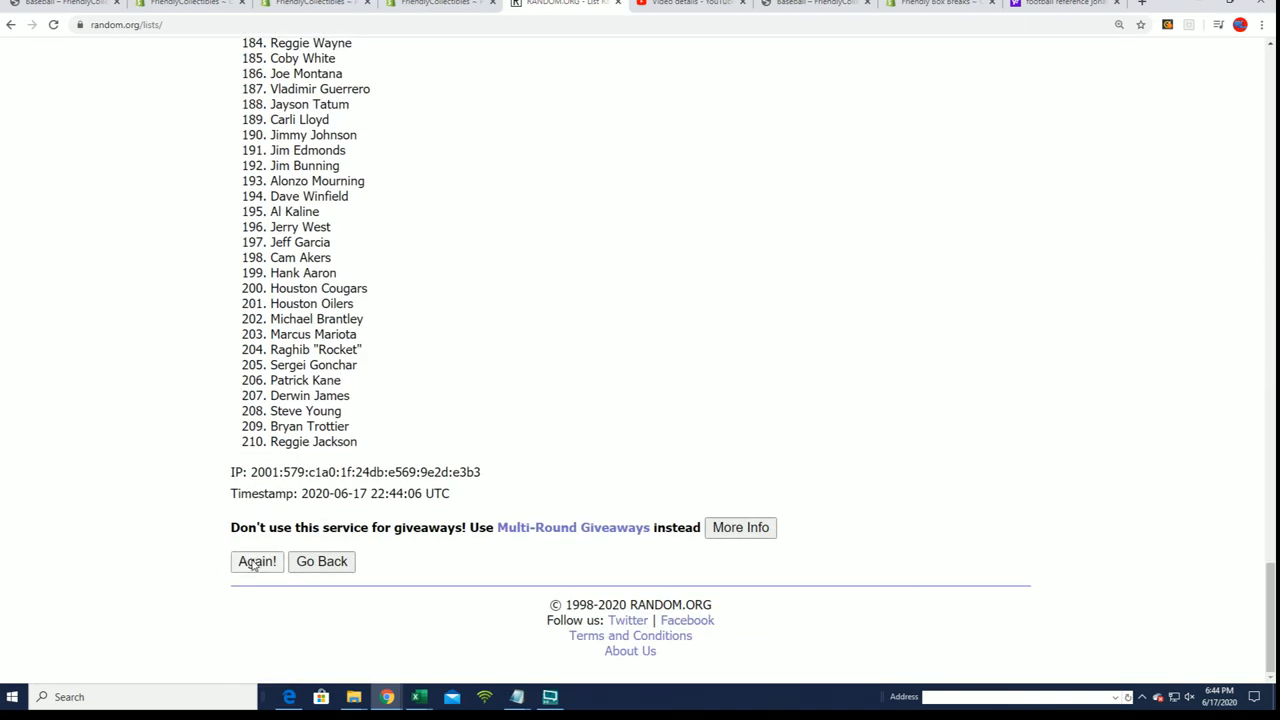
{"action": "left_click", "coordinate": [256, 561]}
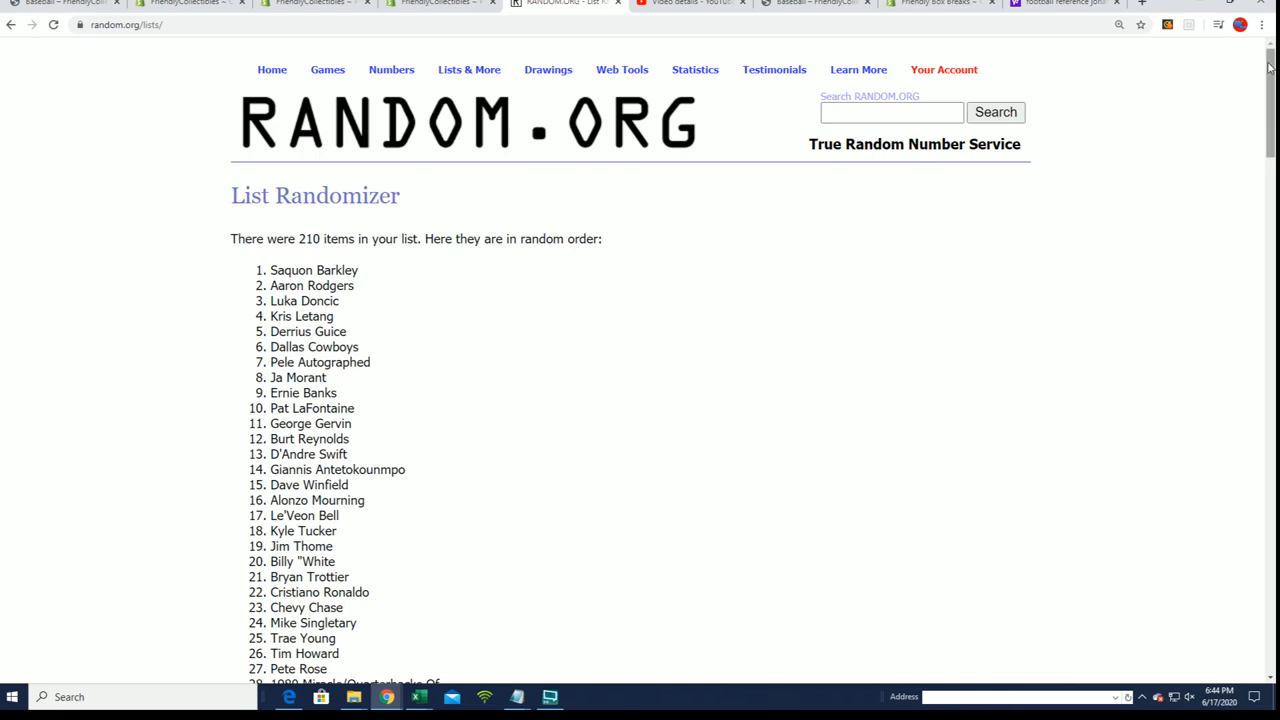
{"action": "scroll", "scroll_direction": "down", "scroll_amount": 3}
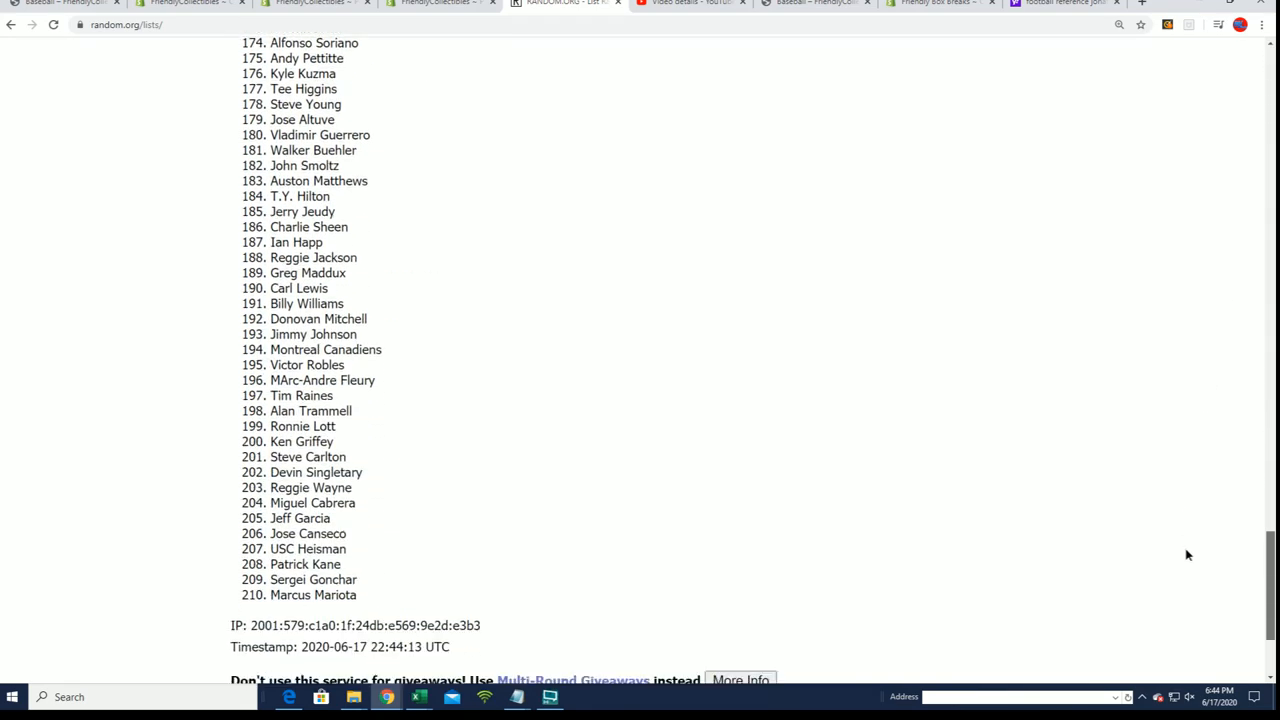
{"action": "scroll", "scroll_direction": "down", "scroll_amount": 3}
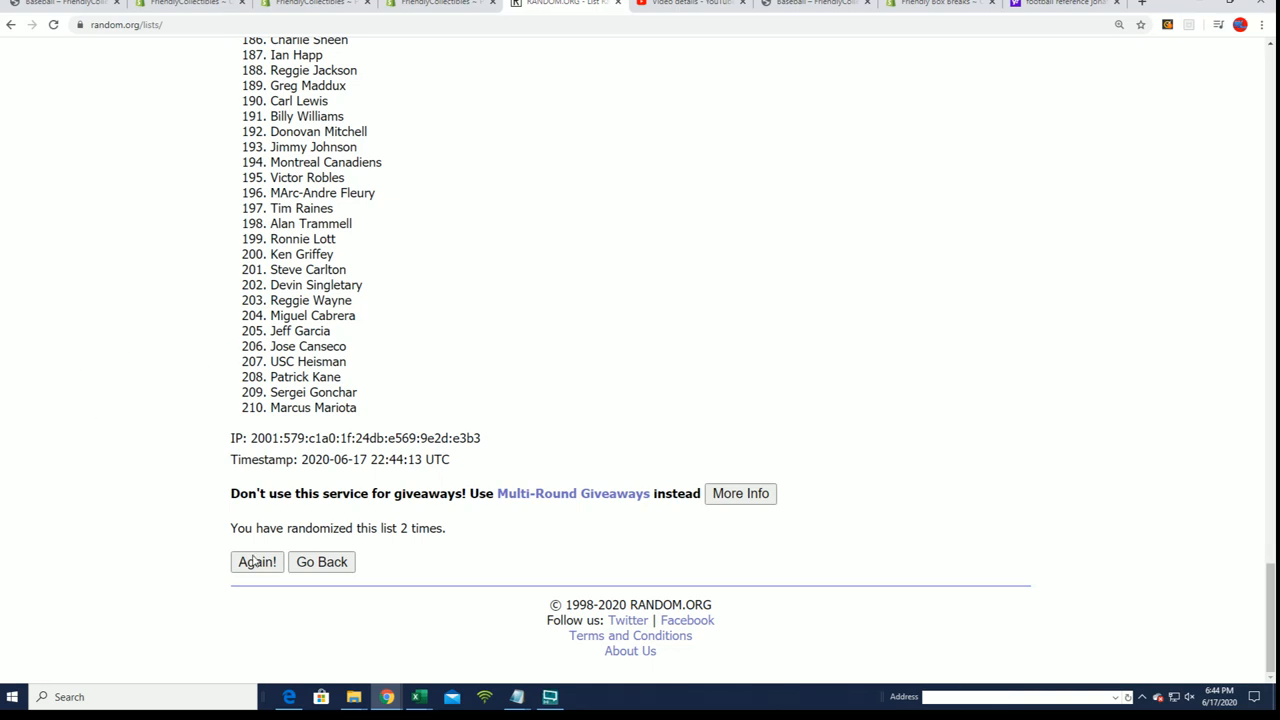
{"action": "left_click", "coordinate": [256, 561]}
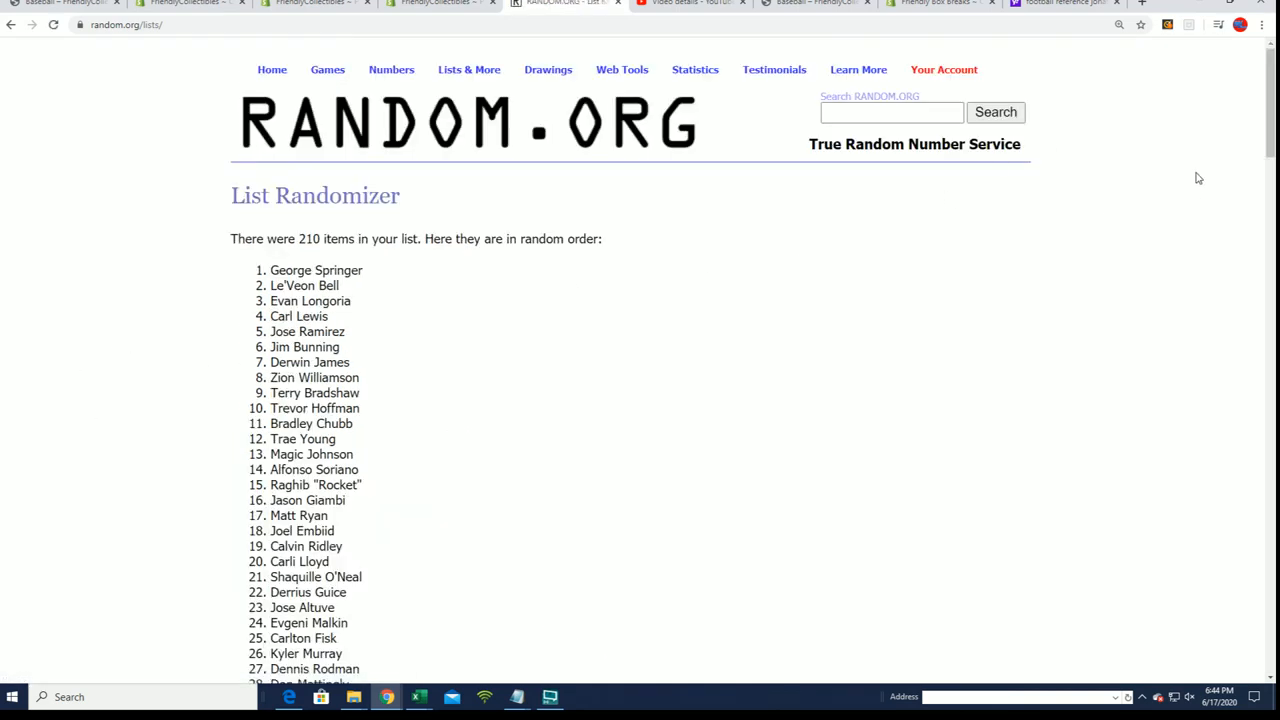
{"action": "mouse_move", "coordinate": [1215, 235]}
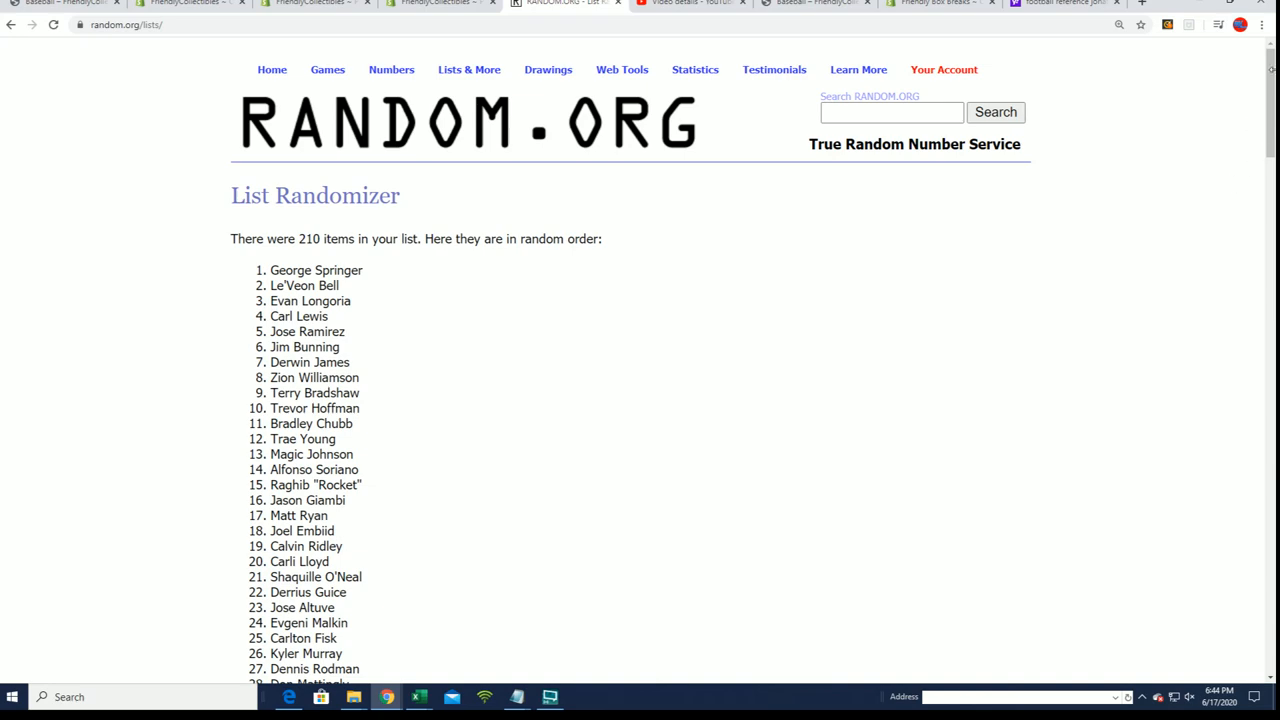
- Keep shuffling the player list with Again! through the seventh randomization
{"action": "scroll", "scroll_direction": "down", "scroll_amount": 3}
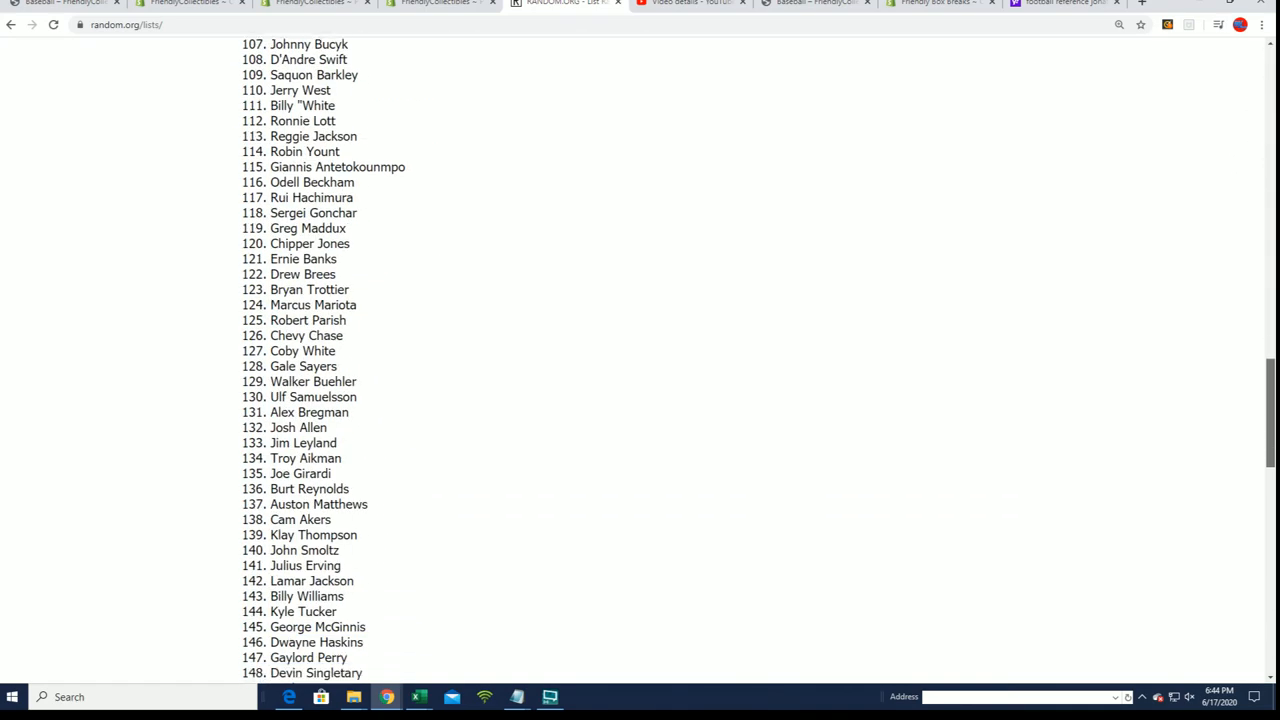
{"action": "scroll", "scroll_direction": "down", "scroll_amount": 3}
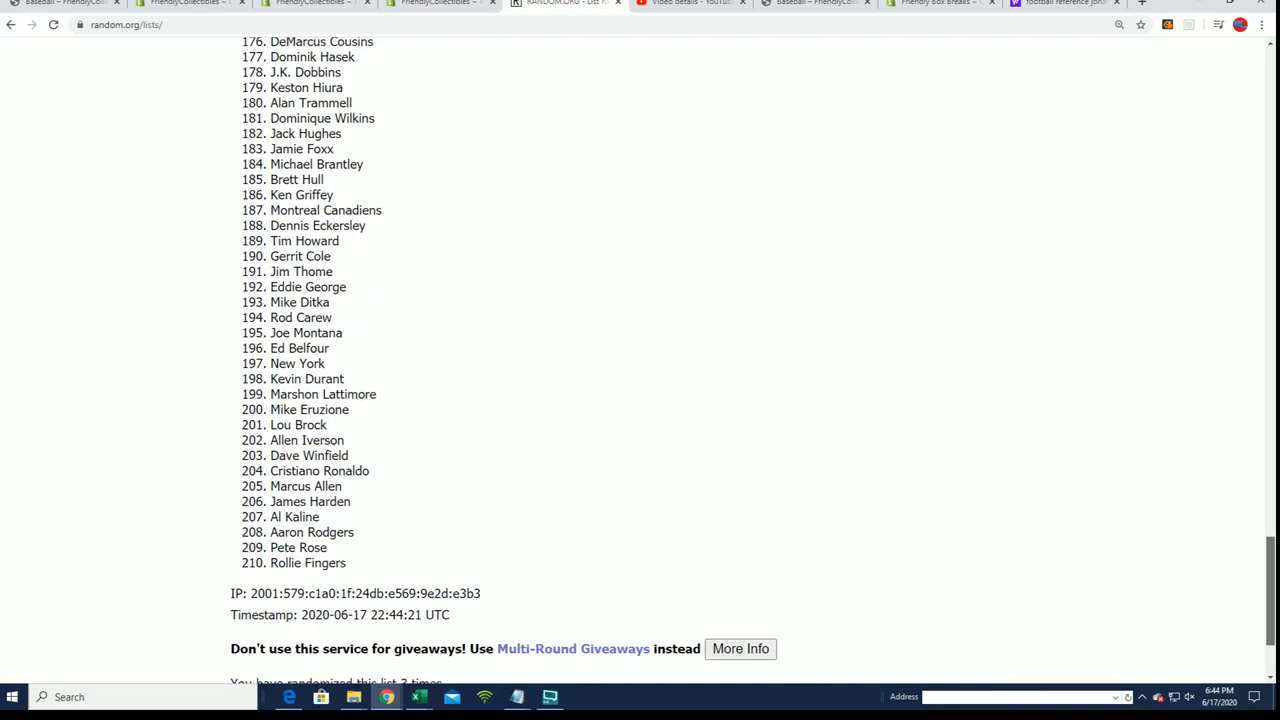
{"action": "scroll", "scroll_direction": "up", "scroll_amount": 3}
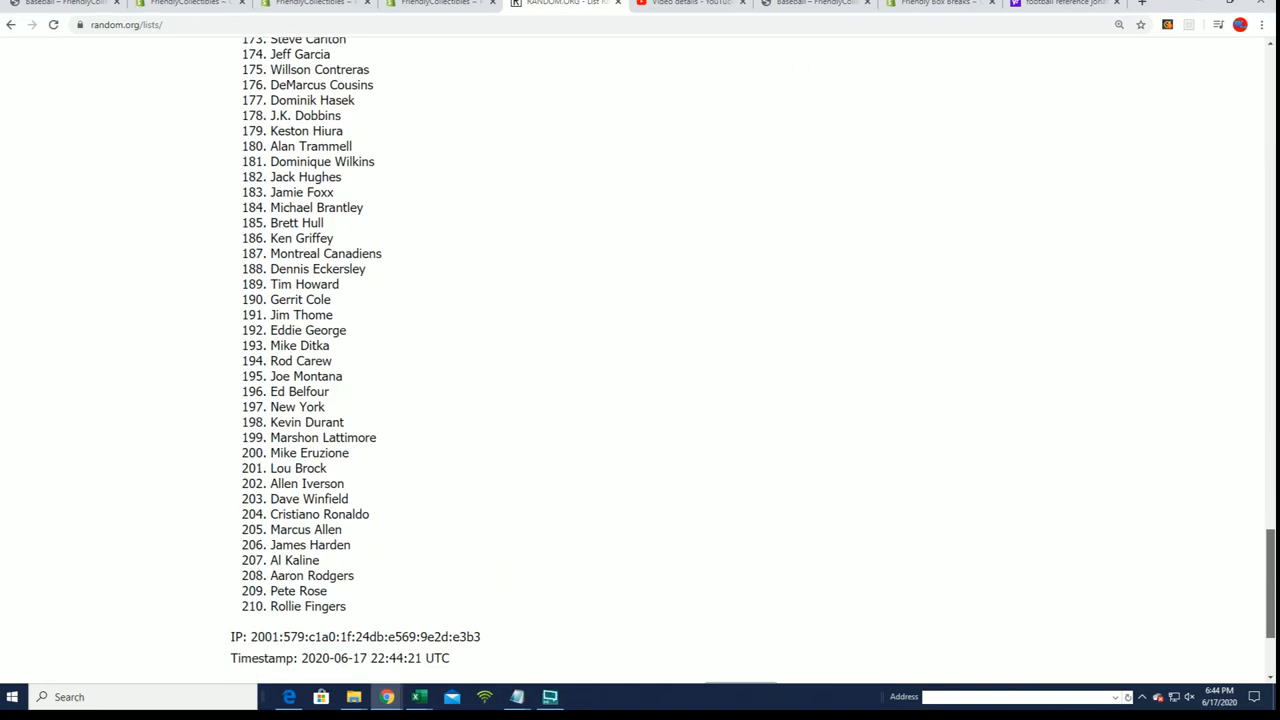
{"action": "scroll", "scroll_direction": "down", "scroll_amount": 3}
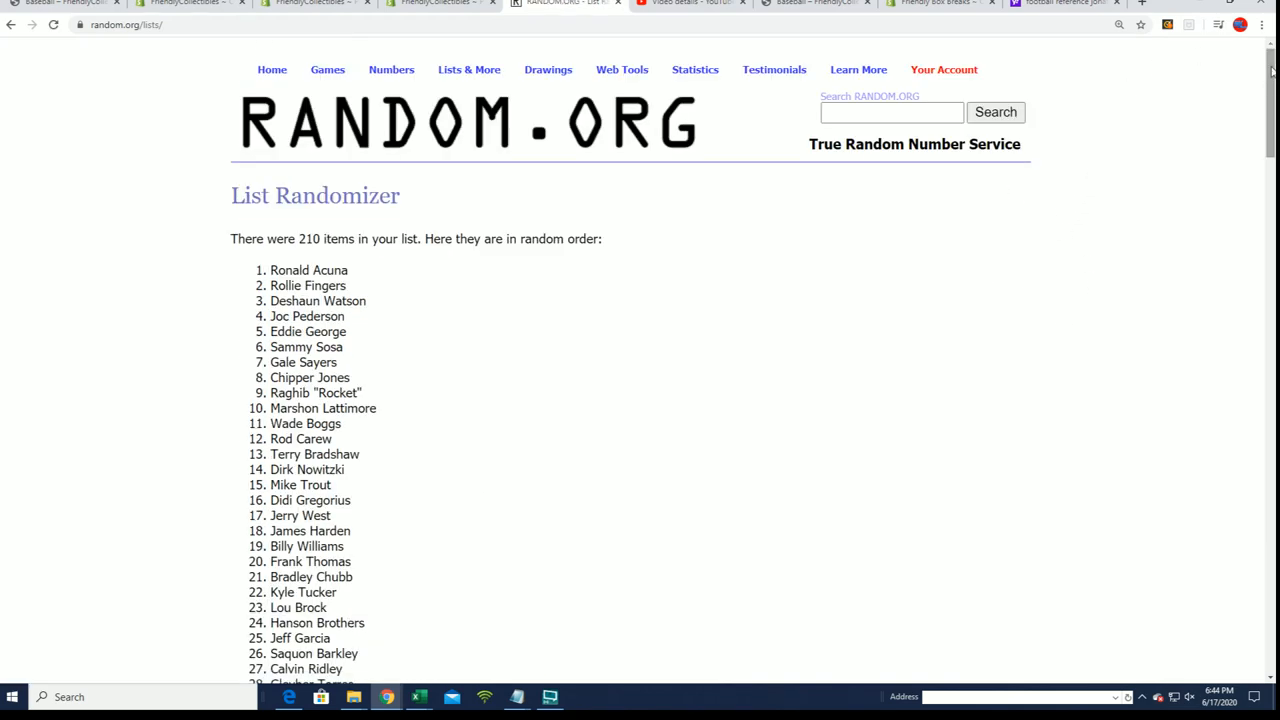
{"action": "scroll", "scroll_direction": "down", "scroll_amount": 3}
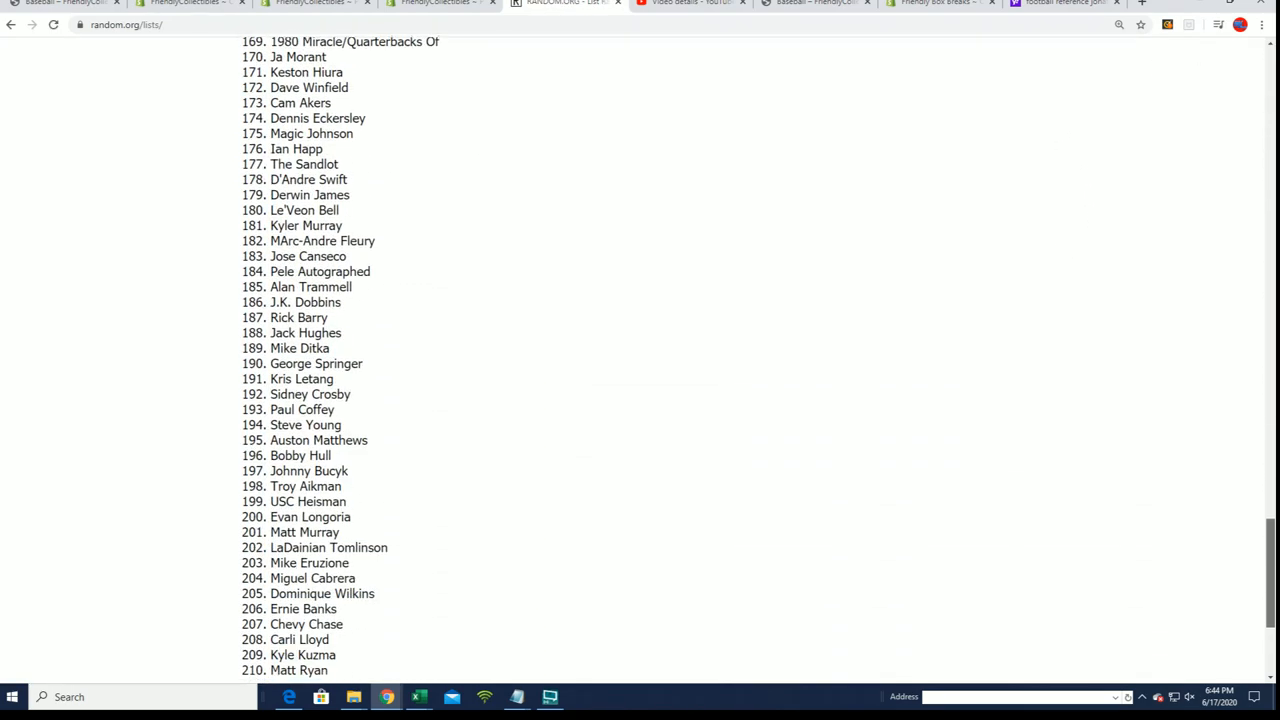
{"action": "scroll", "scroll_direction": "down", "scroll_amount": 3}
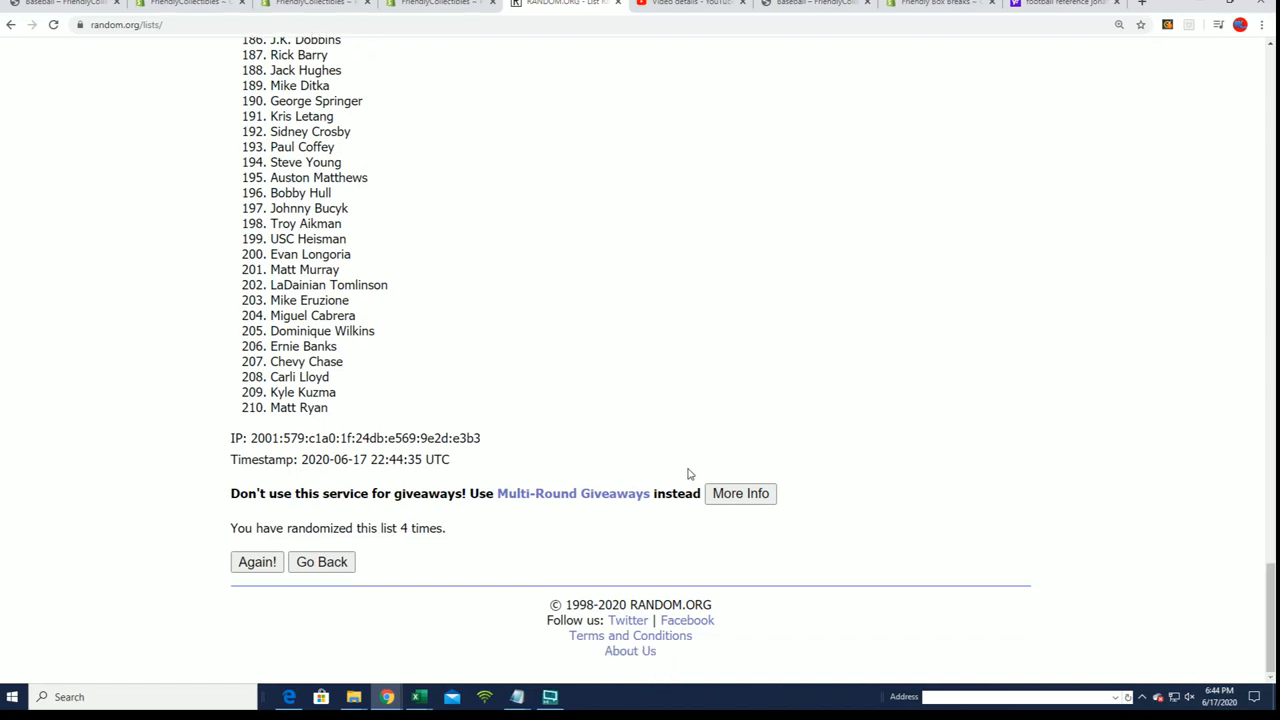
{"action": "left_click", "coordinate": [257, 561]}
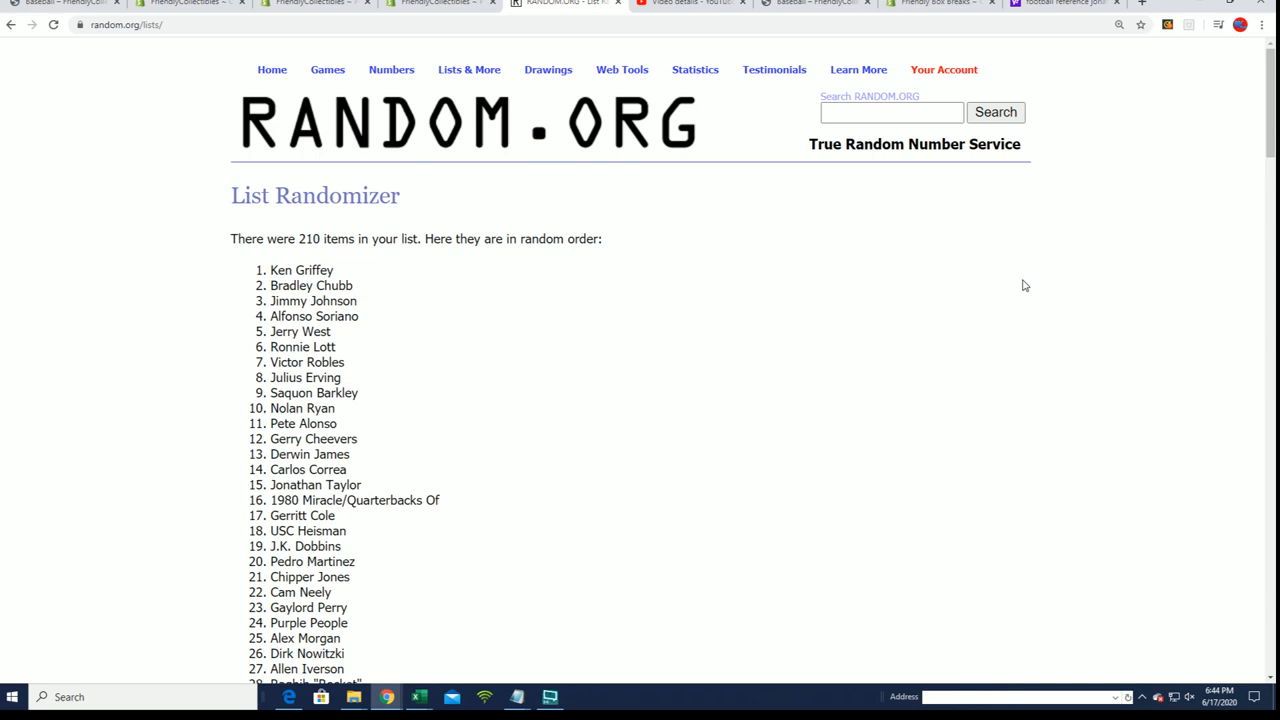
{"action": "mouse_move", "coordinate": [1266, 73]}
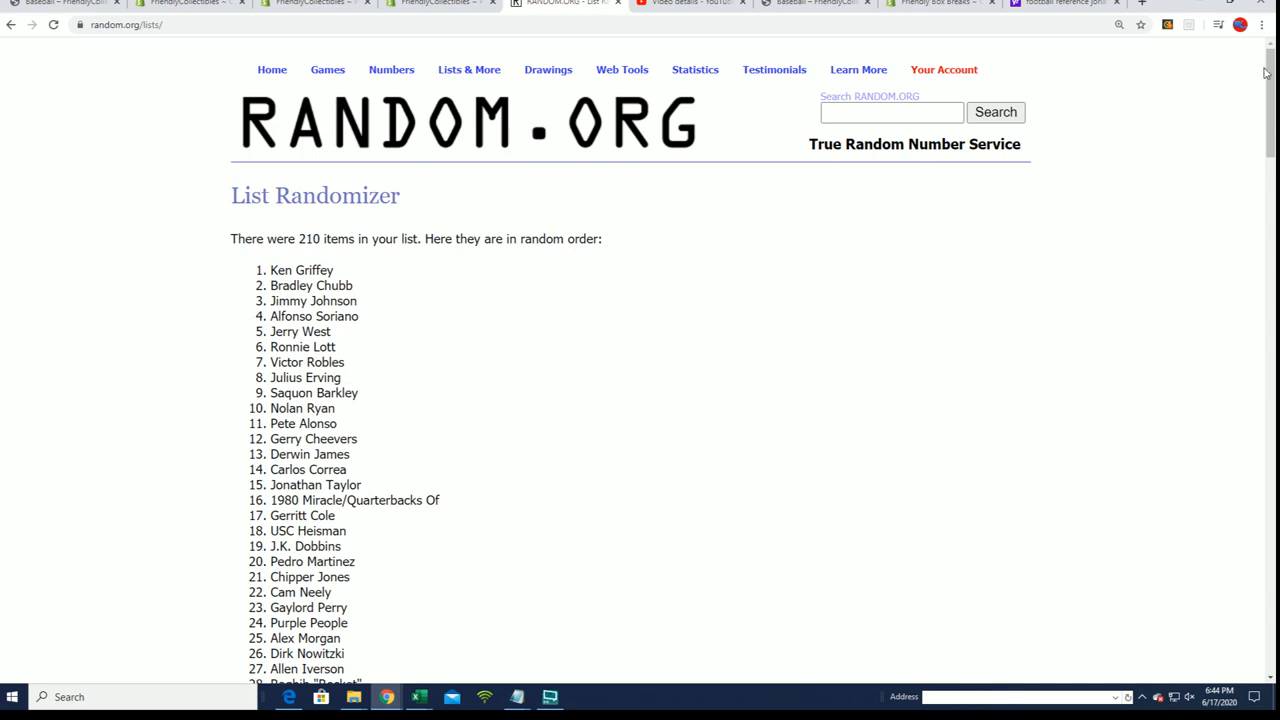
{"action": "scroll", "scroll_direction": "down", "scroll_amount": 3}
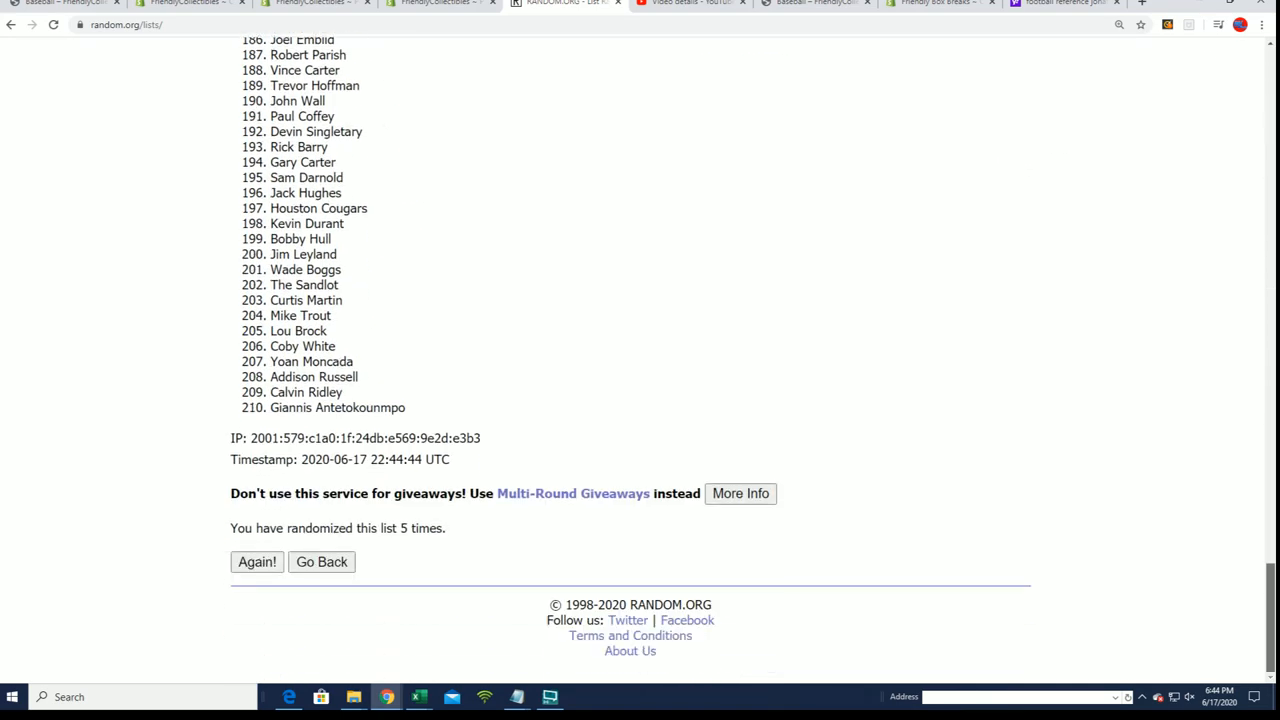
{"action": "left_click", "coordinate": [257, 561]}
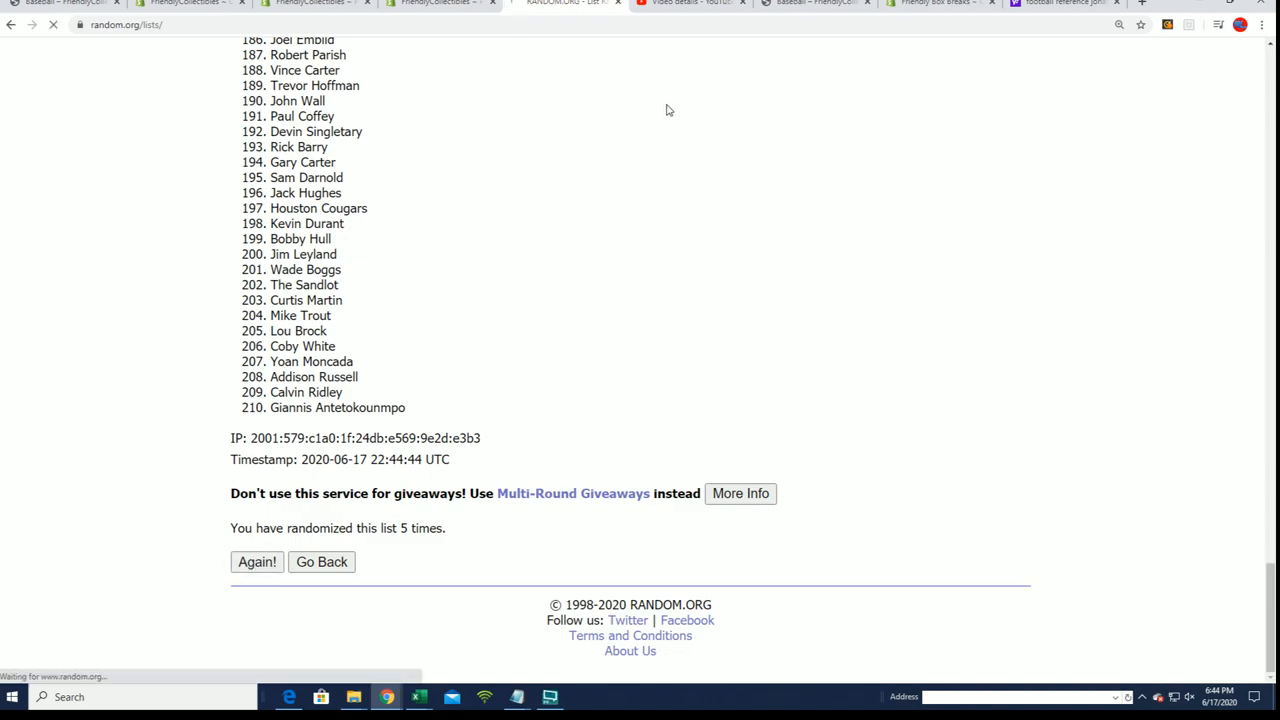
{"action": "left_click", "coordinate": [257, 561]}
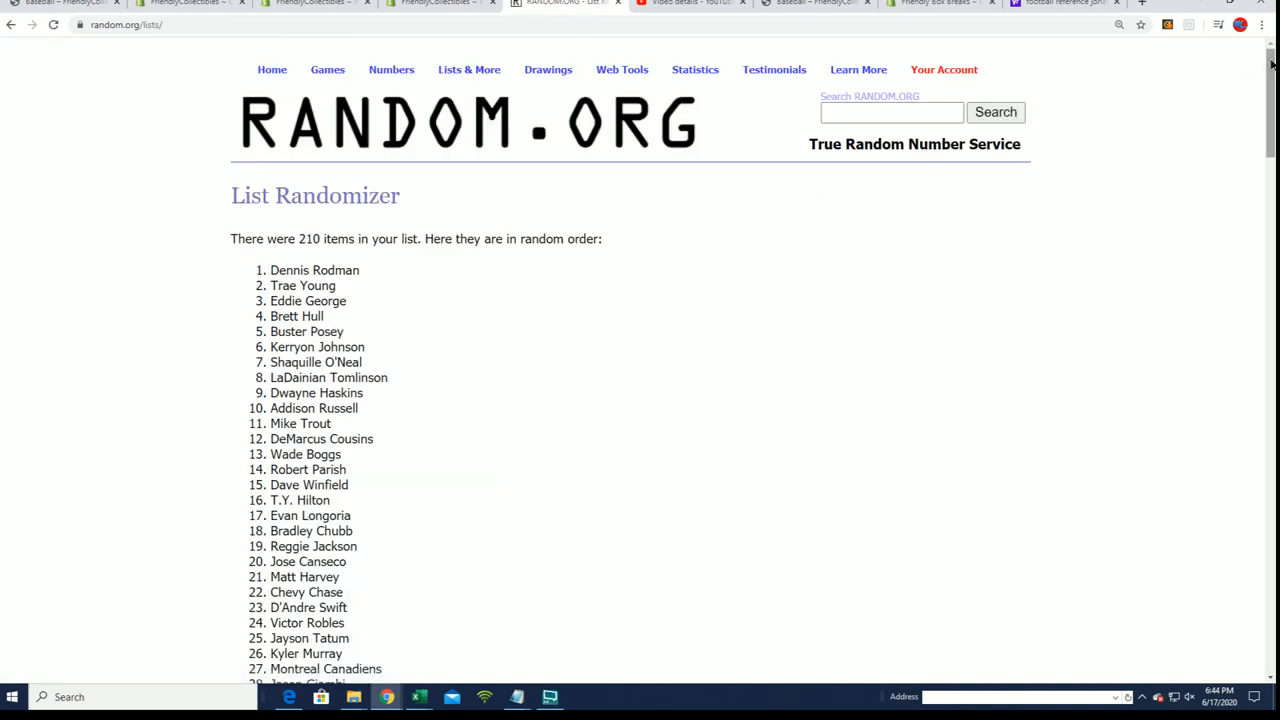
{"action": "scroll", "scroll_direction": "down", "scroll_amount": 3}
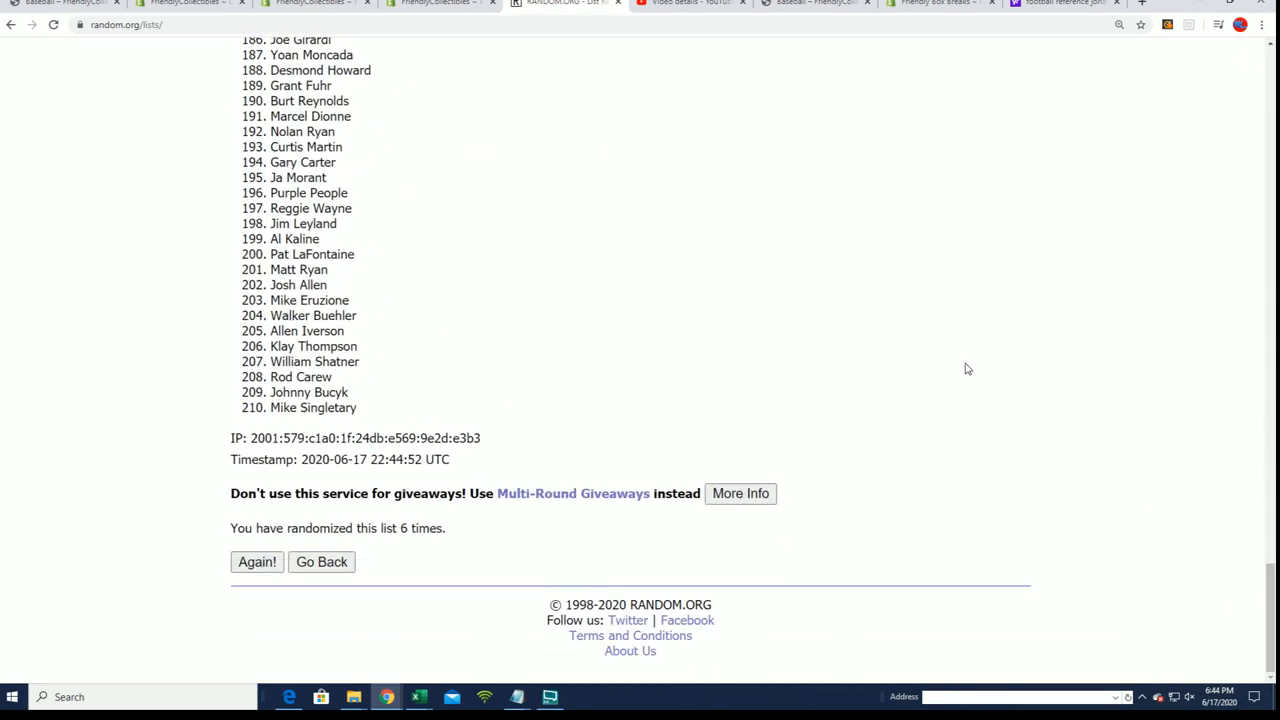
{"action": "left_click", "coordinate": [257, 561]}
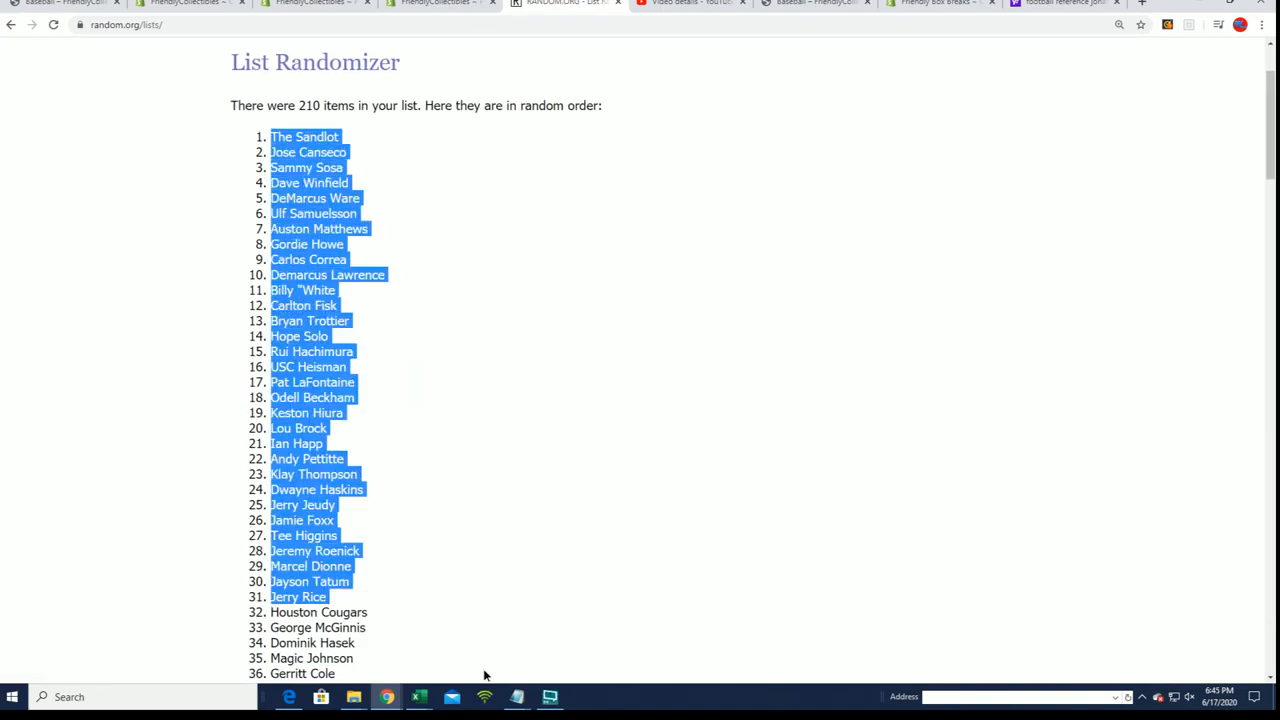
- Scroll to the end of the shuffled player results and switch to the Excel sheet
{"action": "scroll", "scroll_direction": "down", "scroll_amount": 3}
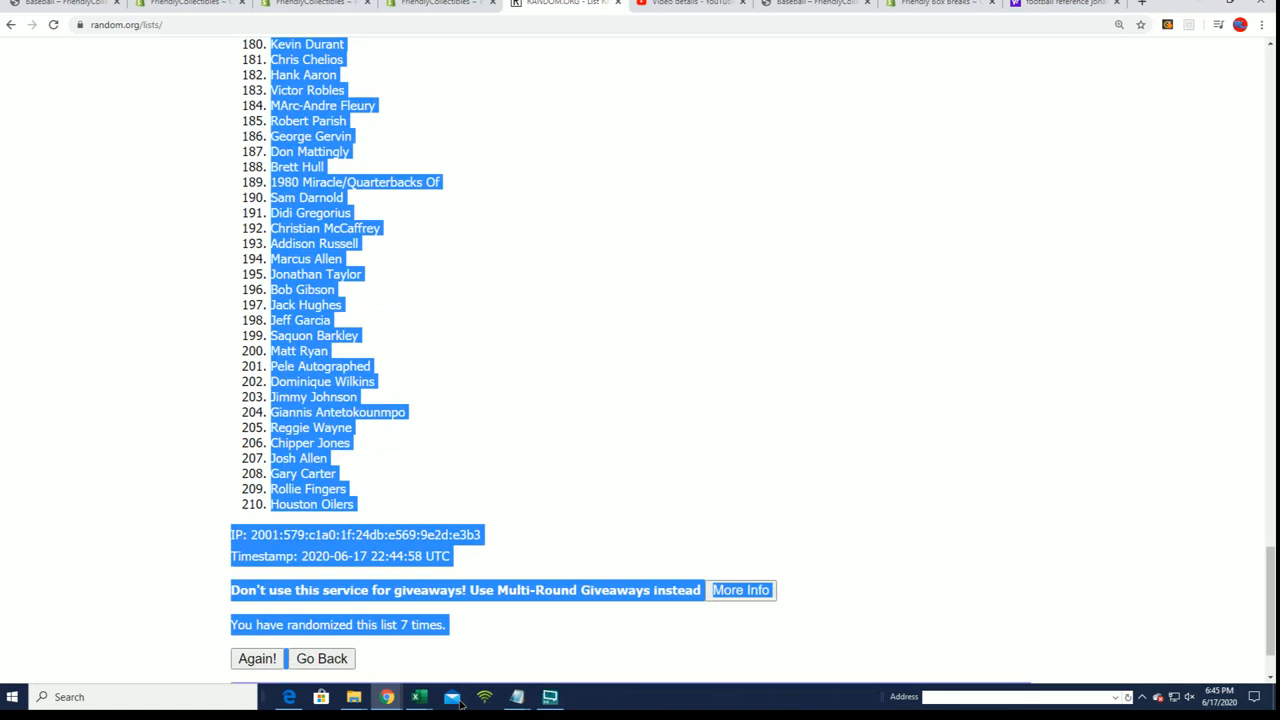
{"action": "scroll", "scroll_direction": "down", "scroll_amount": 3}
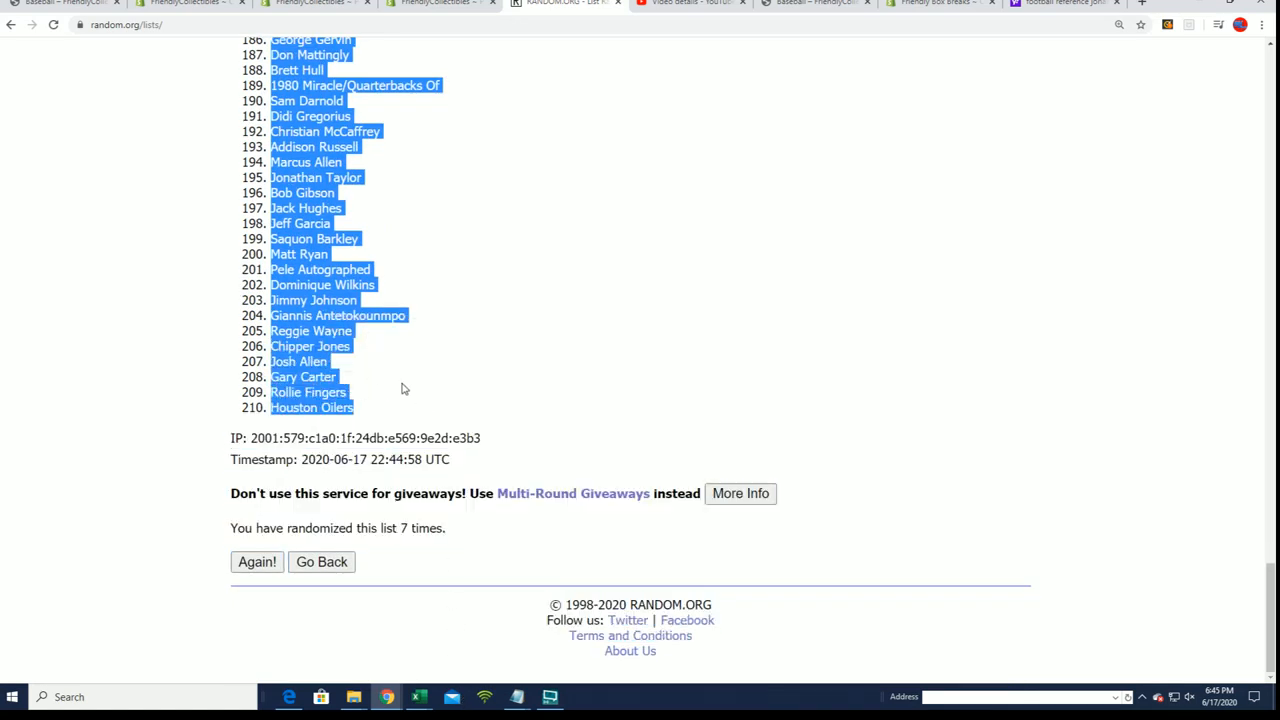
{"action": "mouse_move", "coordinate": [1265, 597]}
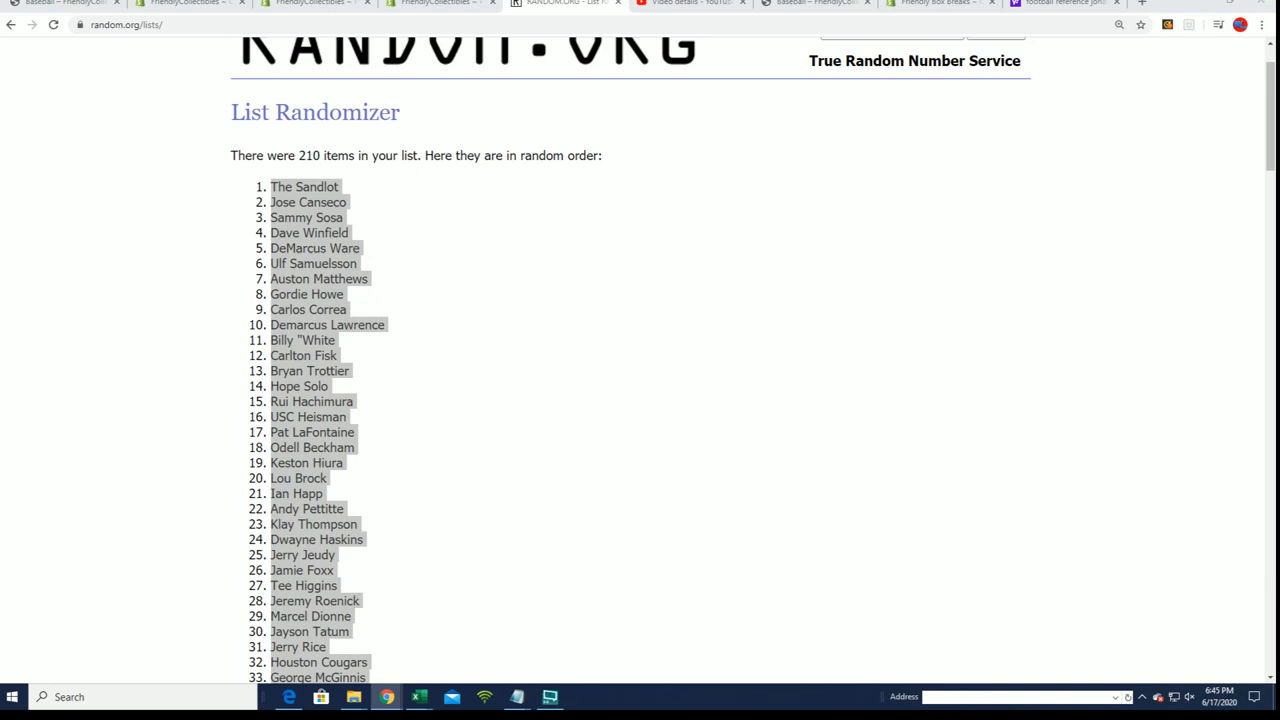
{"action": "left_click", "coordinate": [418, 697]}
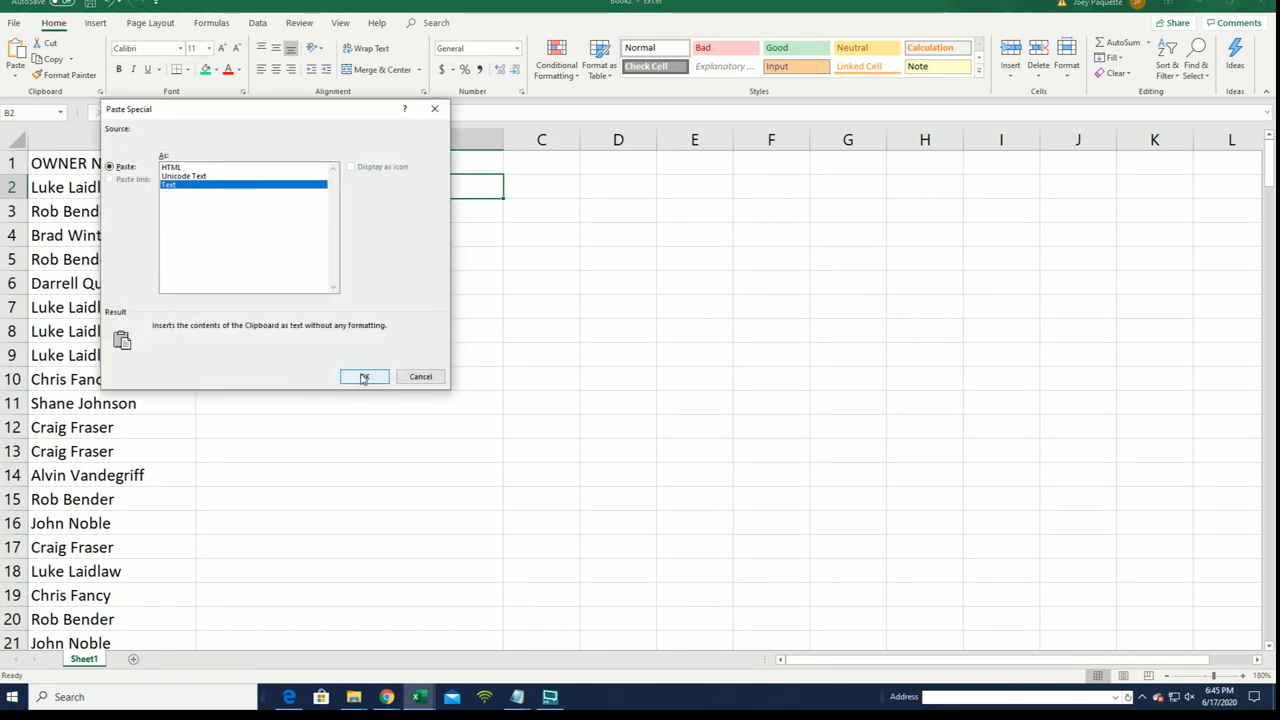
- Paste the shuffled player names into B2 as unformatted Text
{"action": "left_click", "coordinate": [364, 376]}
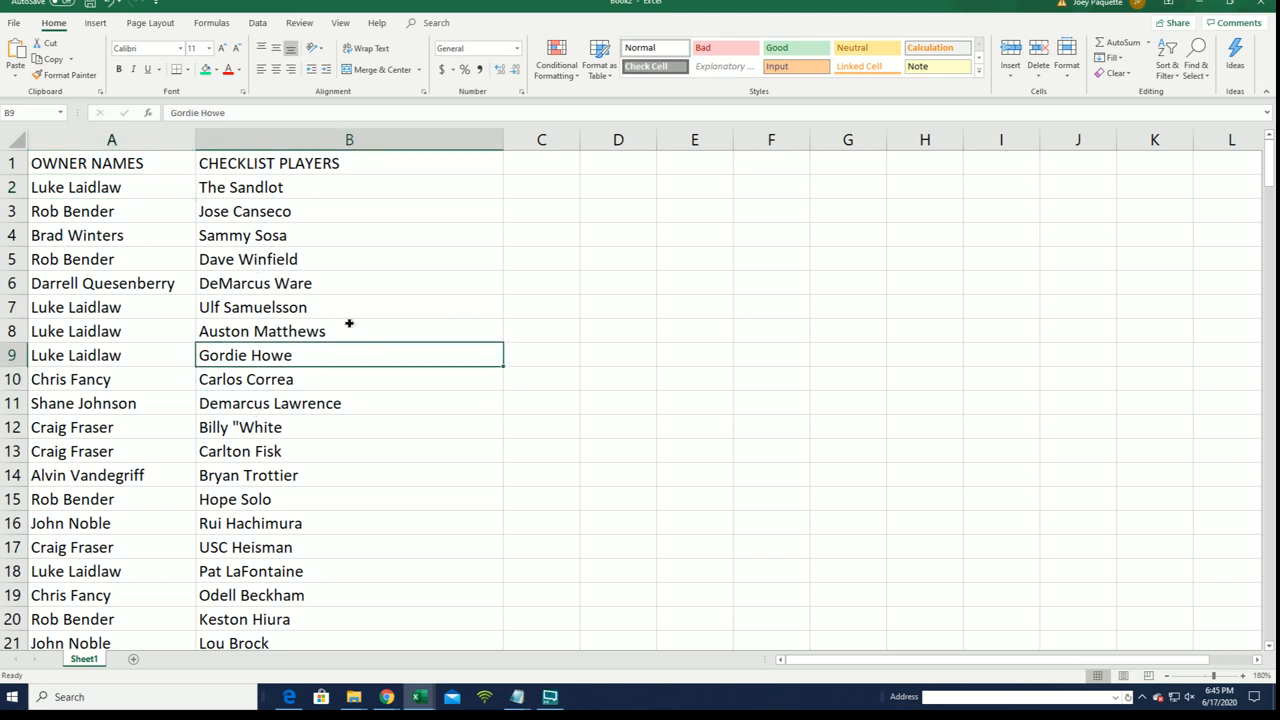
{"action": "scroll", "scroll_direction": "down", "scroll_amount": 3}
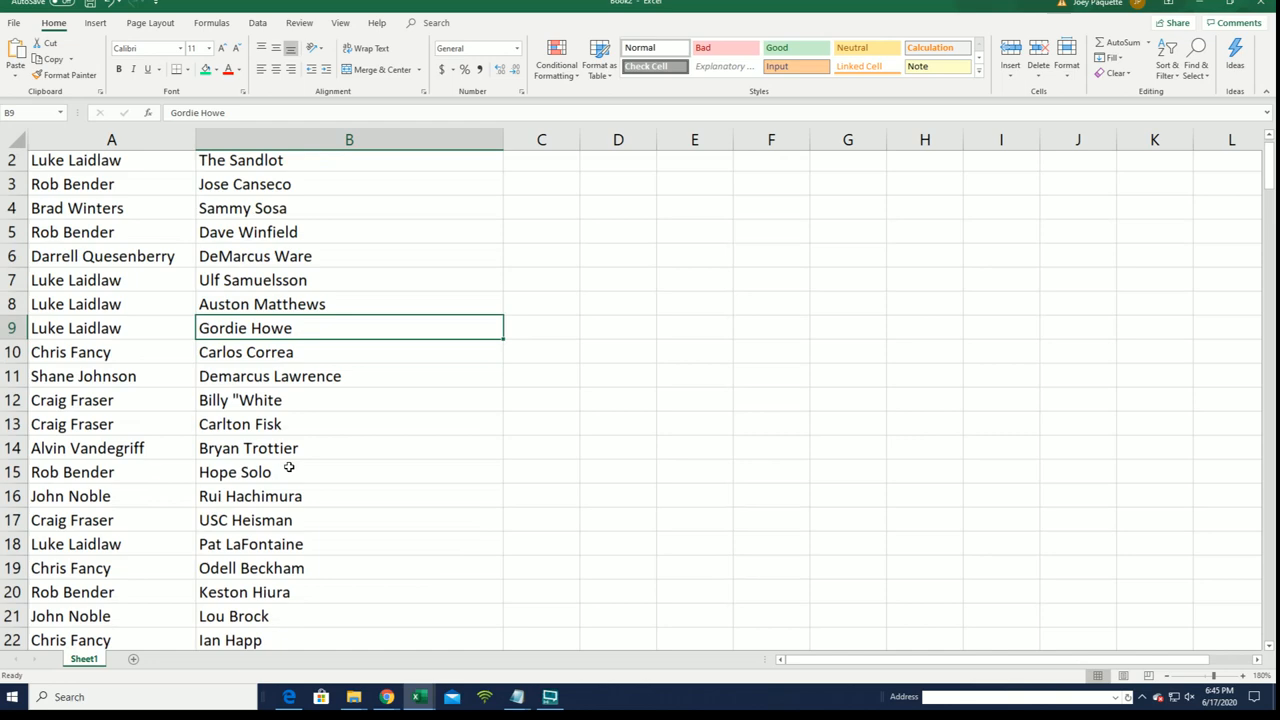
{"action": "scroll", "scroll_direction": "down", "scroll_amount": 3}
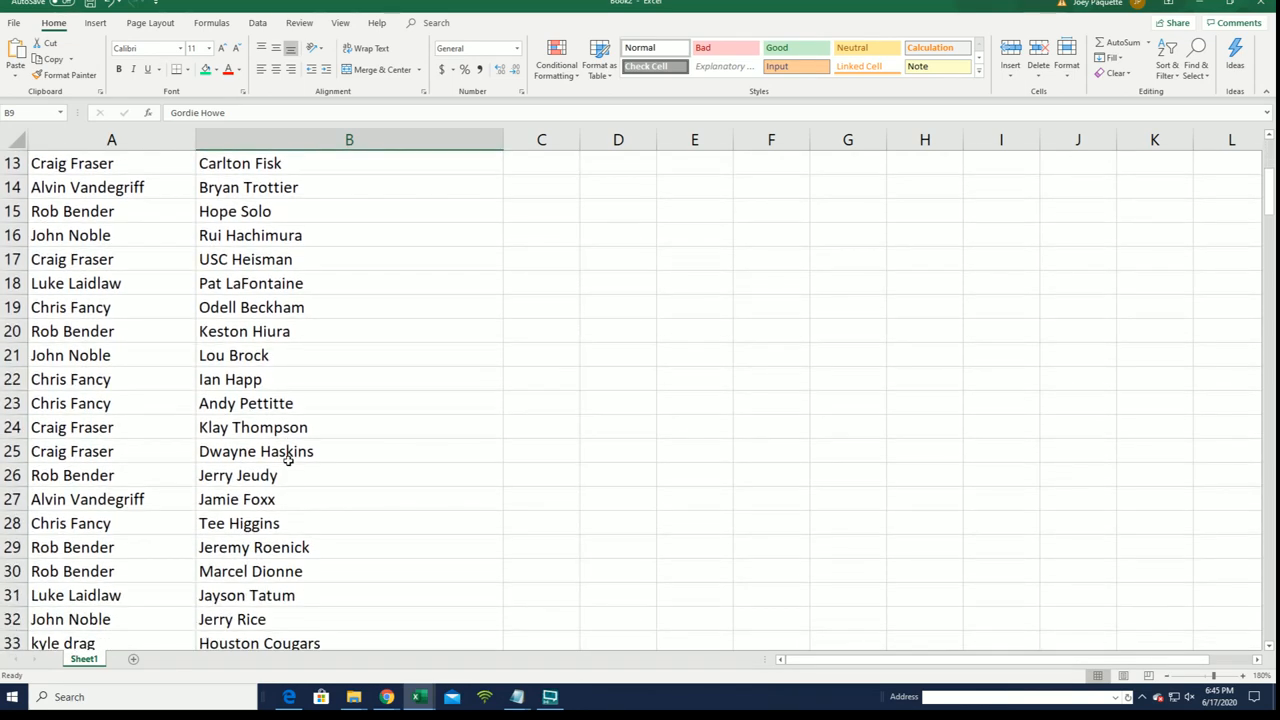
{"action": "scroll", "scroll_direction": "down", "scroll_amount": 3}
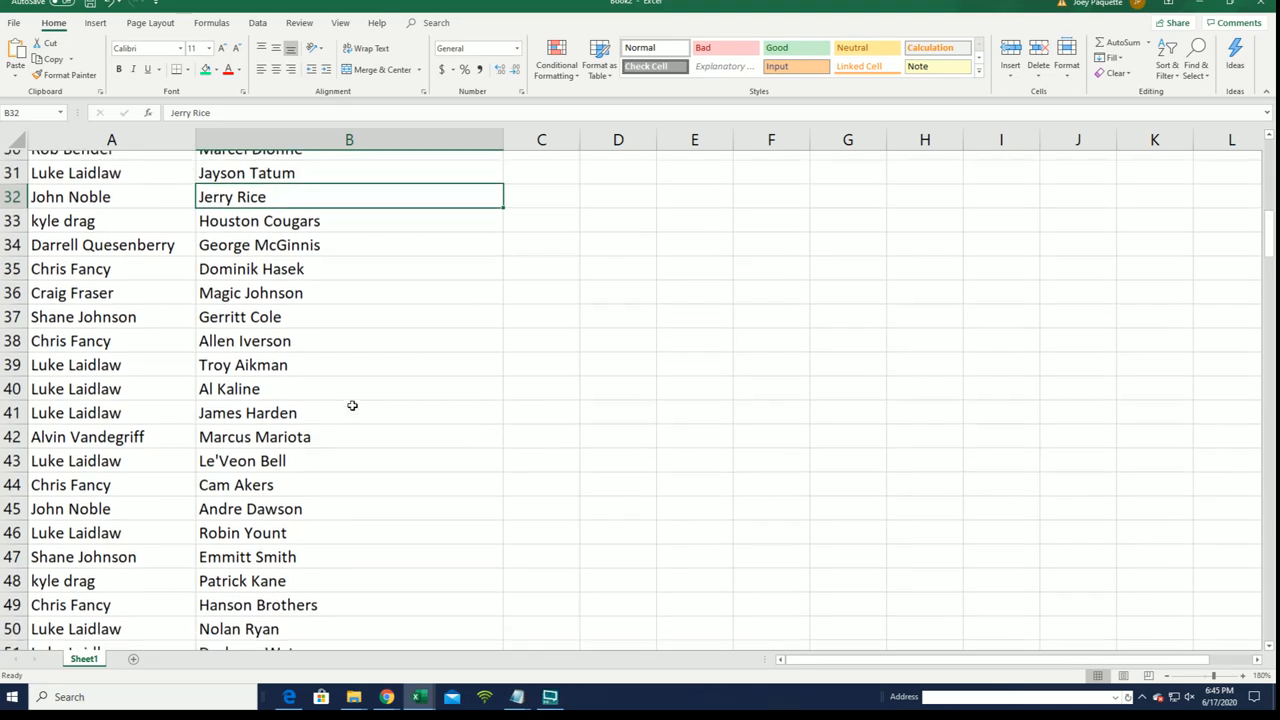
{"action": "scroll", "scroll_direction": "down", "scroll_amount": 3}
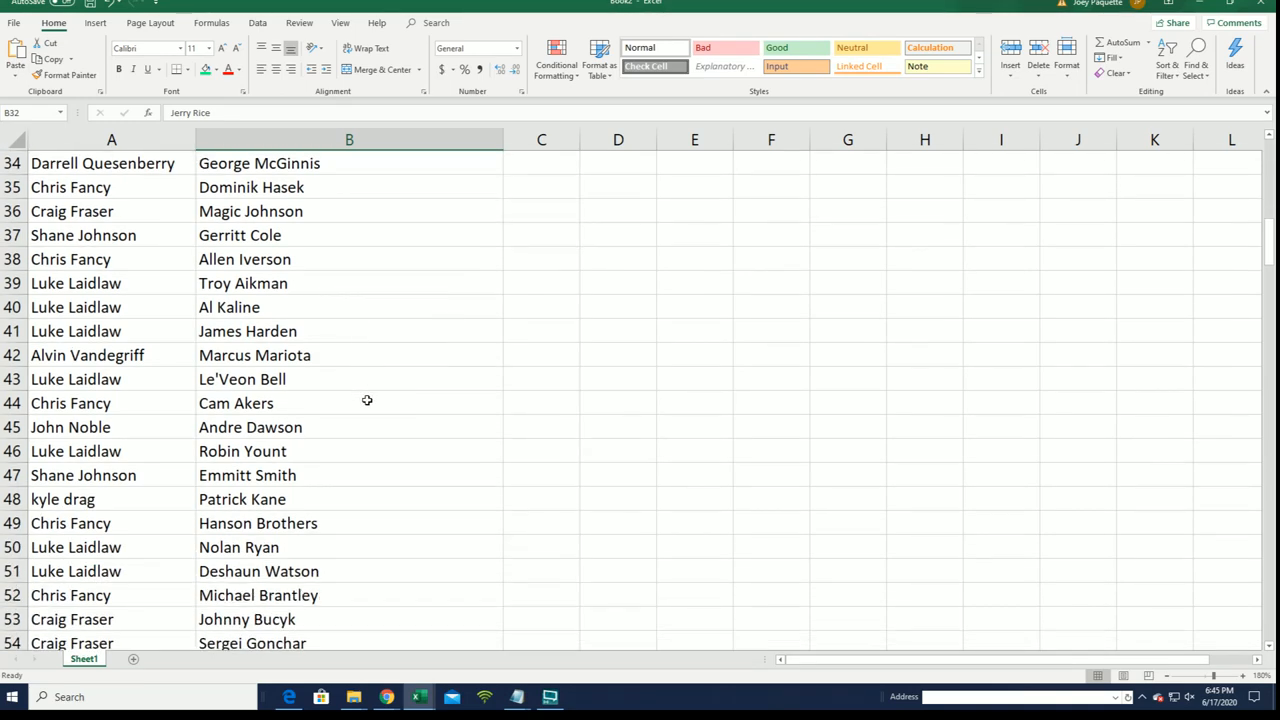
{"action": "scroll", "scroll_direction": "down", "scroll_amount": 3}
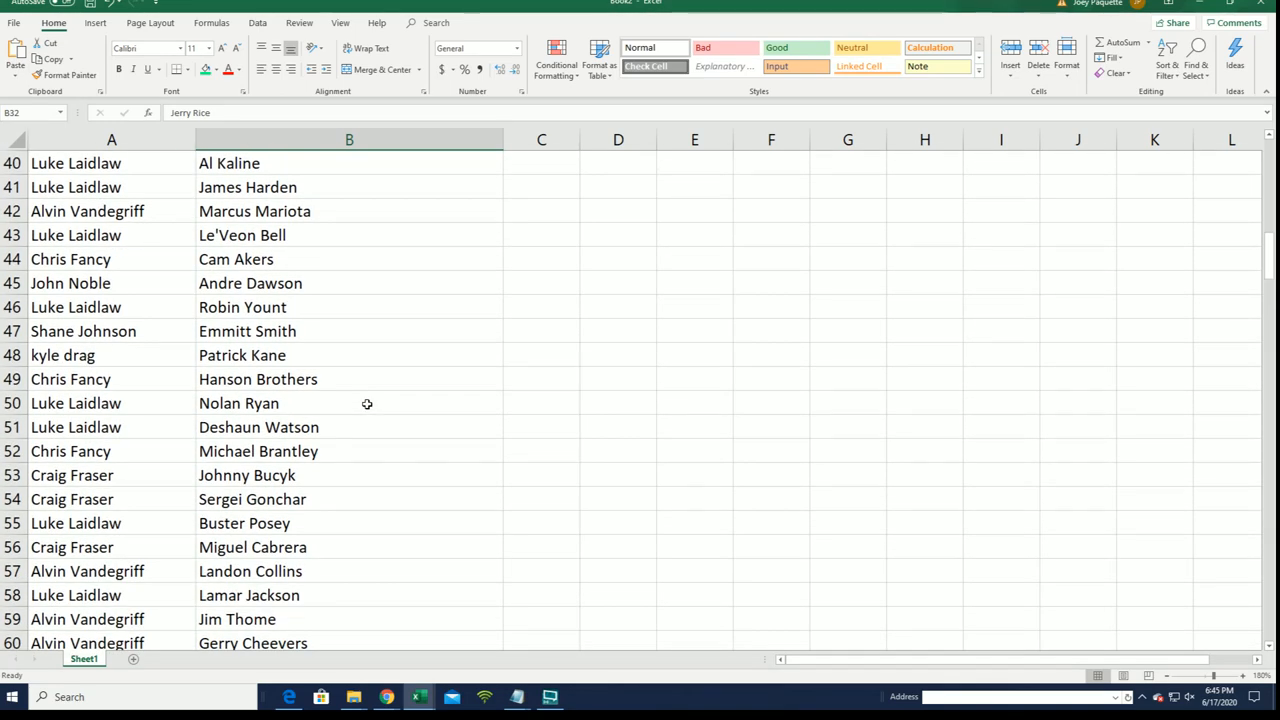
{"action": "scroll", "scroll_direction": "down", "scroll_amount": 3}
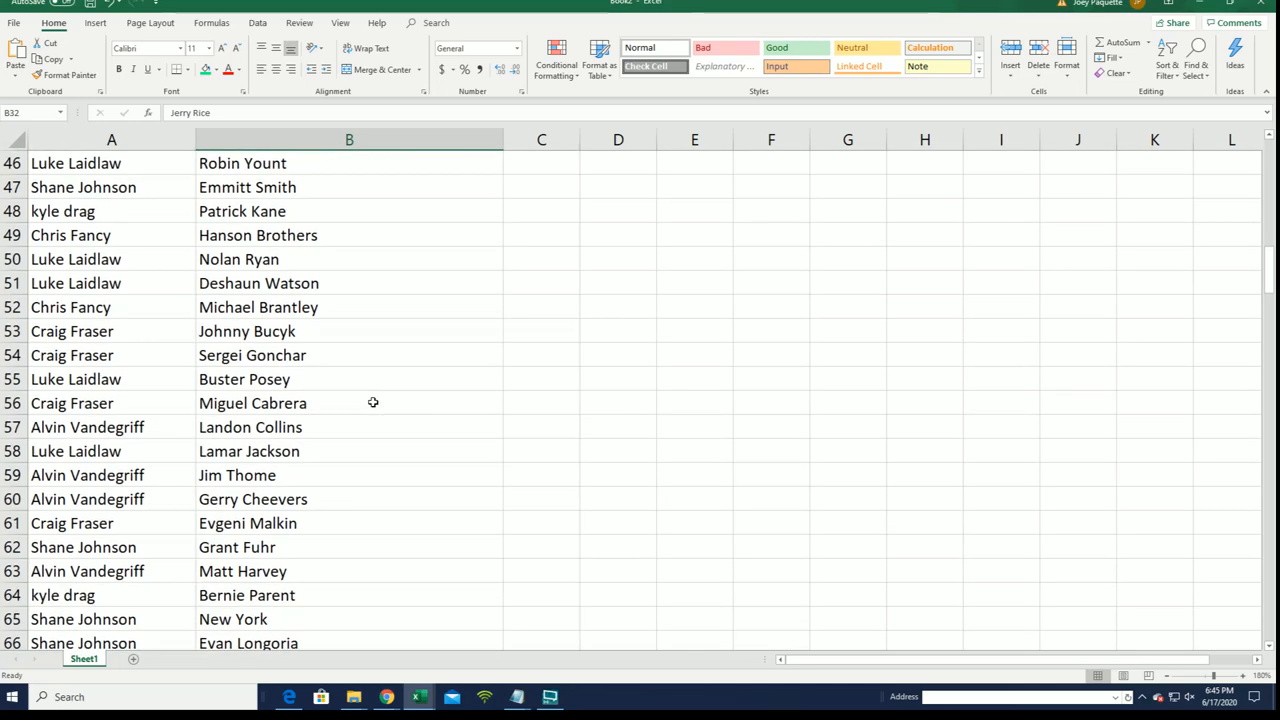
{"action": "scroll", "scroll_direction": "down", "scroll_amount": 3}
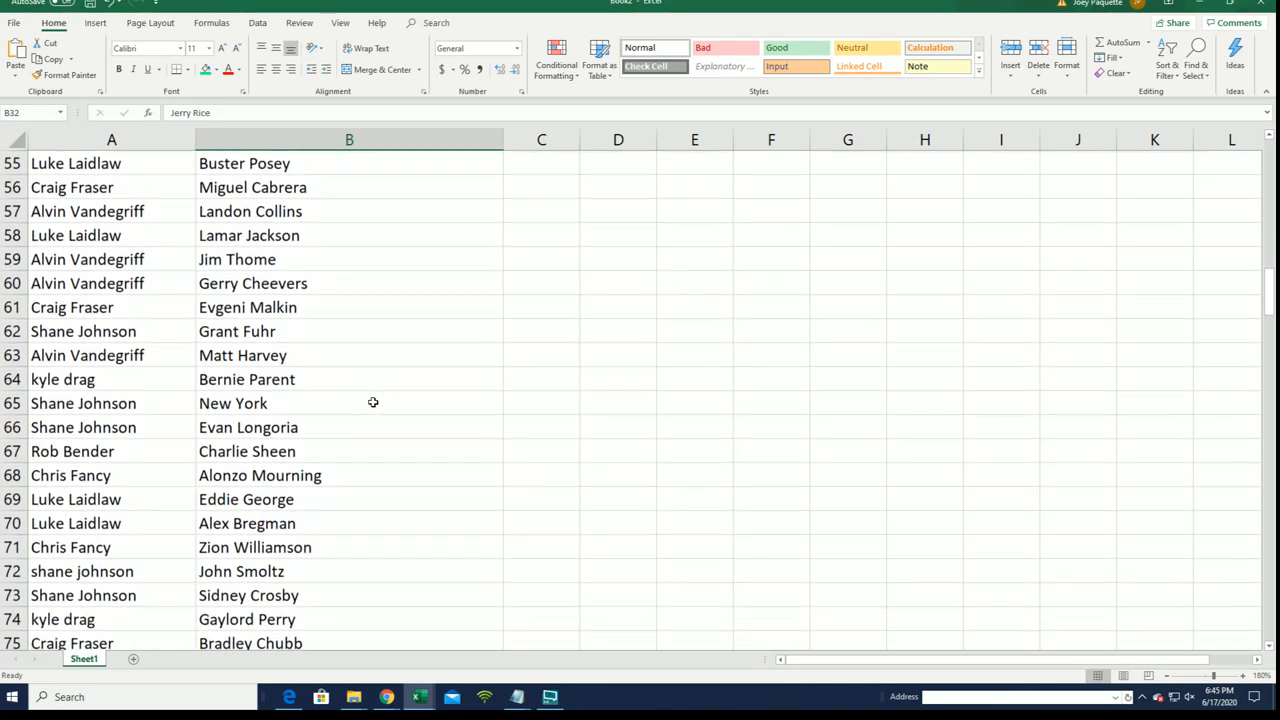
{"action": "scroll", "scroll_direction": "down", "scroll_amount": 3}
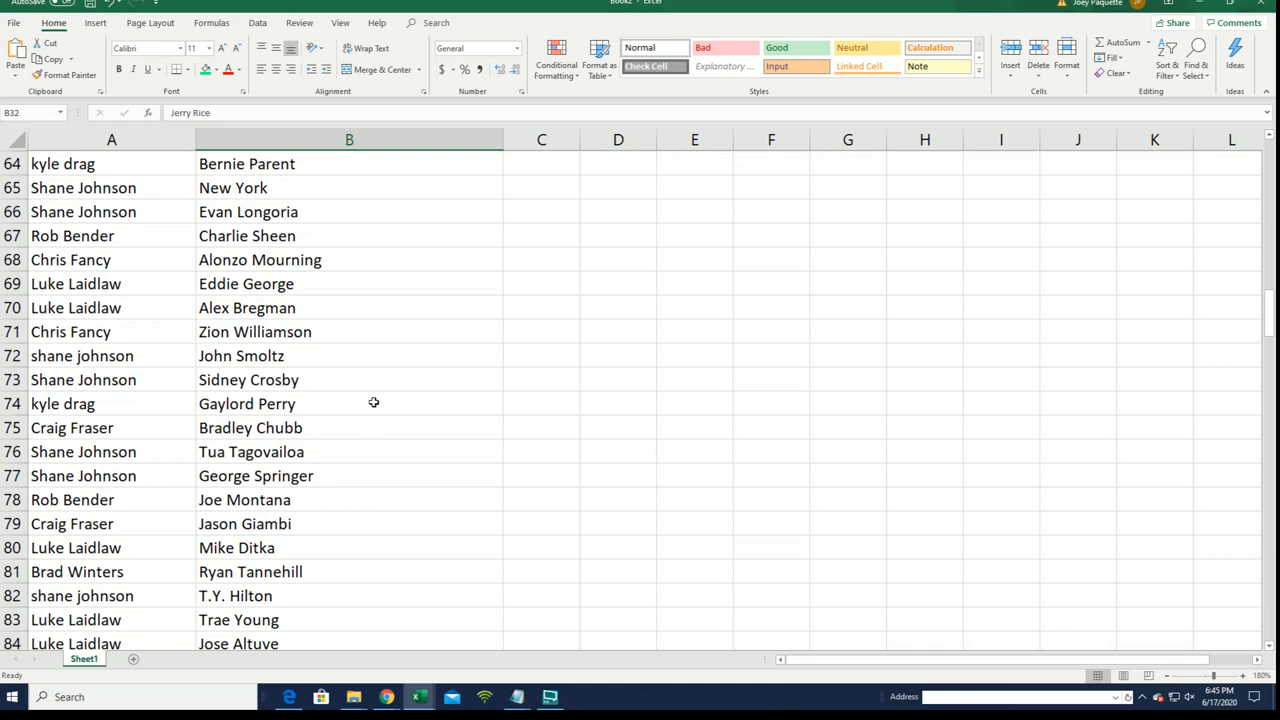
{"action": "scroll", "scroll_direction": "down", "scroll_amount": 3}
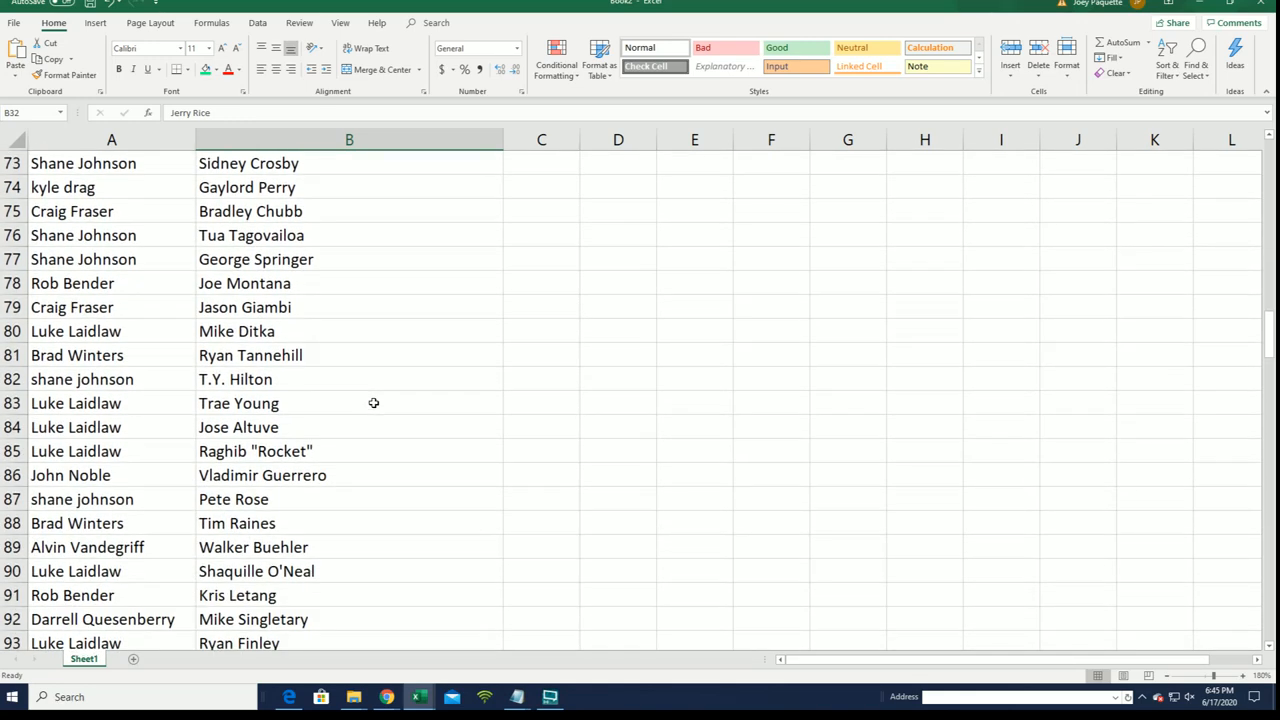
{"action": "scroll", "scroll_direction": "down", "scroll_amount": 3}
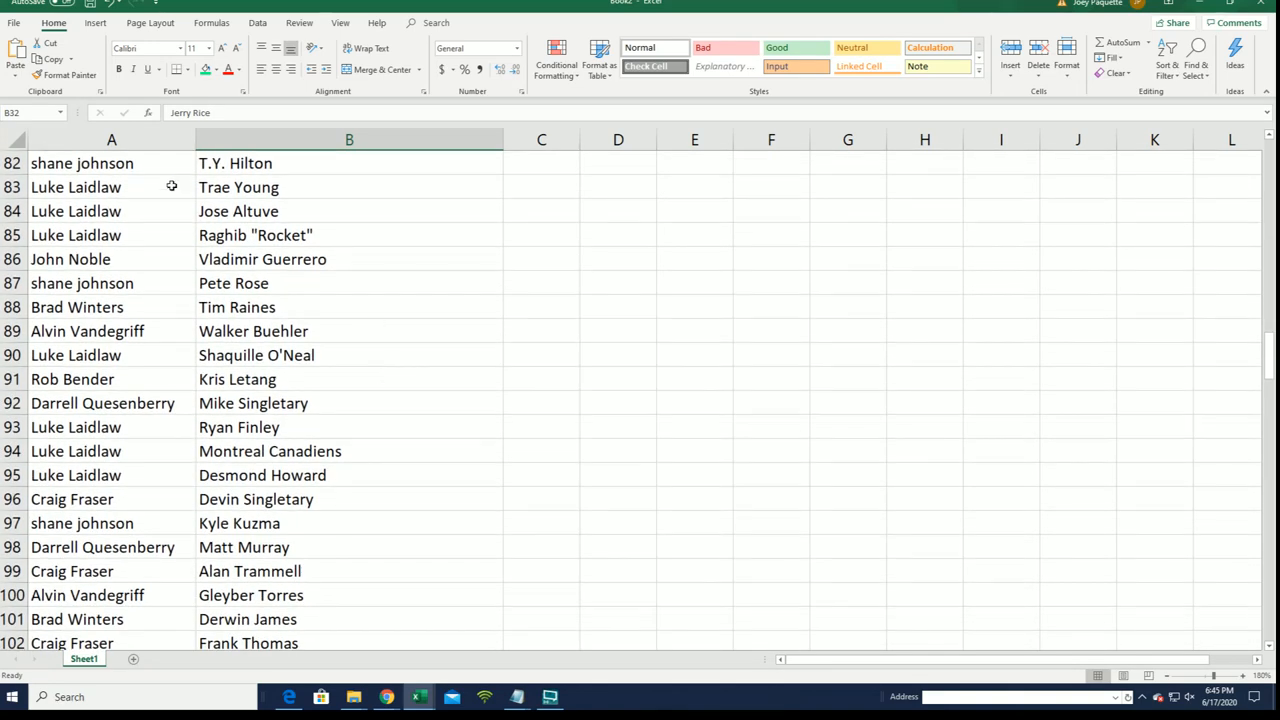
{"action": "scroll", "scroll_direction": "down", "scroll_amount": 3}
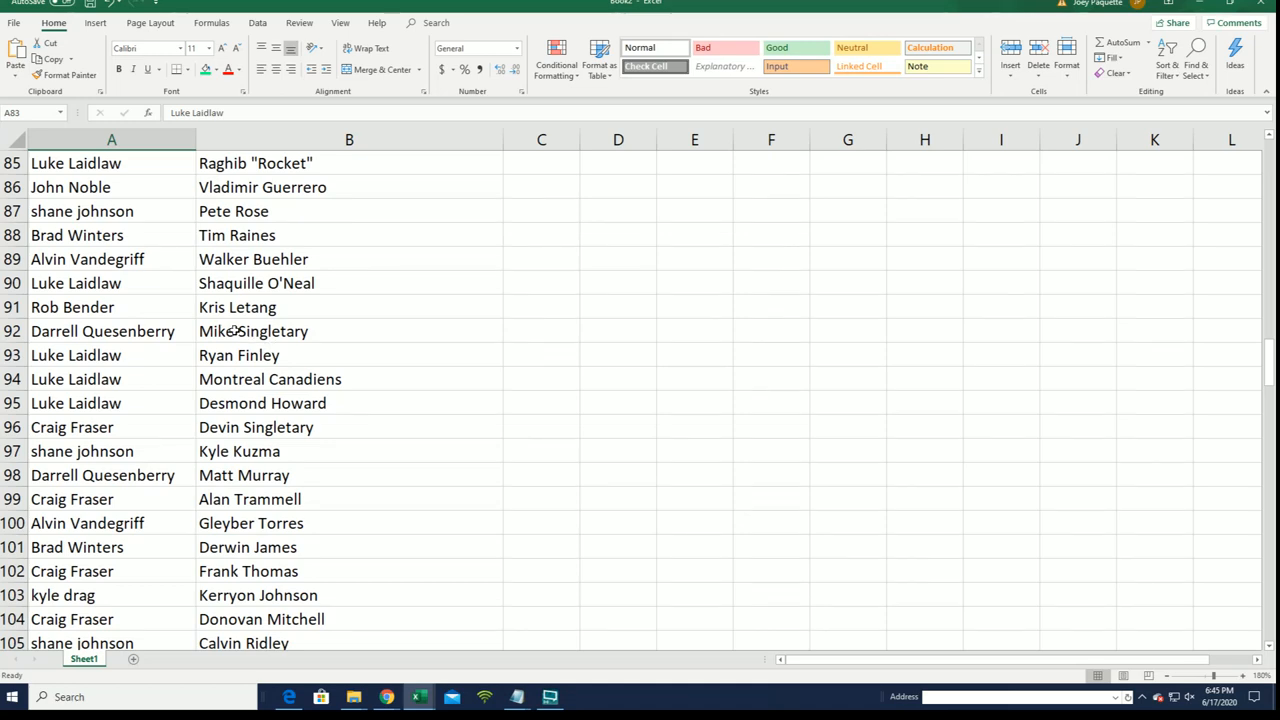
{"action": "scroll", "scroll_direction": "down", "scroll_amount": 3}
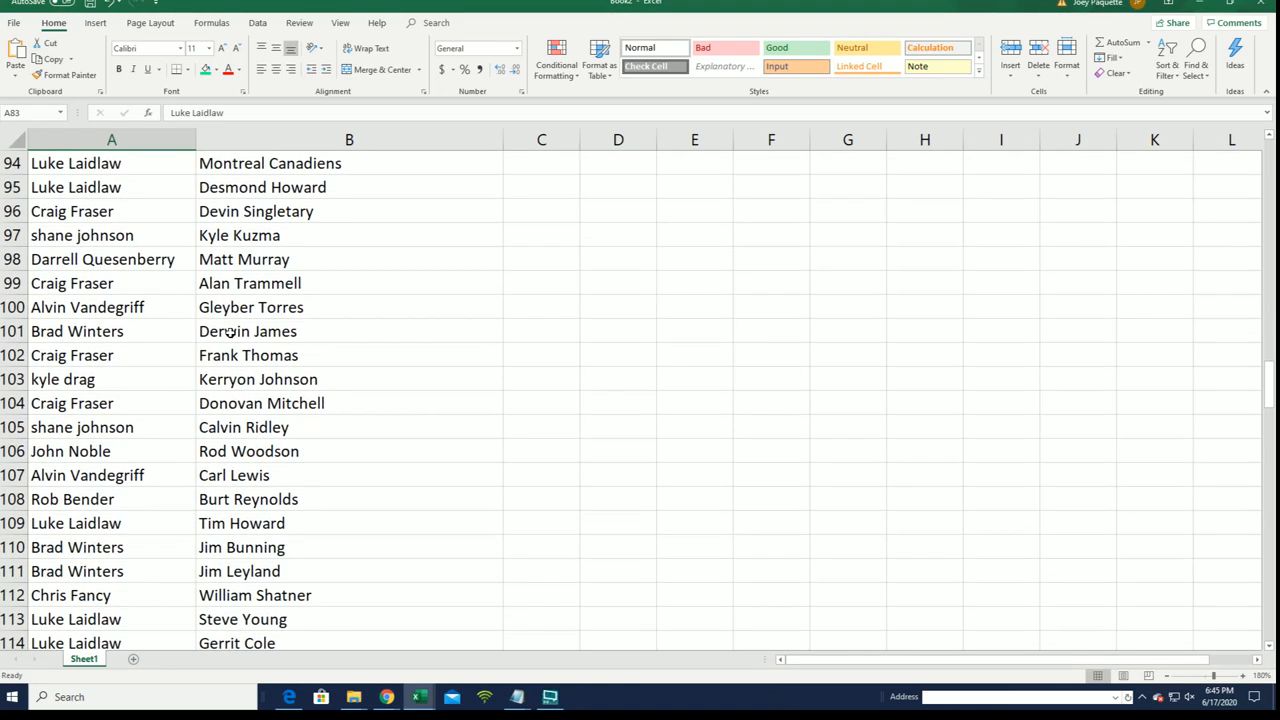
{"action": "scroll", "scroll_direction": "down", "scroll_amount": 3}
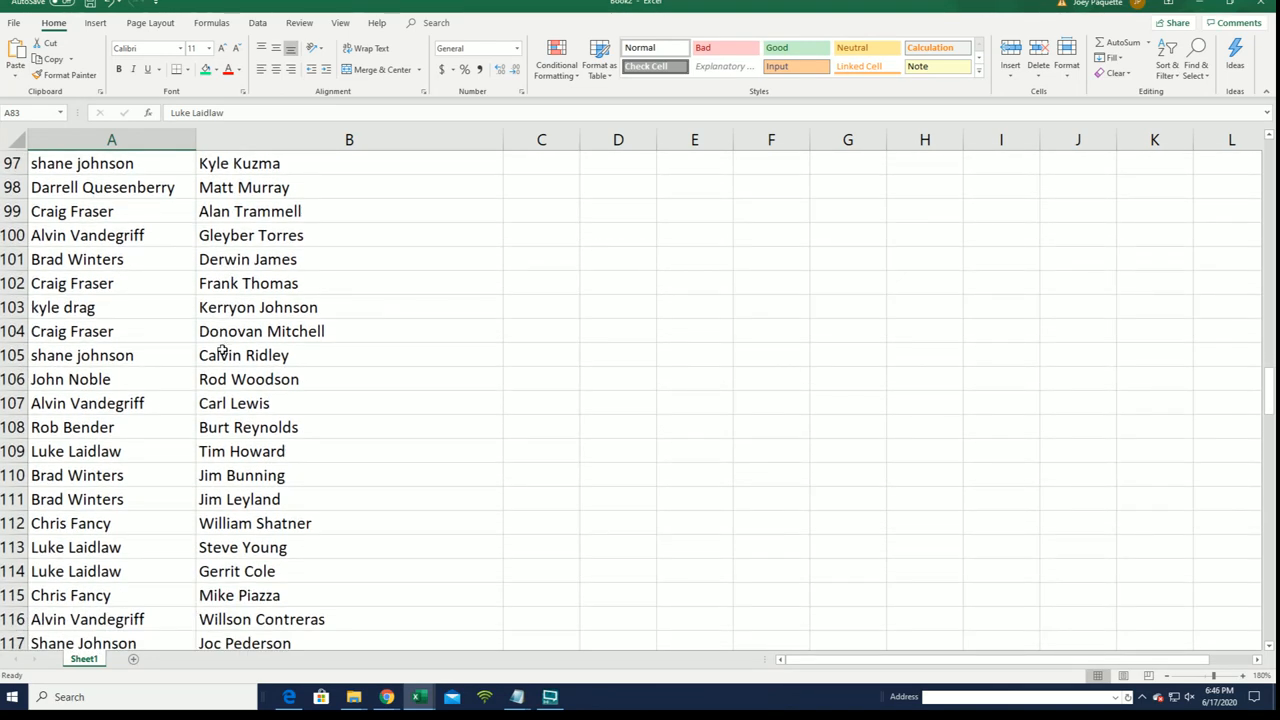
{"action": "scroll", "scroll_direction": "down", "scroll_amount": 3}
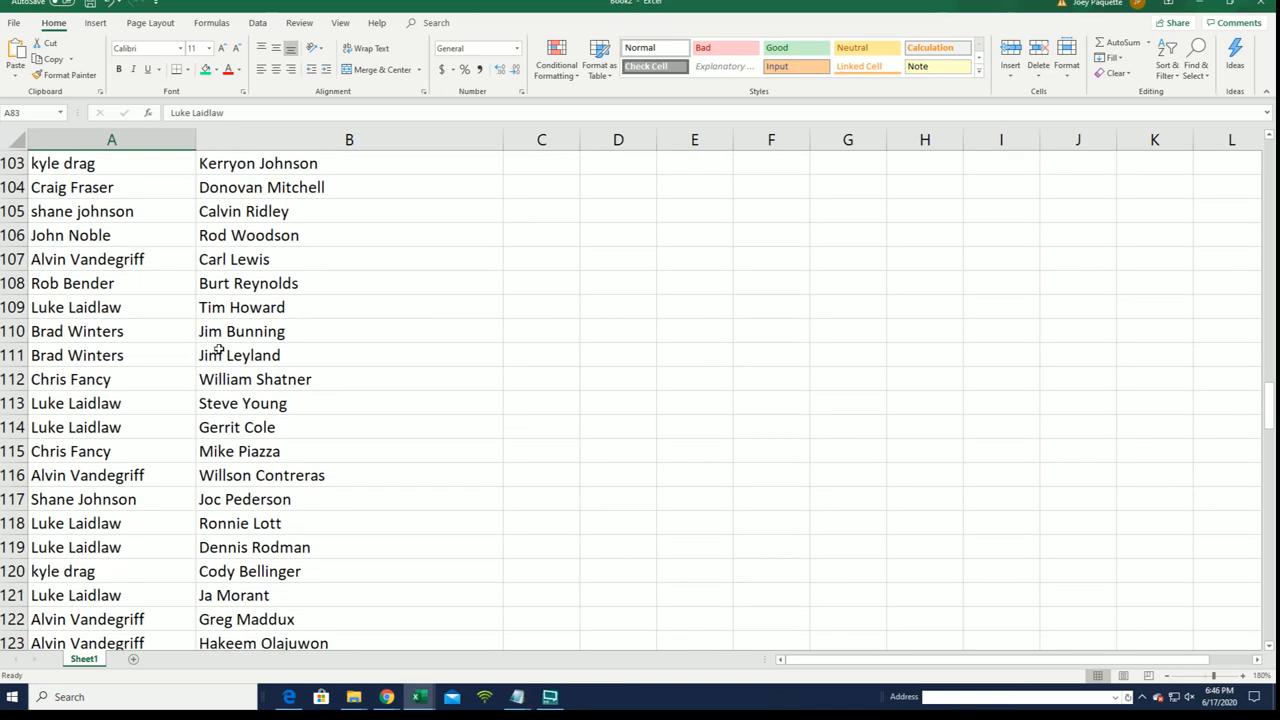
{"action": "scroll", "scroll_direction": "down", "scroll_amount": 3}
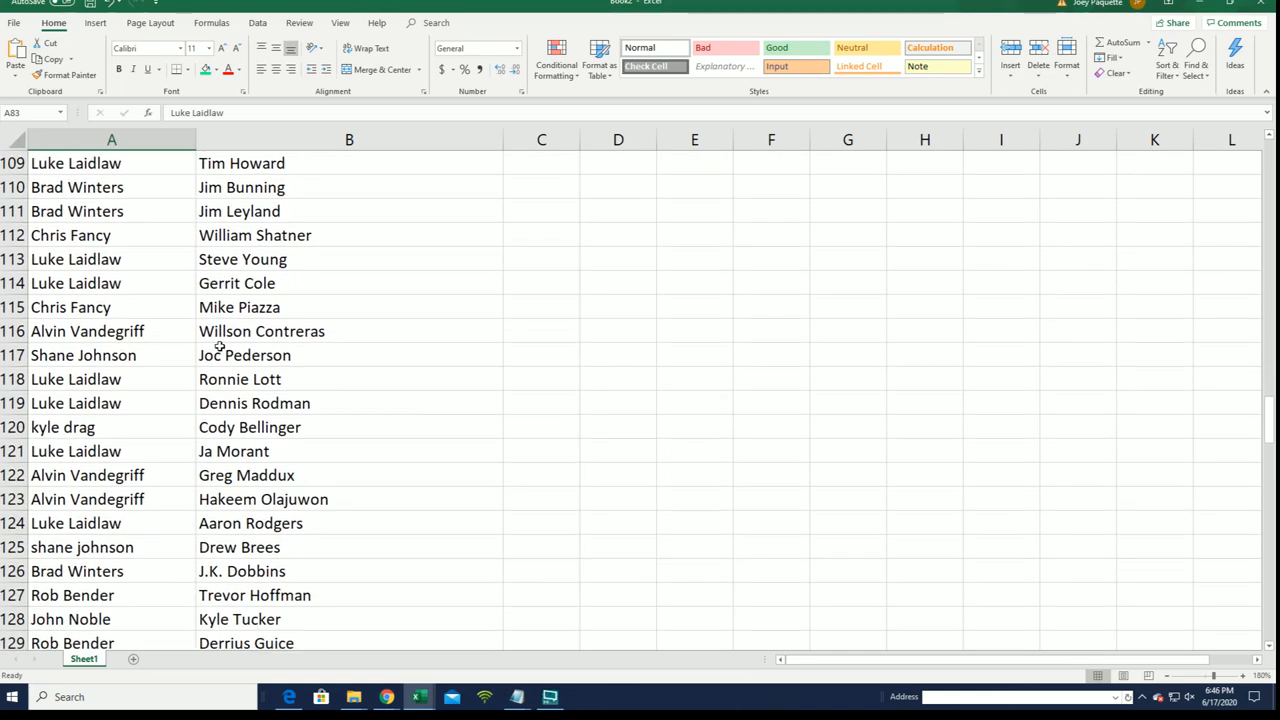
{"action": "scroll", "scroll_direction": "down", "scroll_amount": 3}
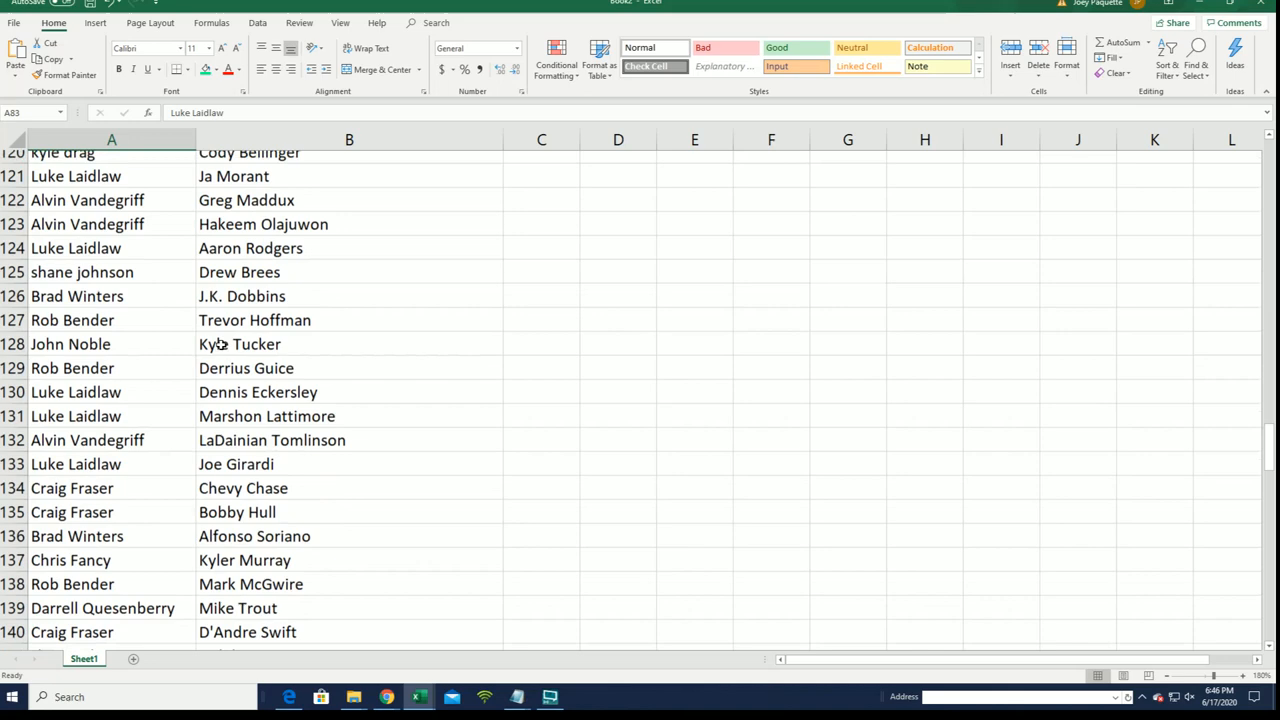
{"action": "scroll", "scroll_direction": "down", "scroll_amount": 3}
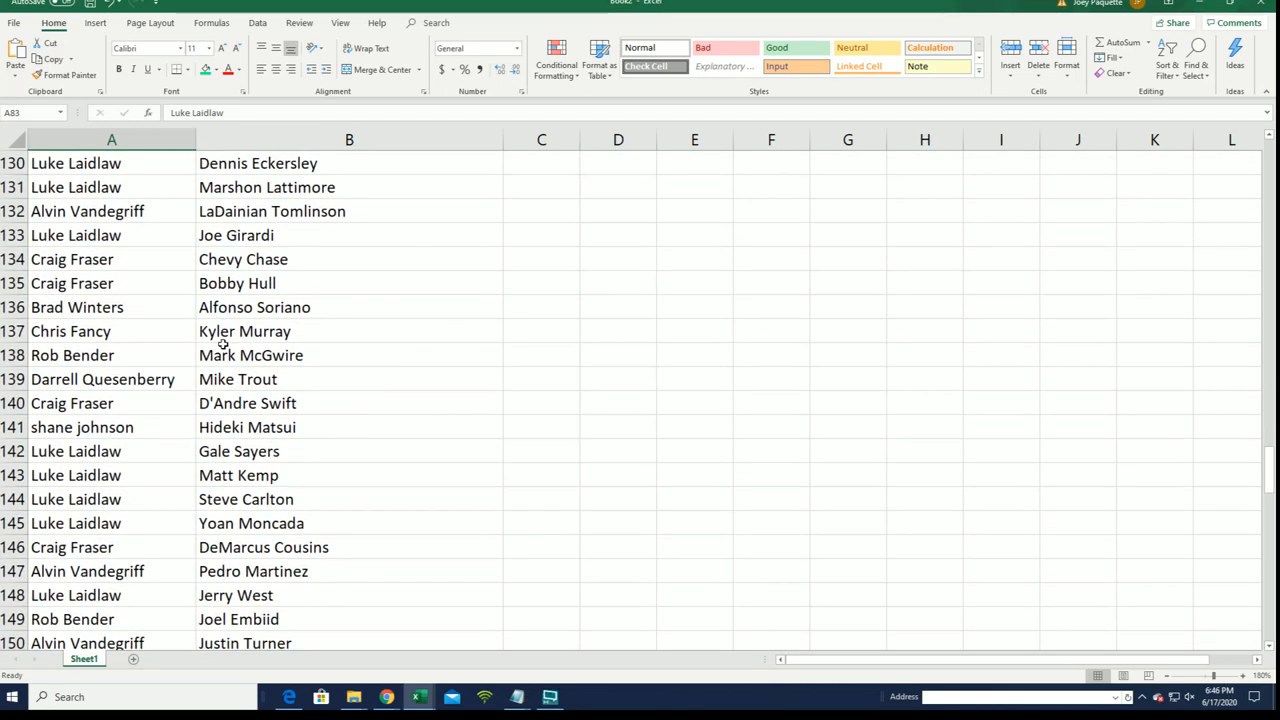
{"action": "scroll", "scroll_direction": "down", "scroll_amount": 3}
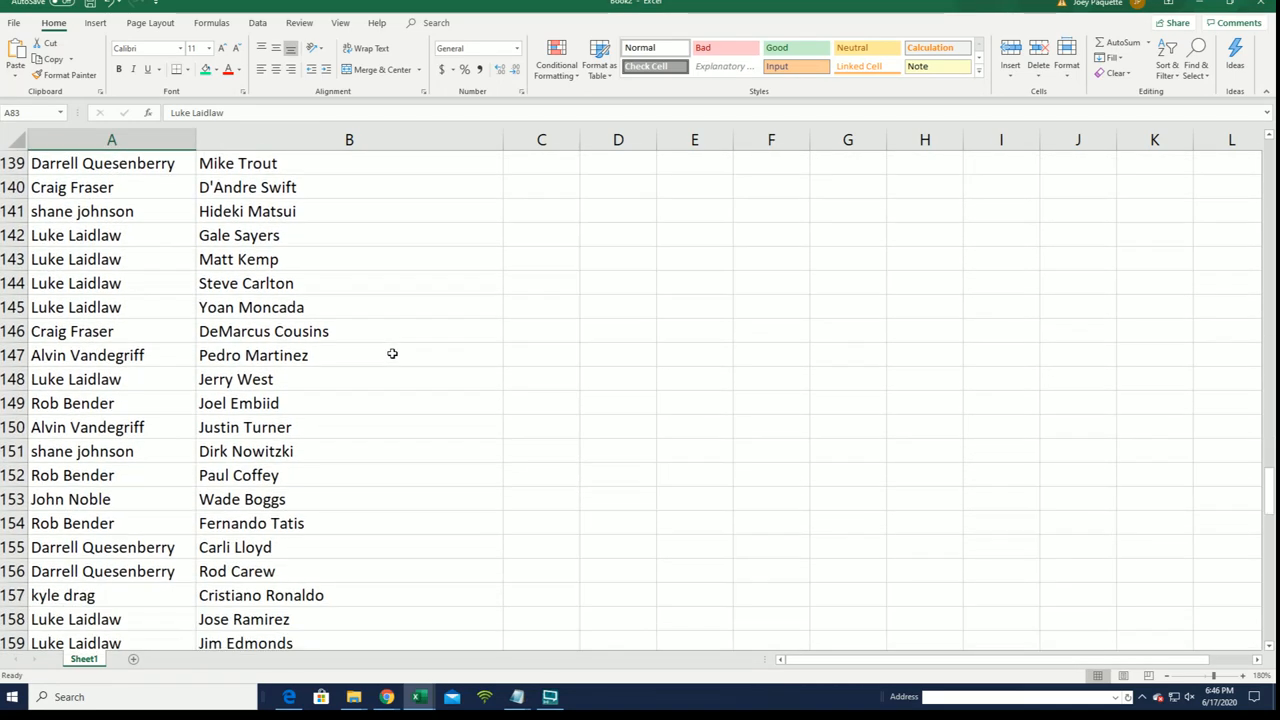
{"action": "scroll", "scroll_direction": "down", "scroll_amount": 3}
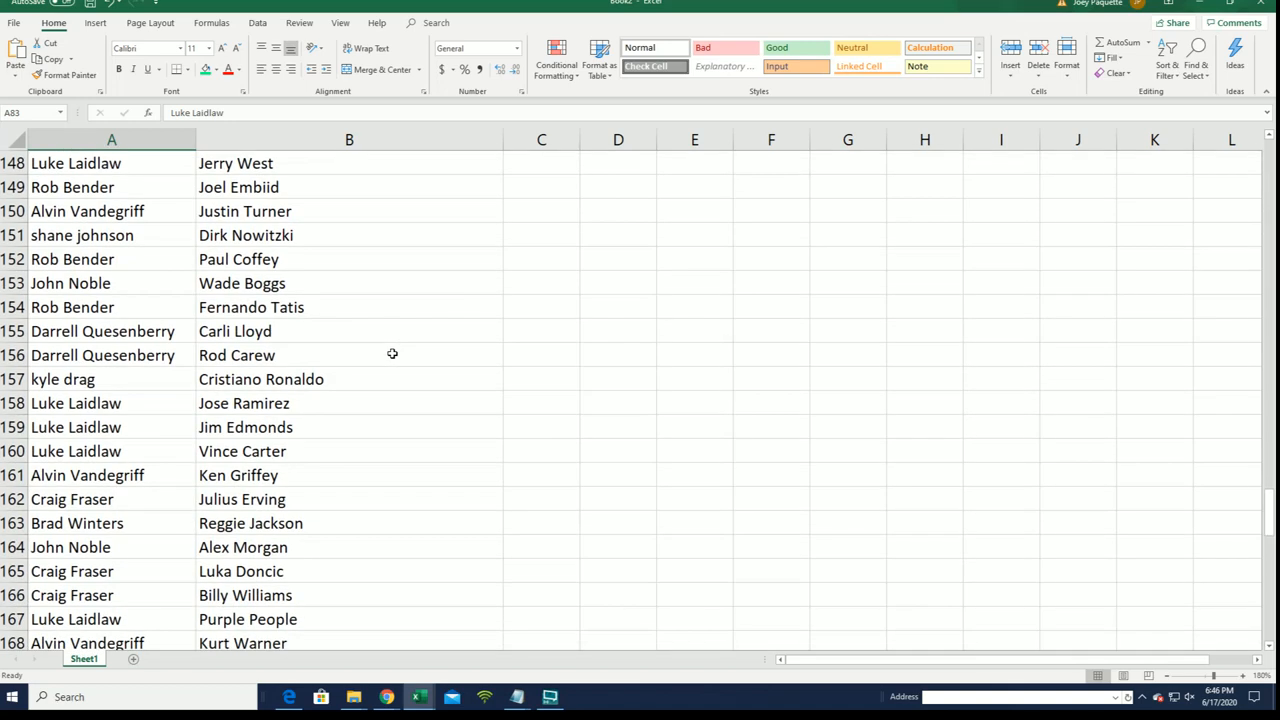
{"action": "scroll", "scroll_direction": "down", "scroll_amount": 3}
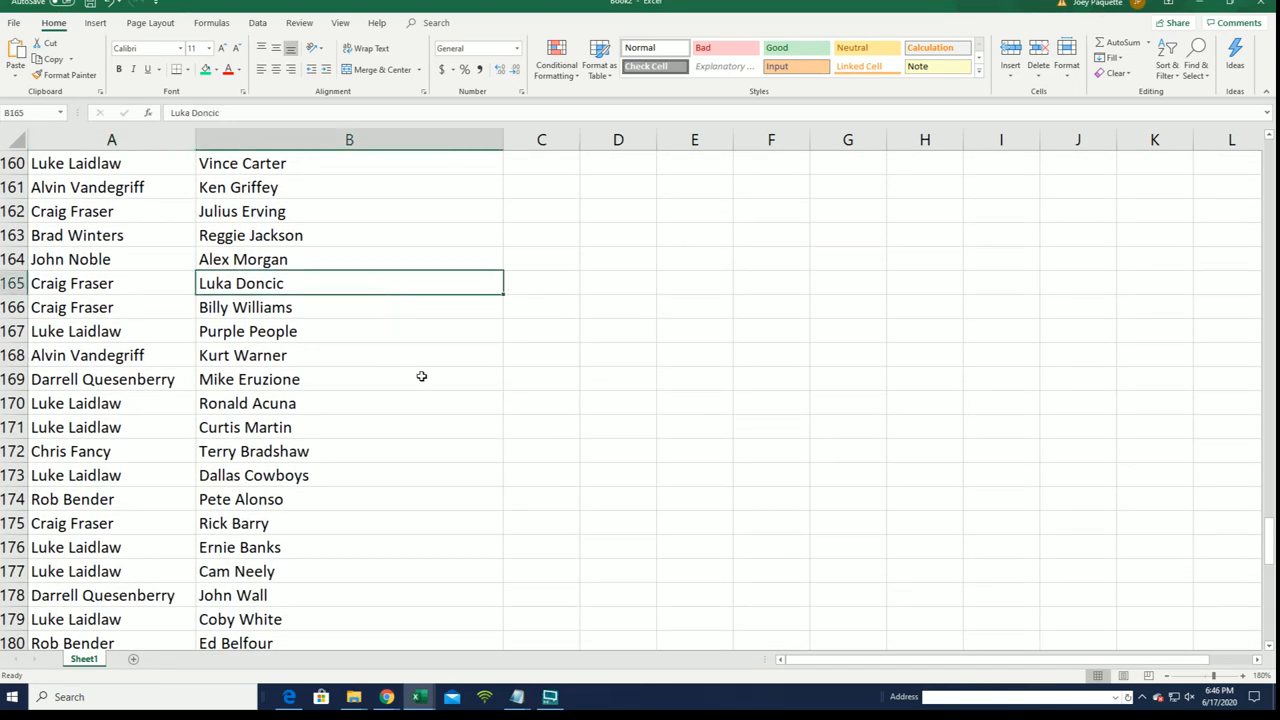
{"action": "scroll", "scroll_direction": "down", "scroll_amount": 3}
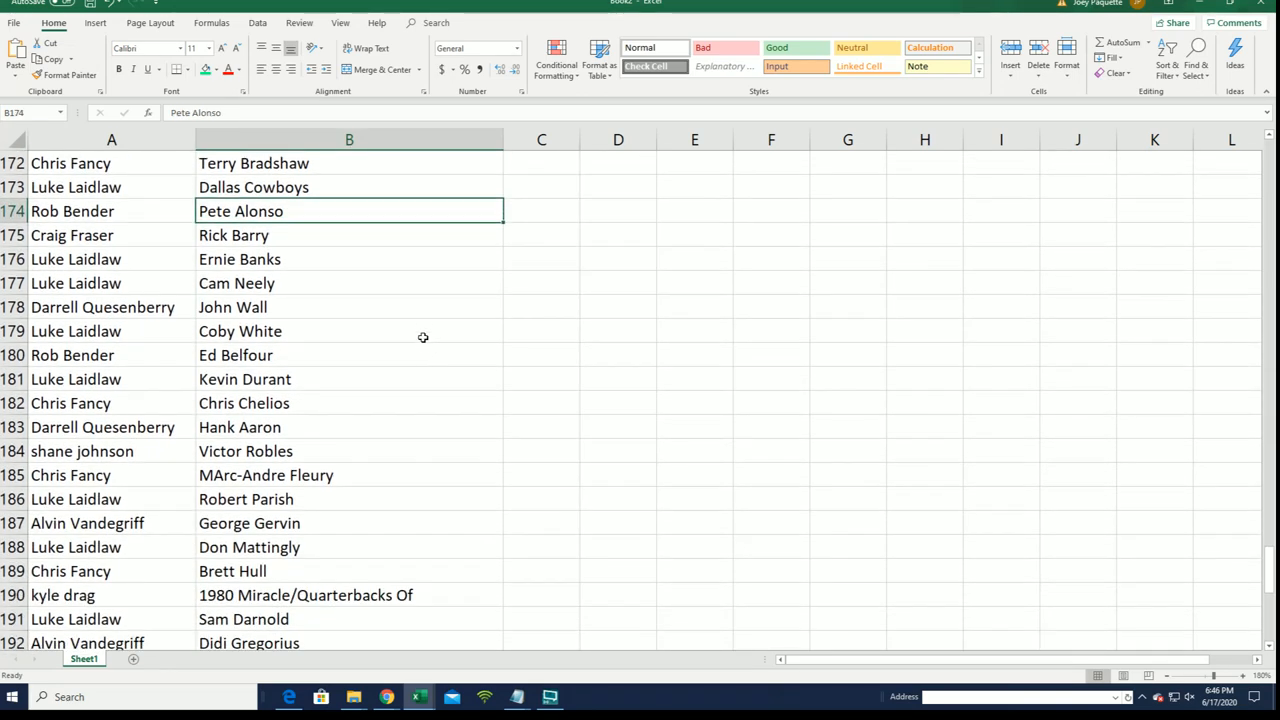
{"action": "scroll", "scroll_direction": "down", "scroll_amount": 3}
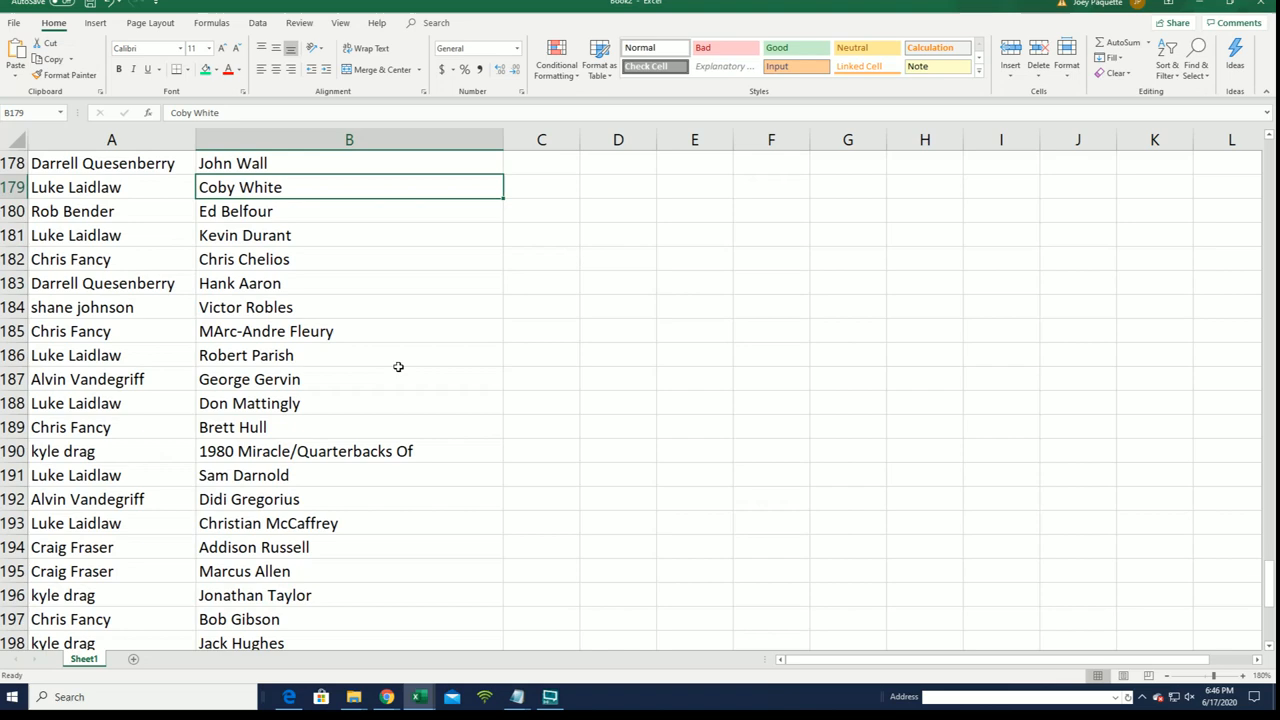
{"action": "scroll", "scroll_direction": "down", "scroll_amount": 3}
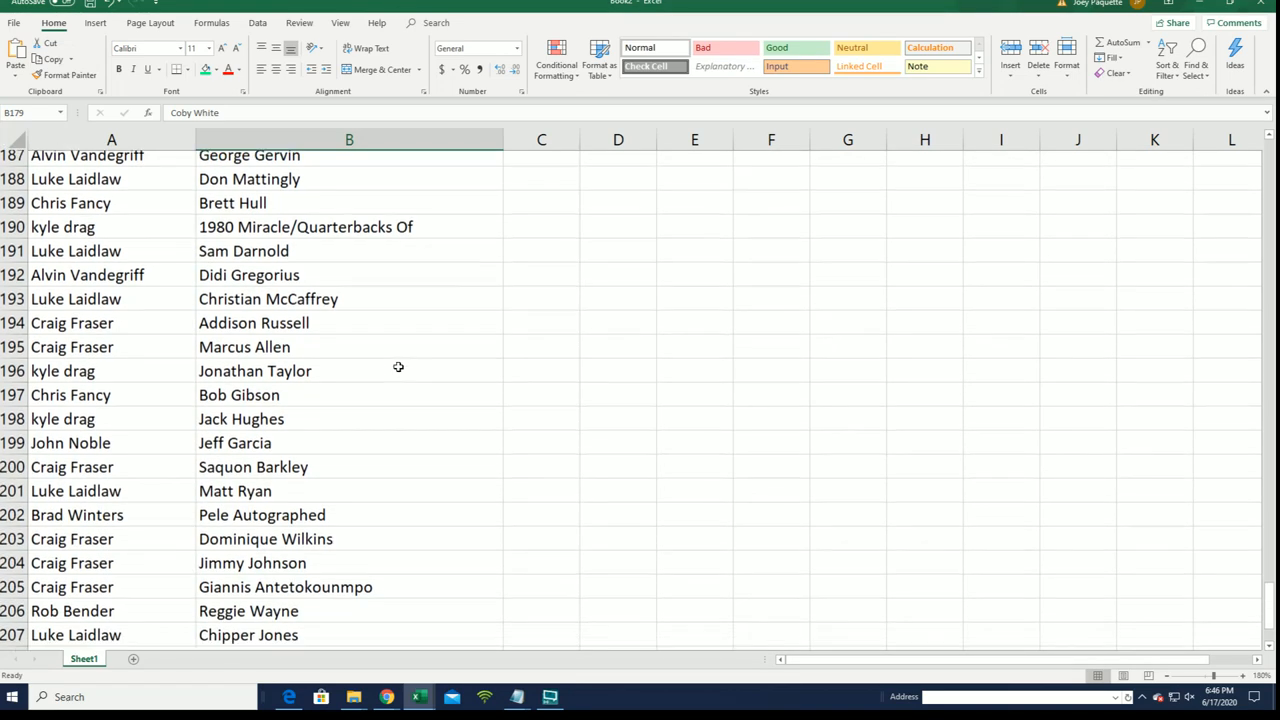
{"action": "scroll", "scroll_direction": "down", "scroll_amount": 3}
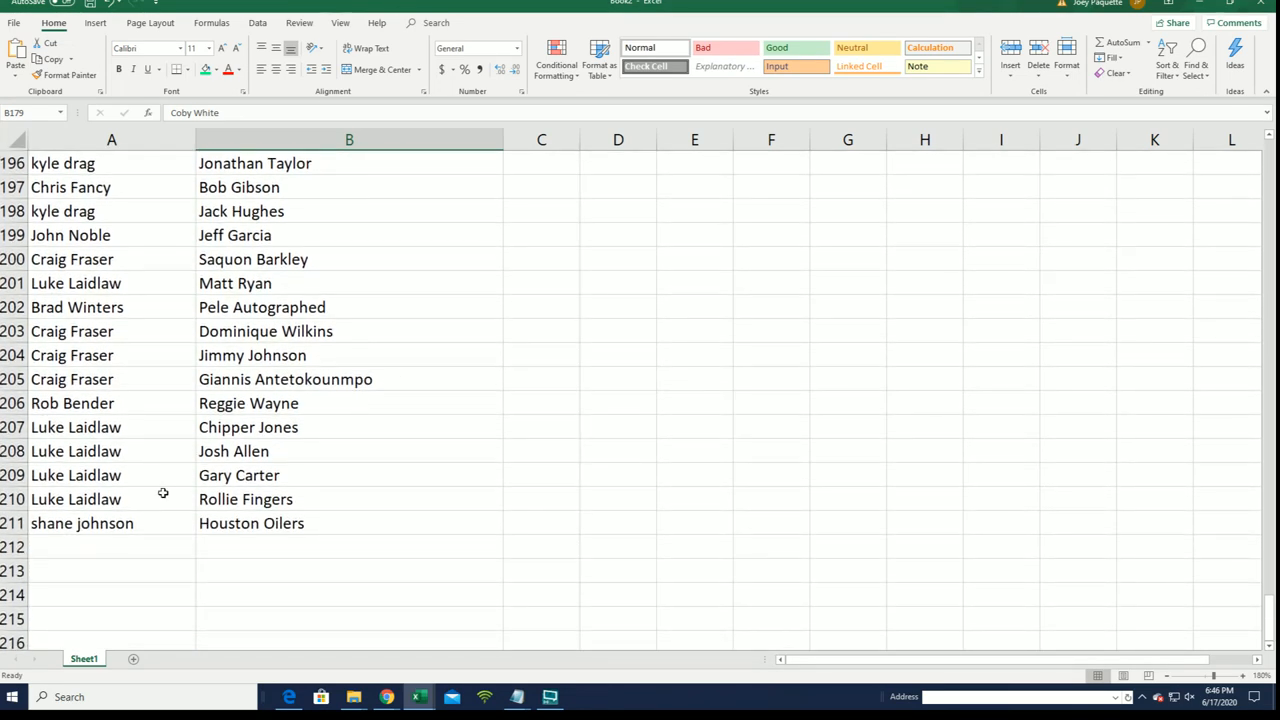
{"action": "mouse_move", "coordinate": [1075, 437]}
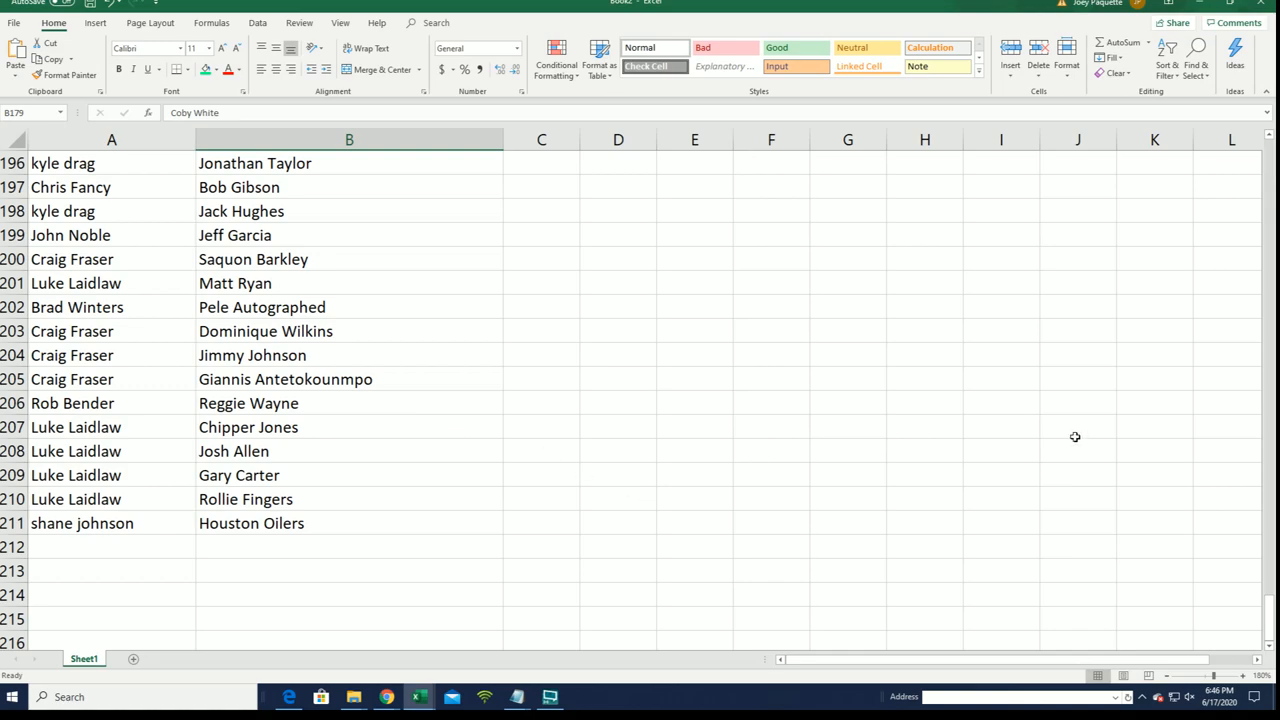
{"action": "scroll", "scroll_direction": "up", "scroll_amount": 3}
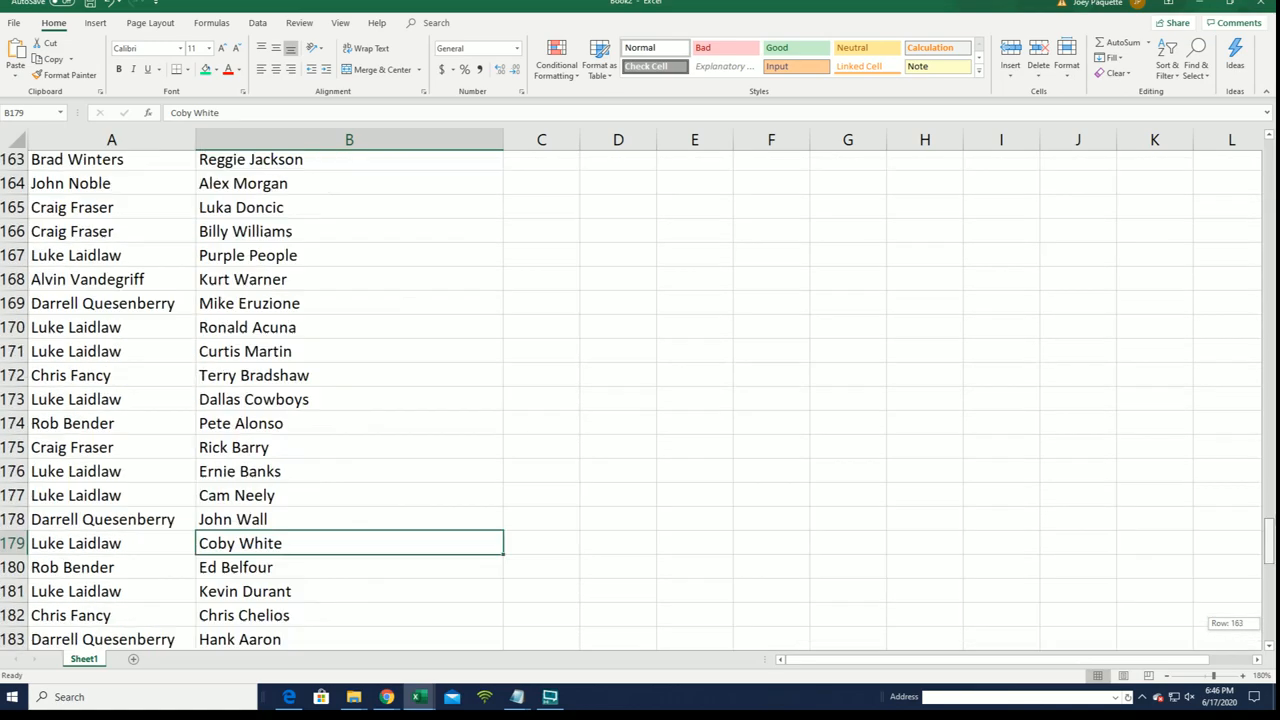